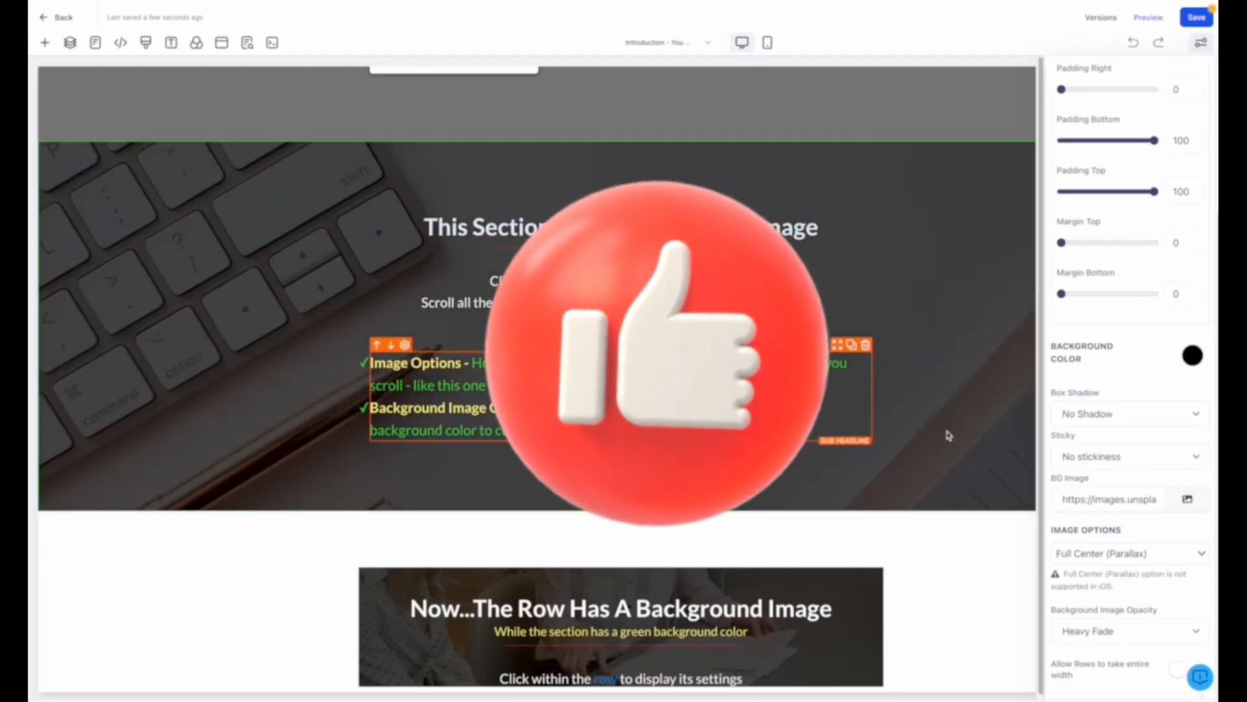
Step: Browse the media library's Backgrounds collection and show the image row's Full Center / Heavy Fade settings
scroll("down", 3)
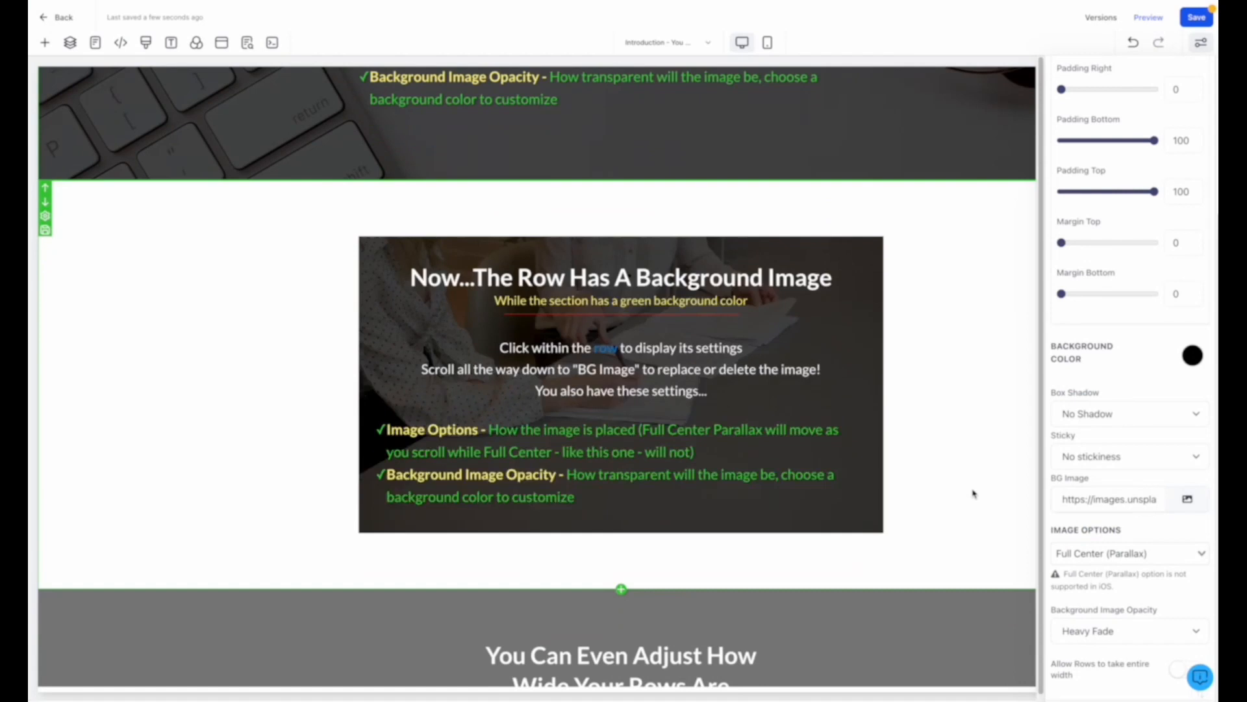
left_click(1192, 355)
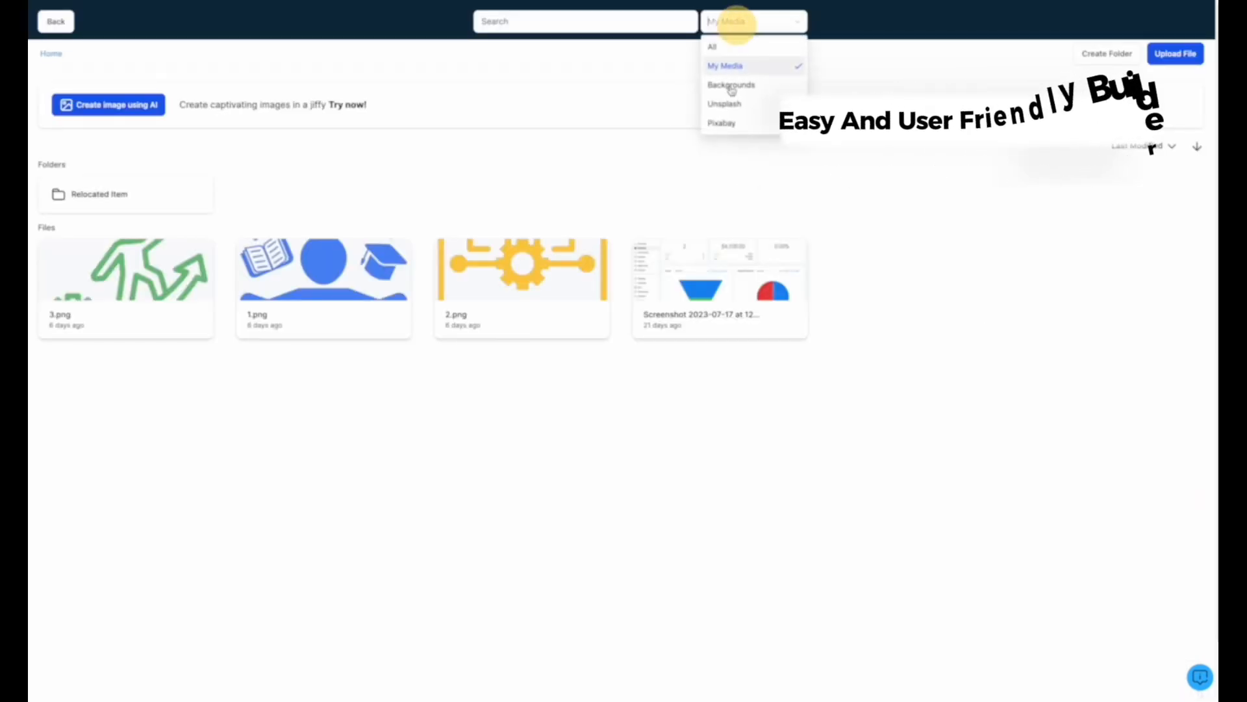
left_click(725, 104)
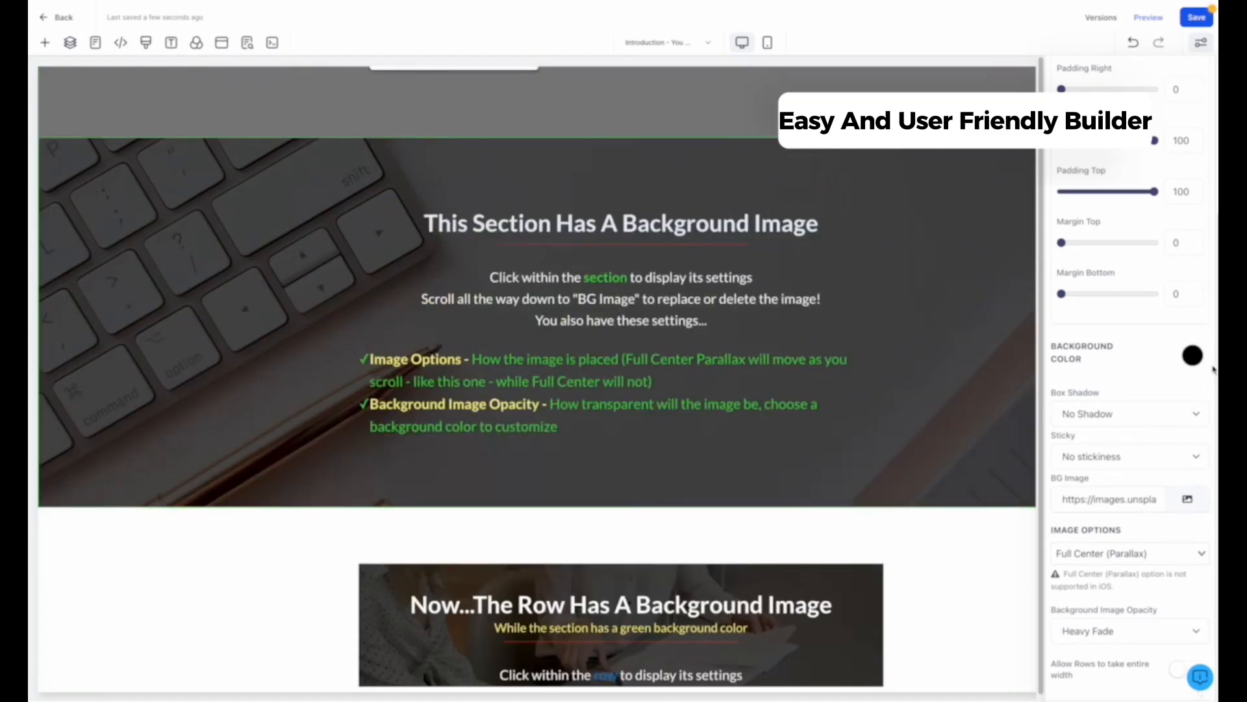
left_click(1209, 353)
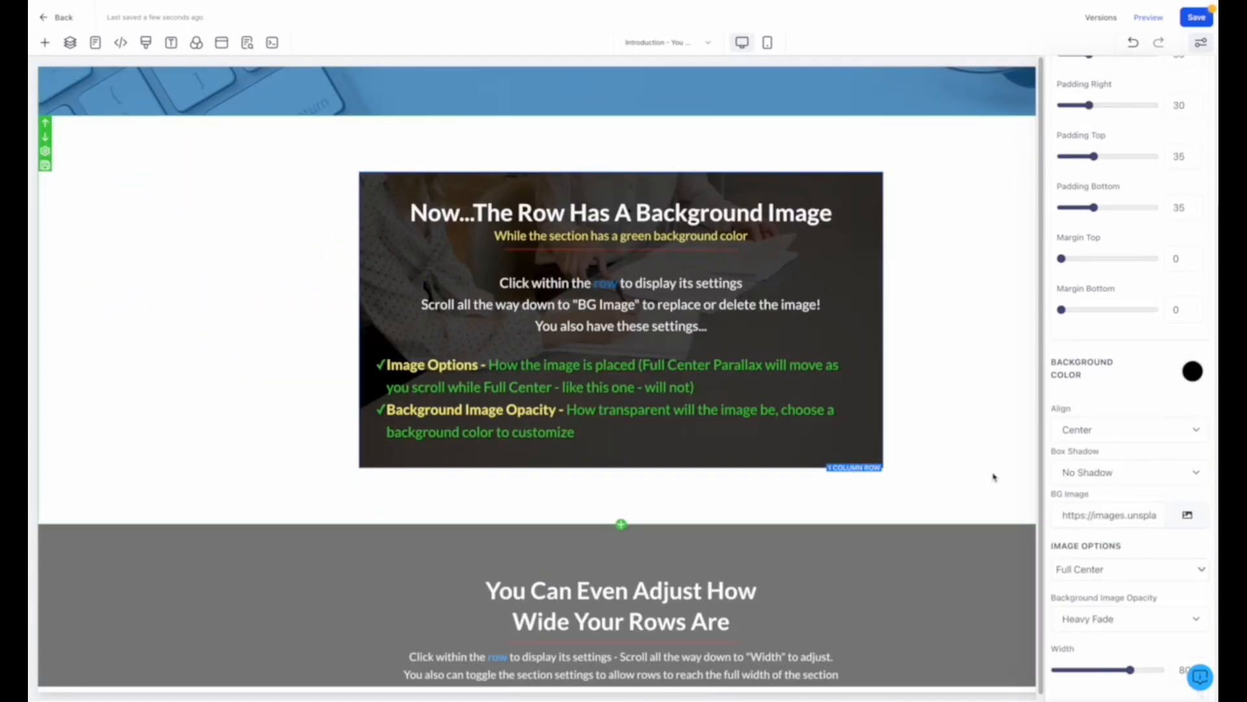
left_click(44, 40)
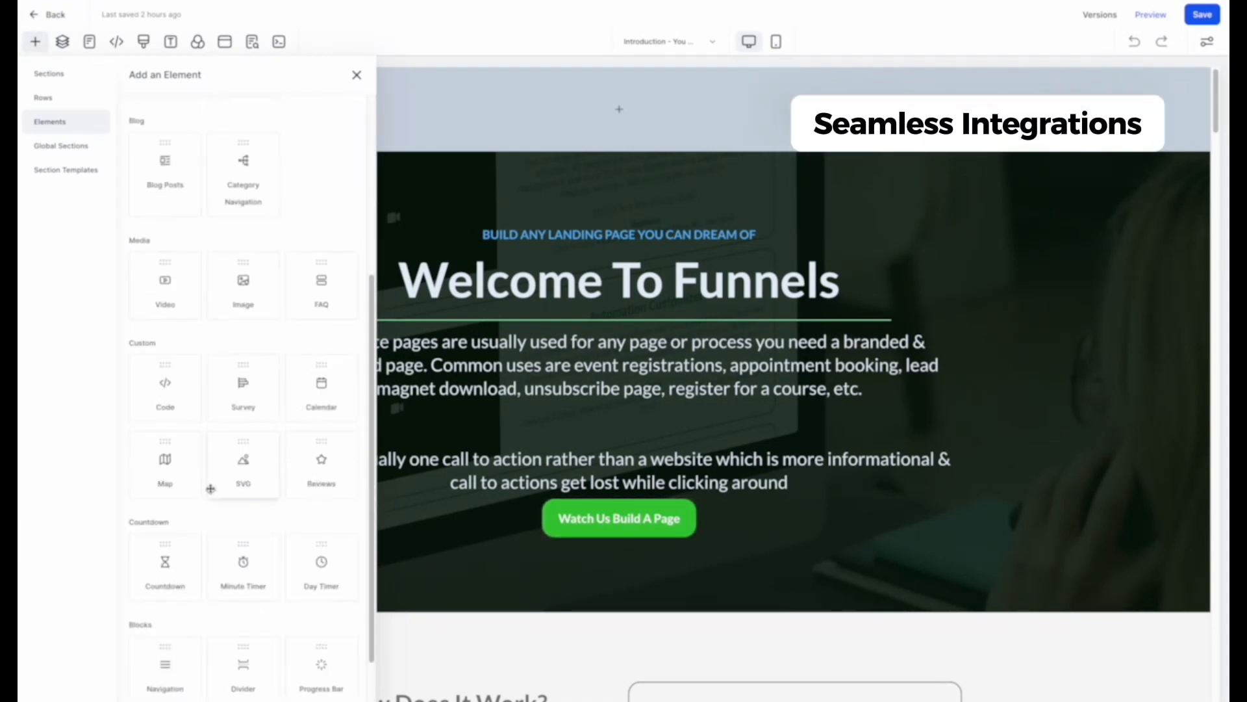
Step: Add a Form element below the hero text using saved Form 1, then return to the Funnels list
scroll("down", 3)
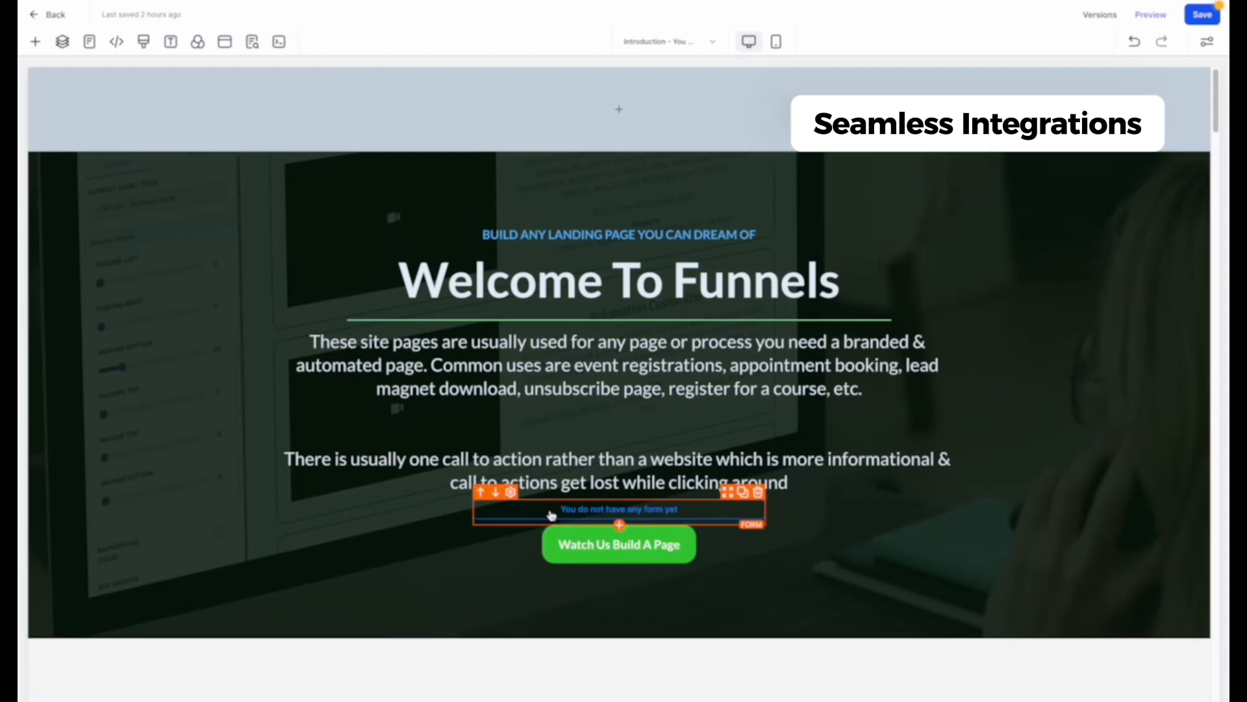
left_click(618, 509)
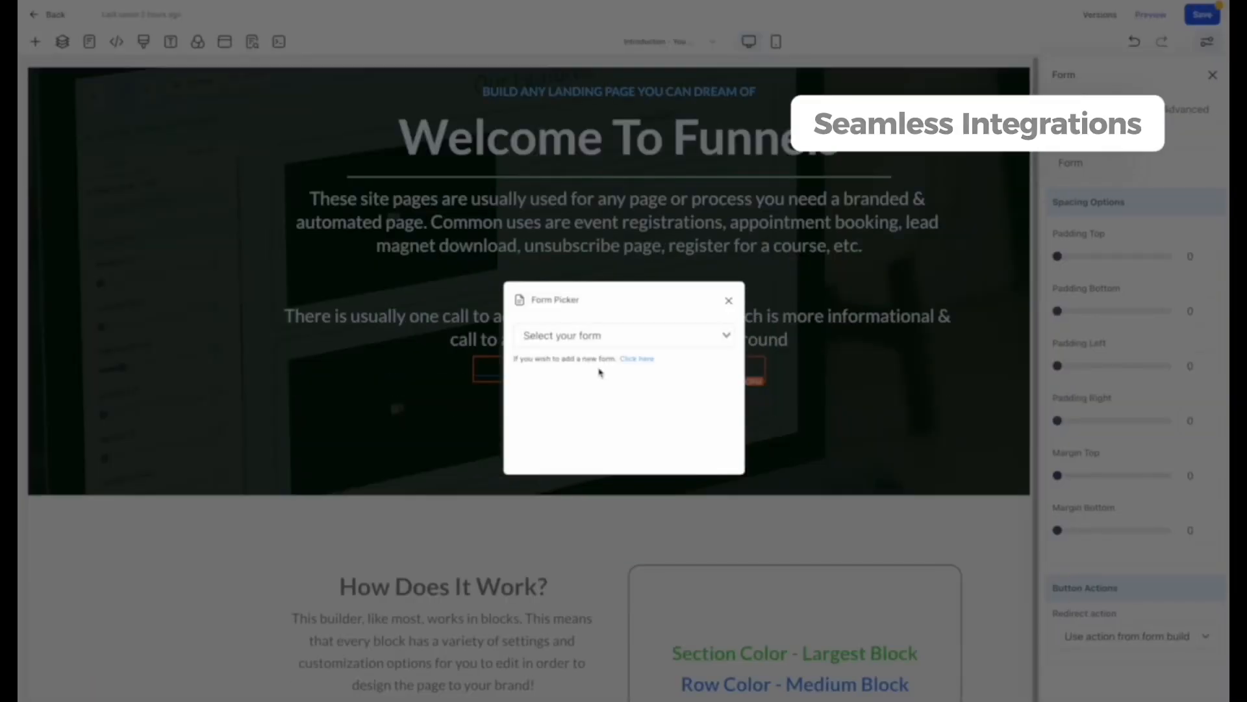
left_click(624, 335)
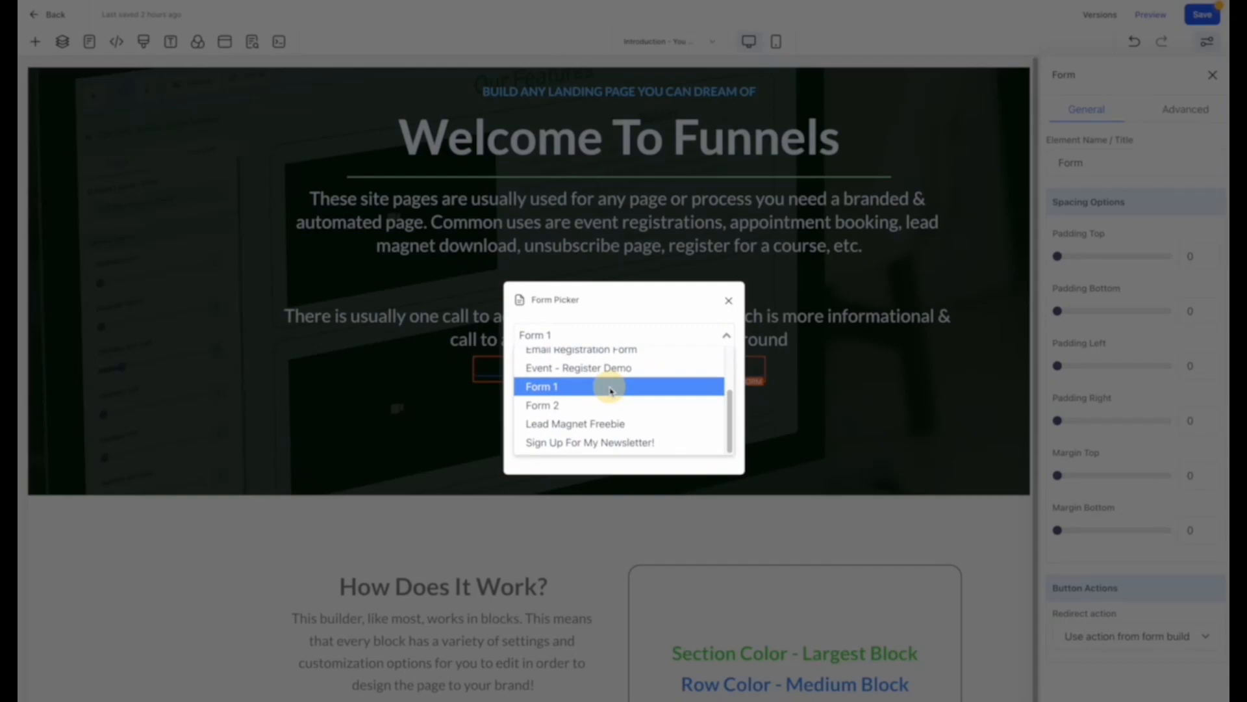
left_click(541, 387)
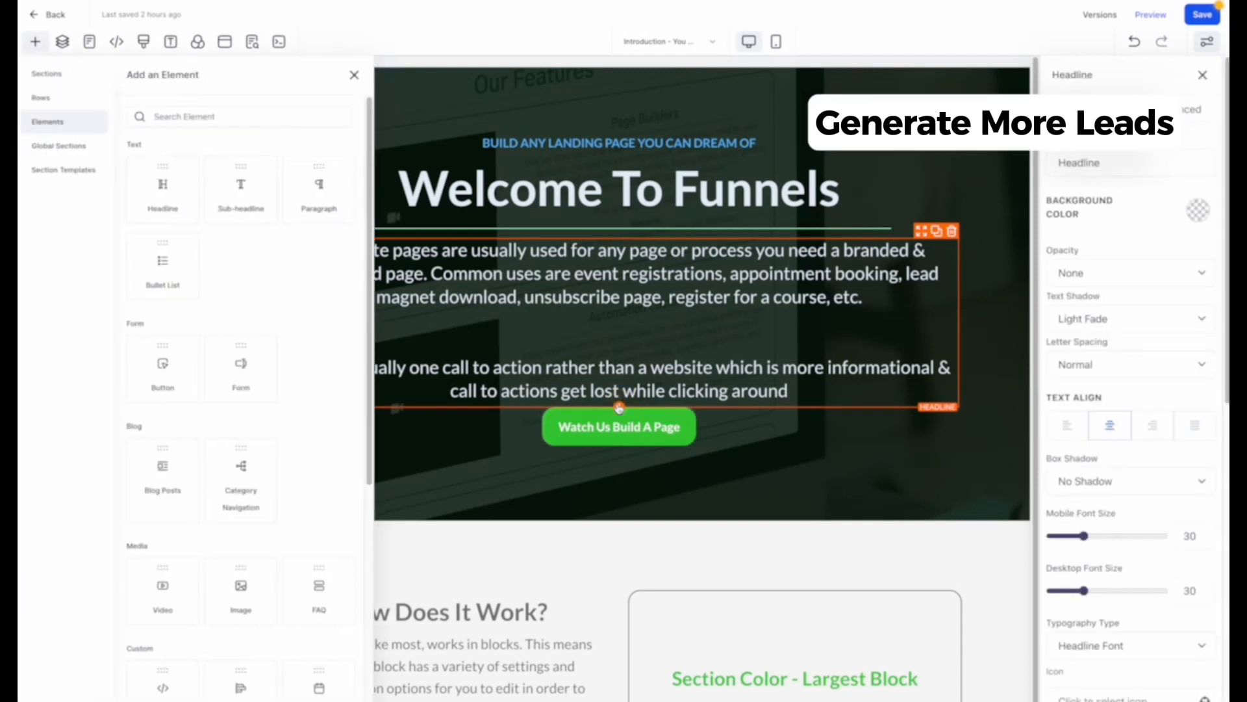
scroll("down", 3)
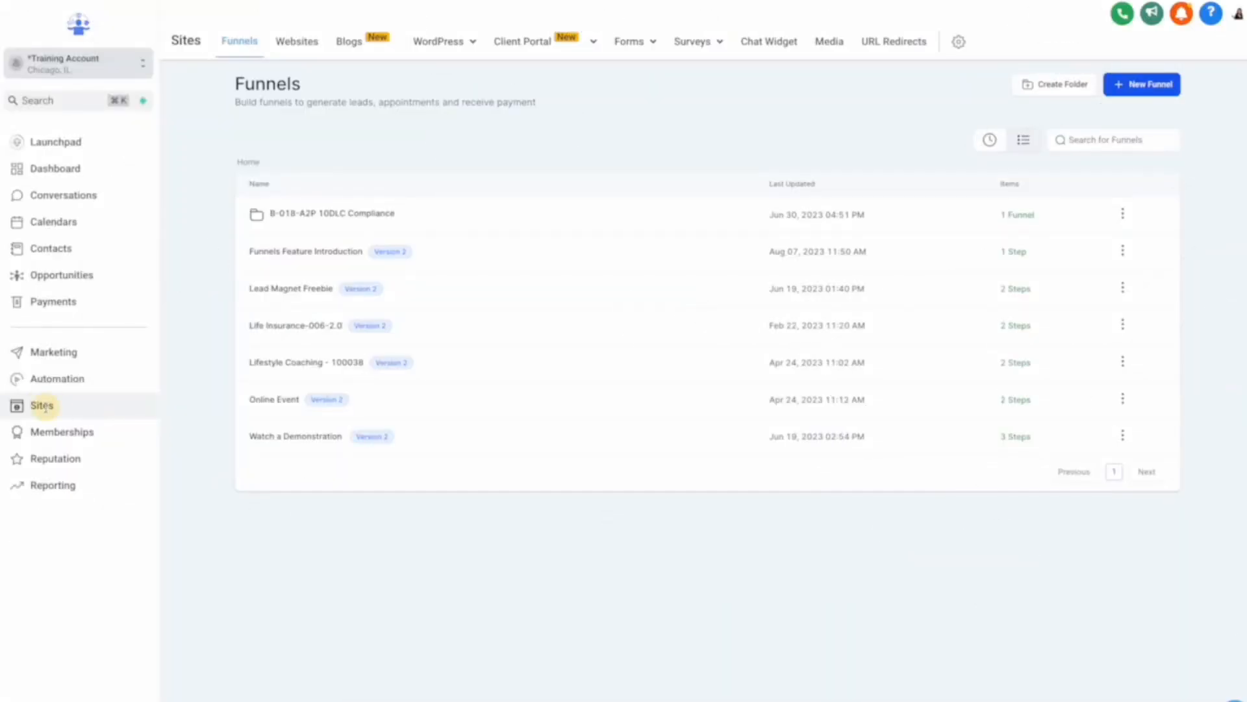
mouse_move(268, 49)
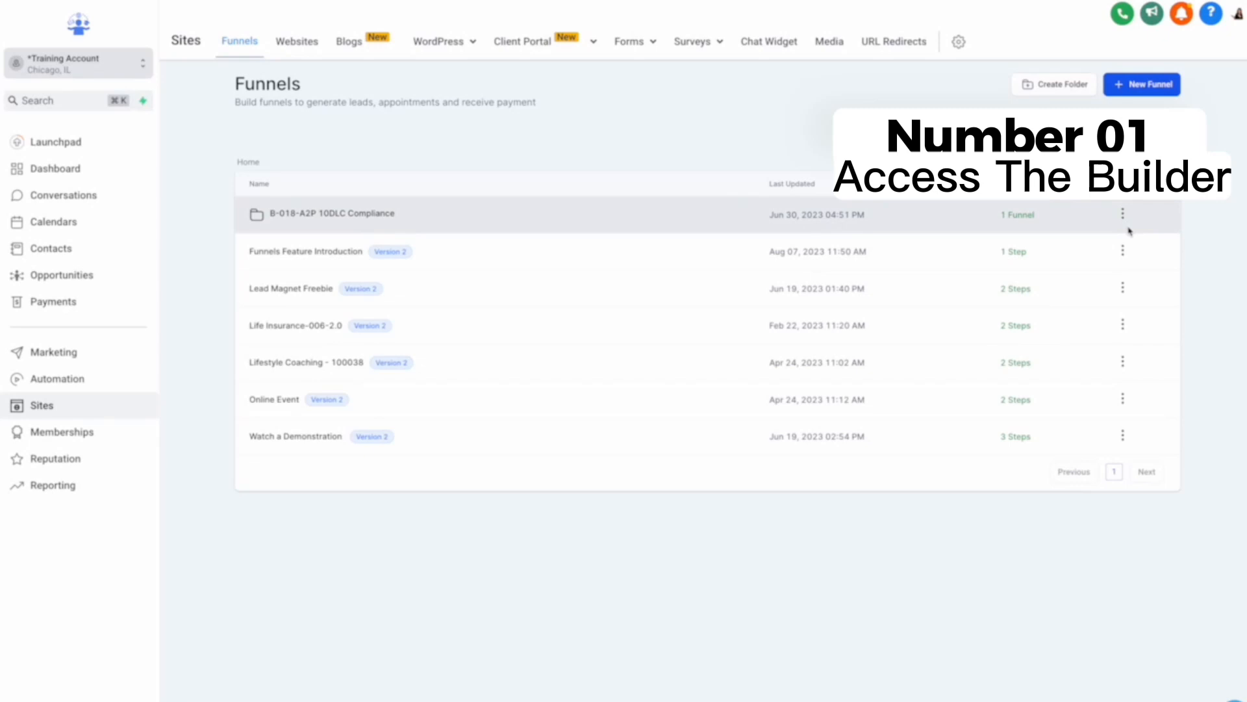
Step: Check the funnel actions menu and the New Folder window, cancelling without creating one
left_click(1123, 251)
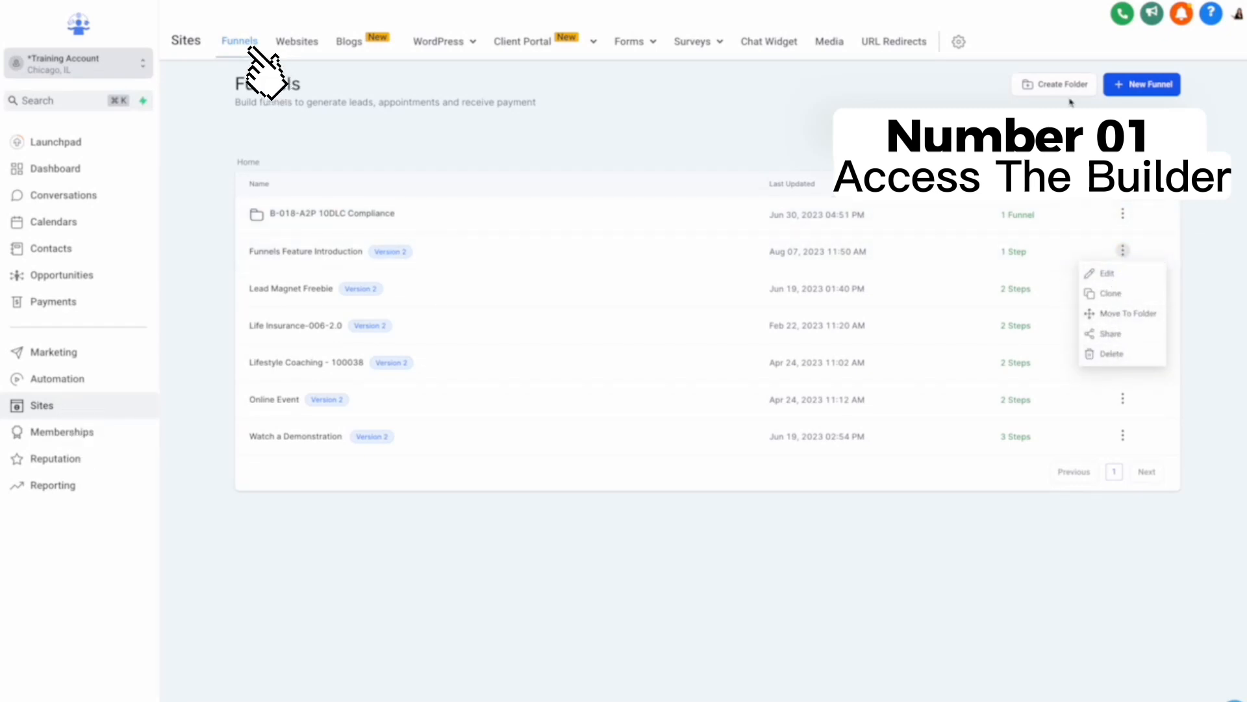
left_click(1054, 85)
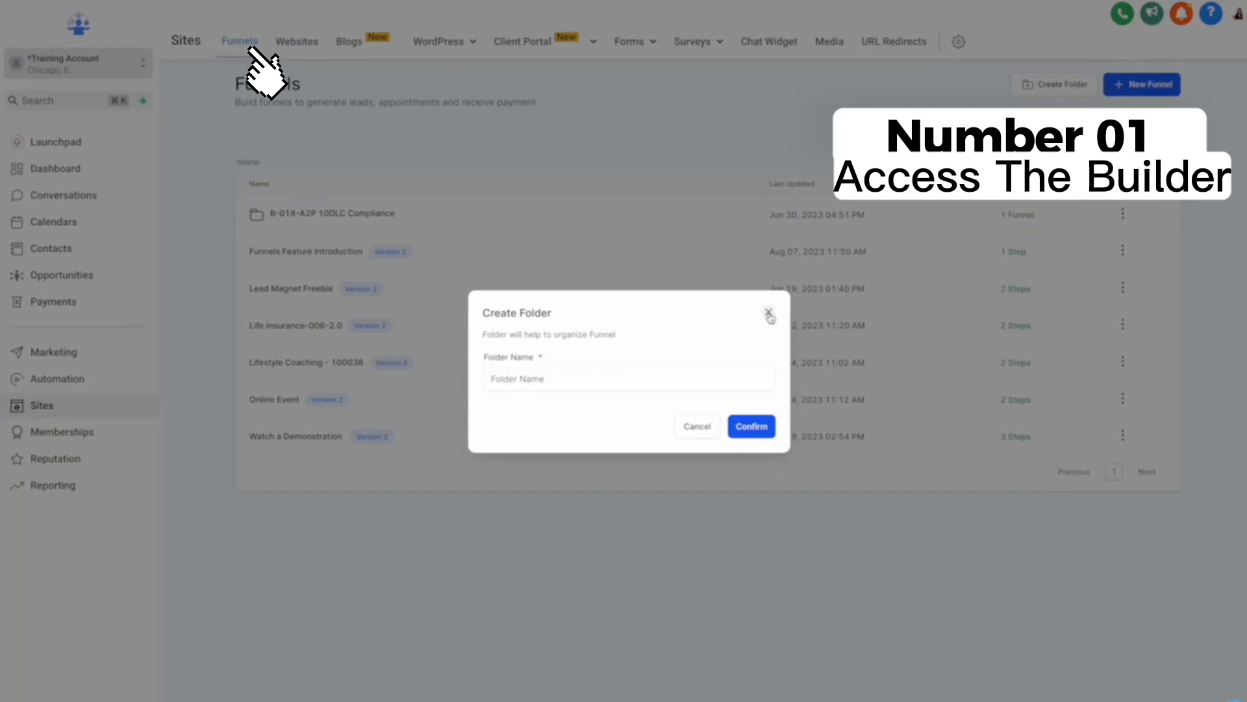
left_click(768, 311)
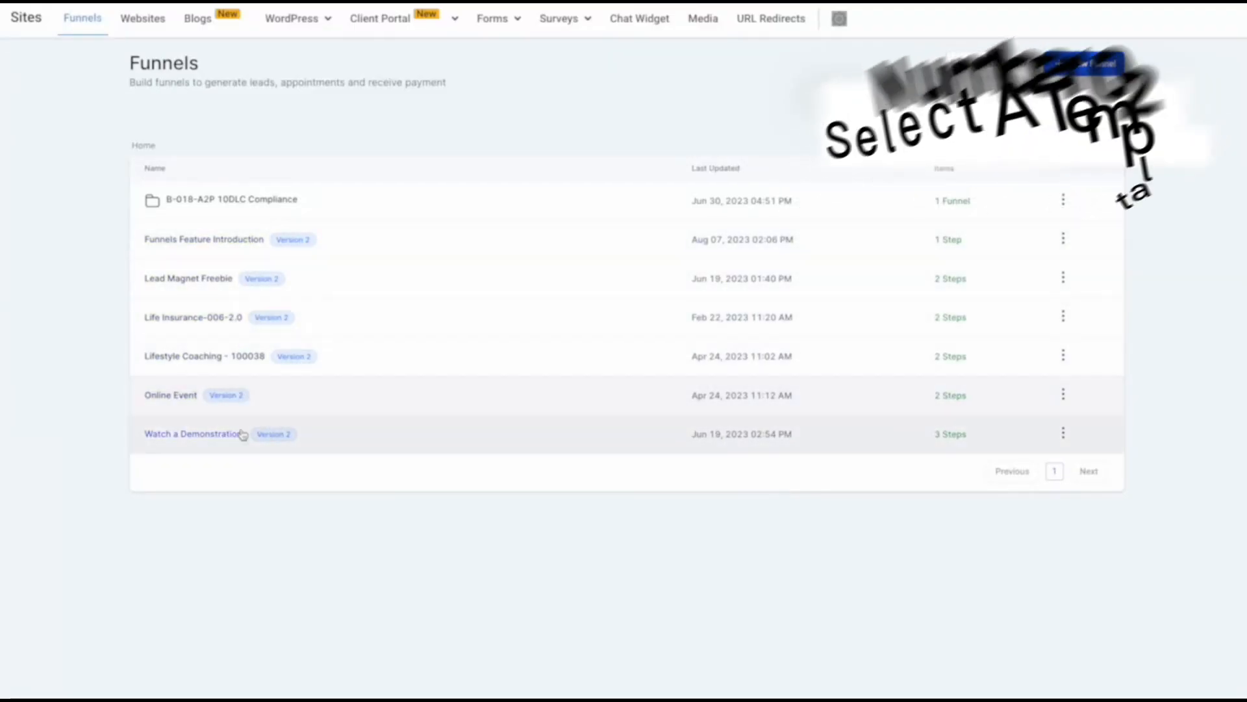
Step: Clone the Lead Magnet Freebie funnel as 'Lead Magnet Freebie Copy' with the default location
left_click(1062, 279)
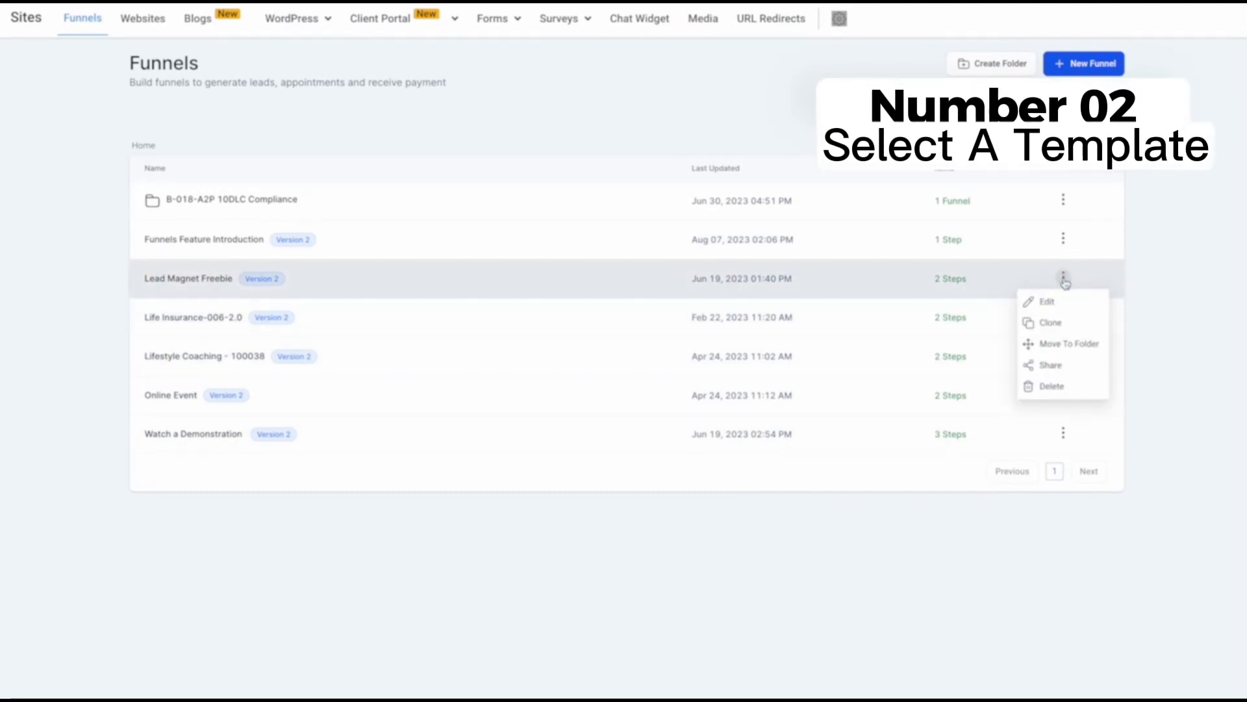
left_click(1050, 322)
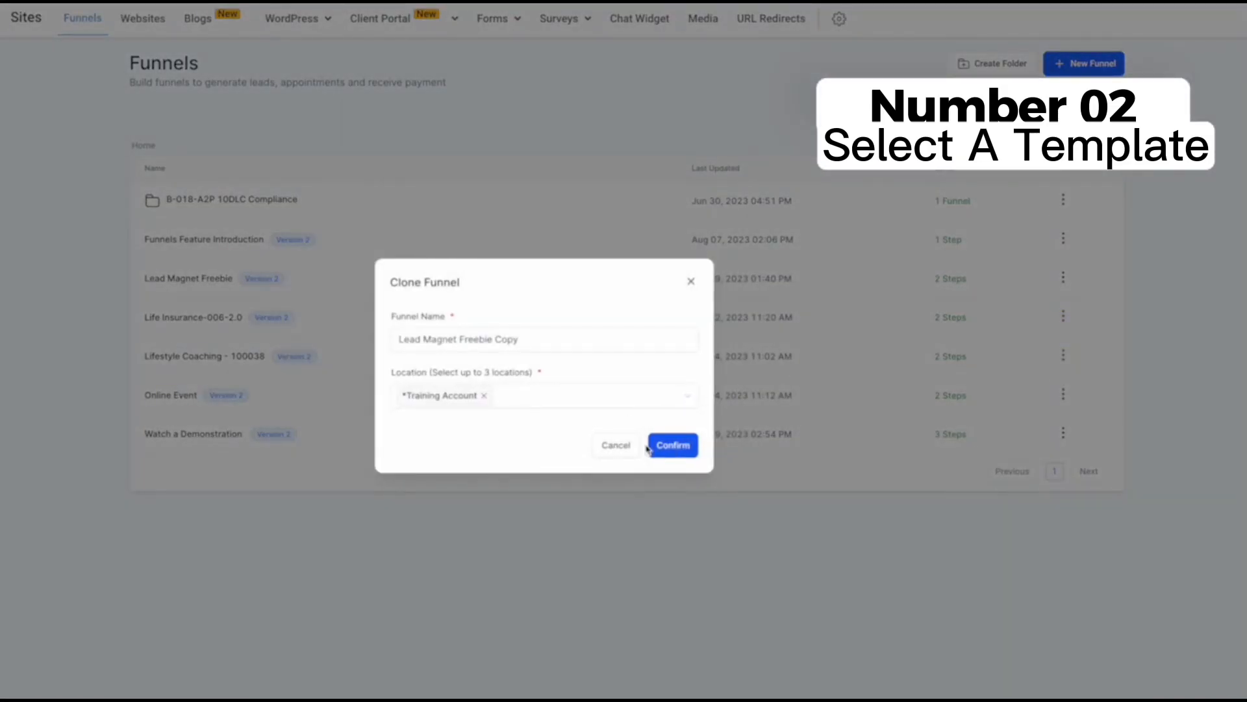
left_click(673, 444)
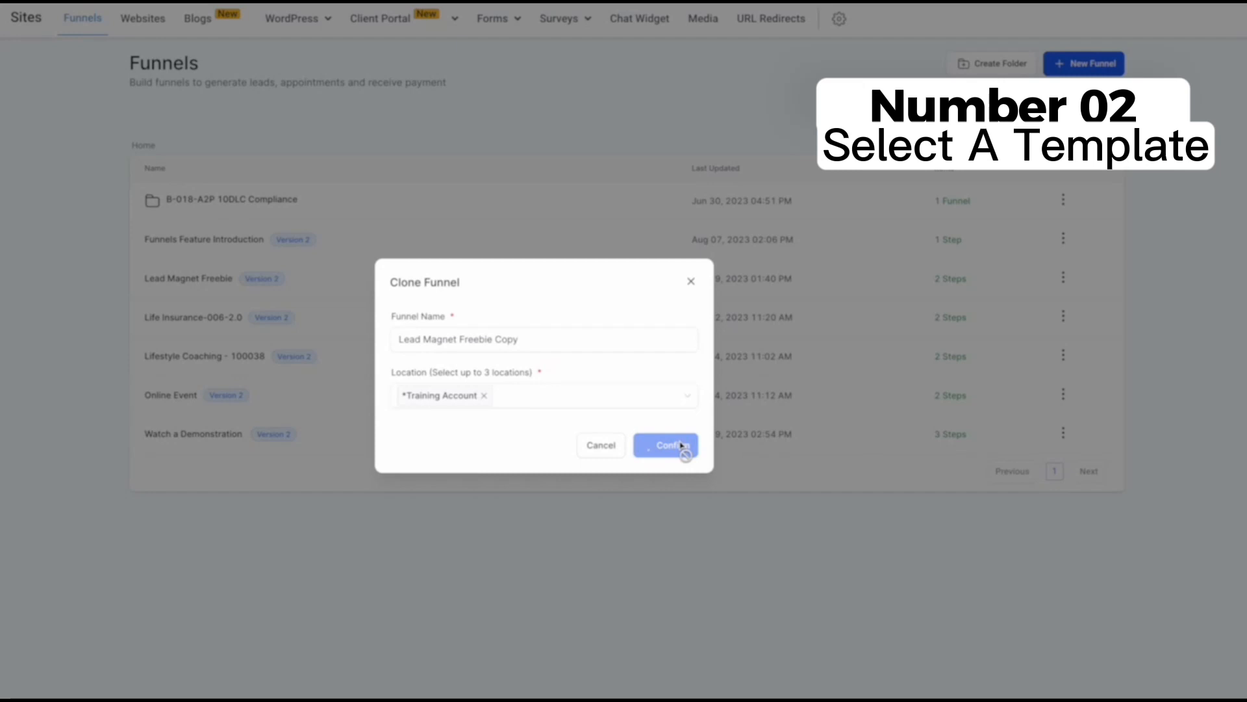
left_click(665, 444)
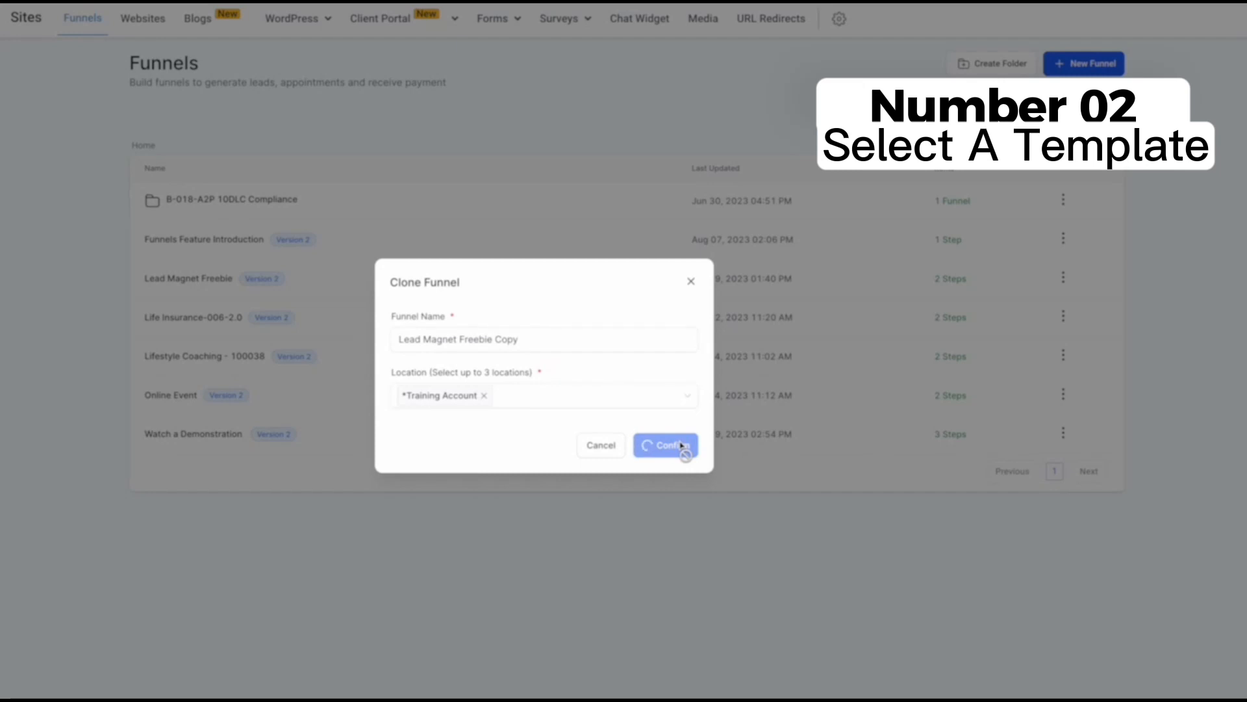
left_click(665, 445)
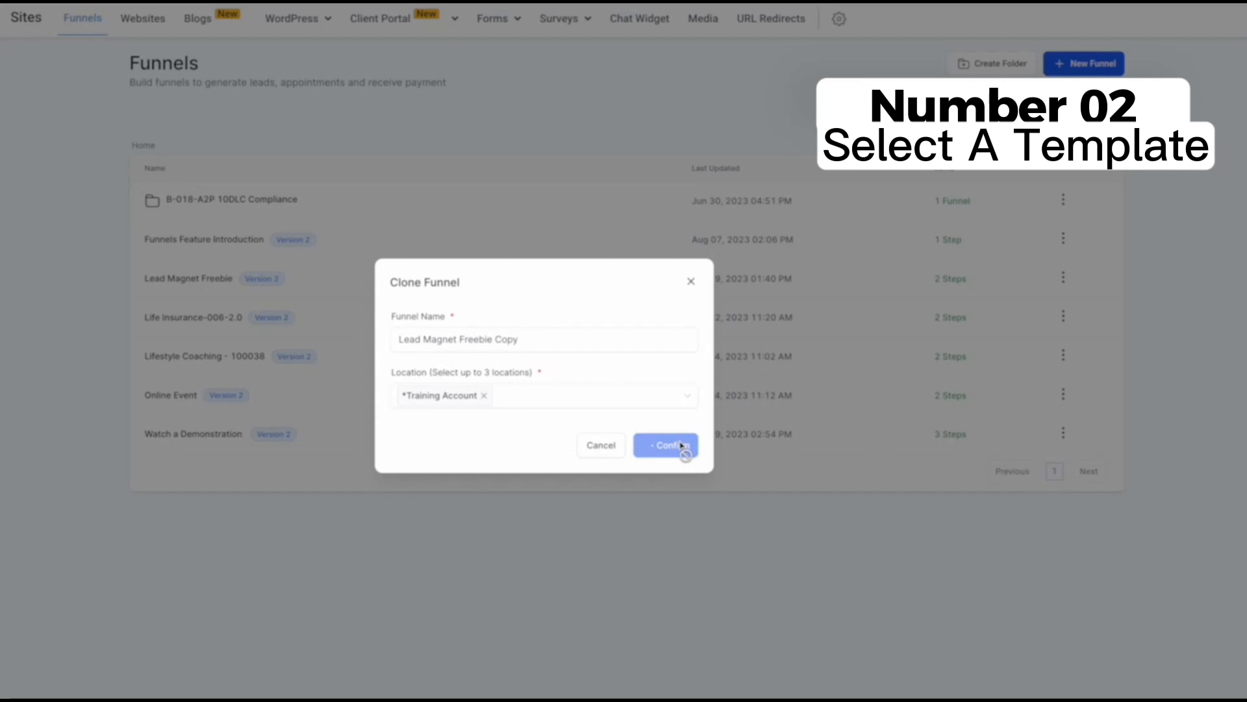
left_click(666, 445)
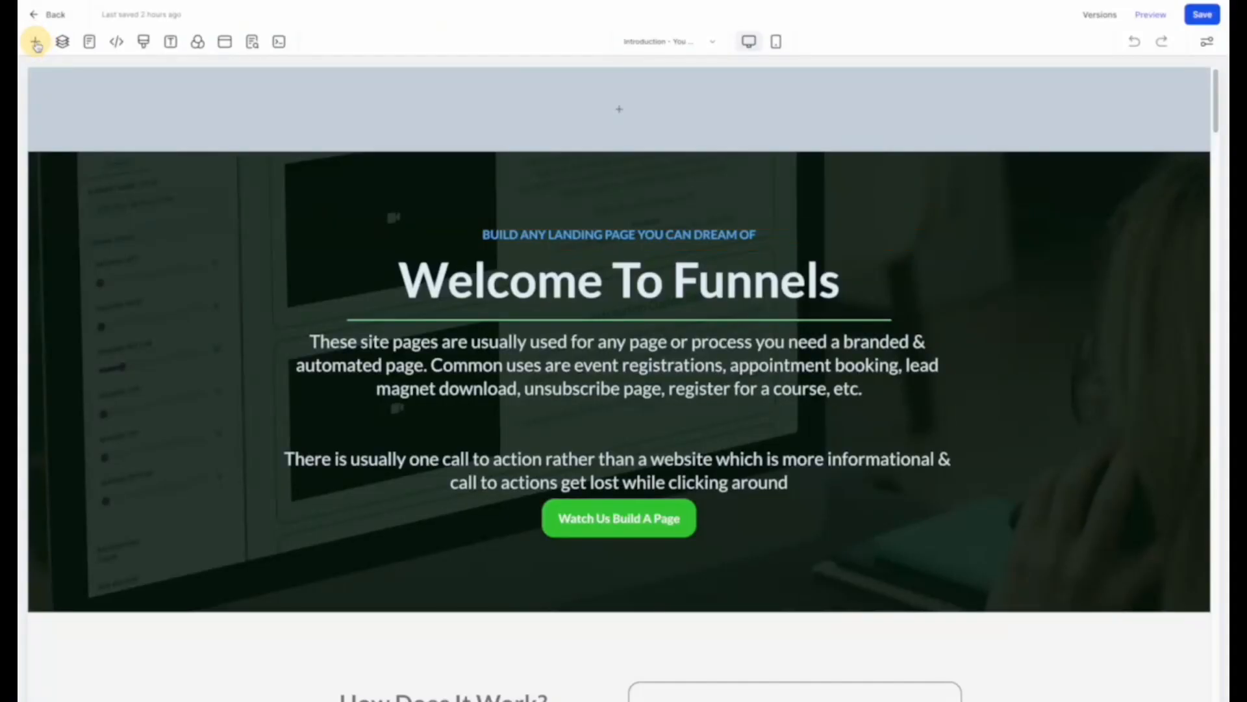
Step: Add a Form element from the elements panel and show its settings
left_click(37, 41)
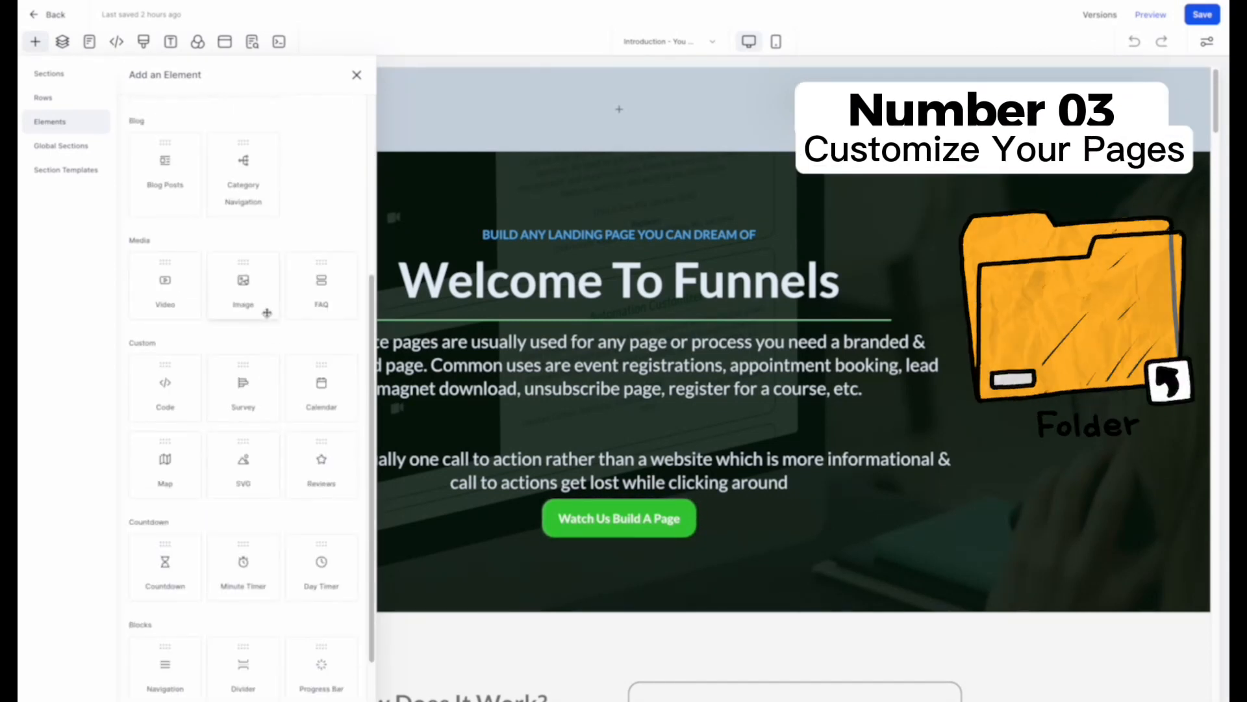
scroll("down", 3)
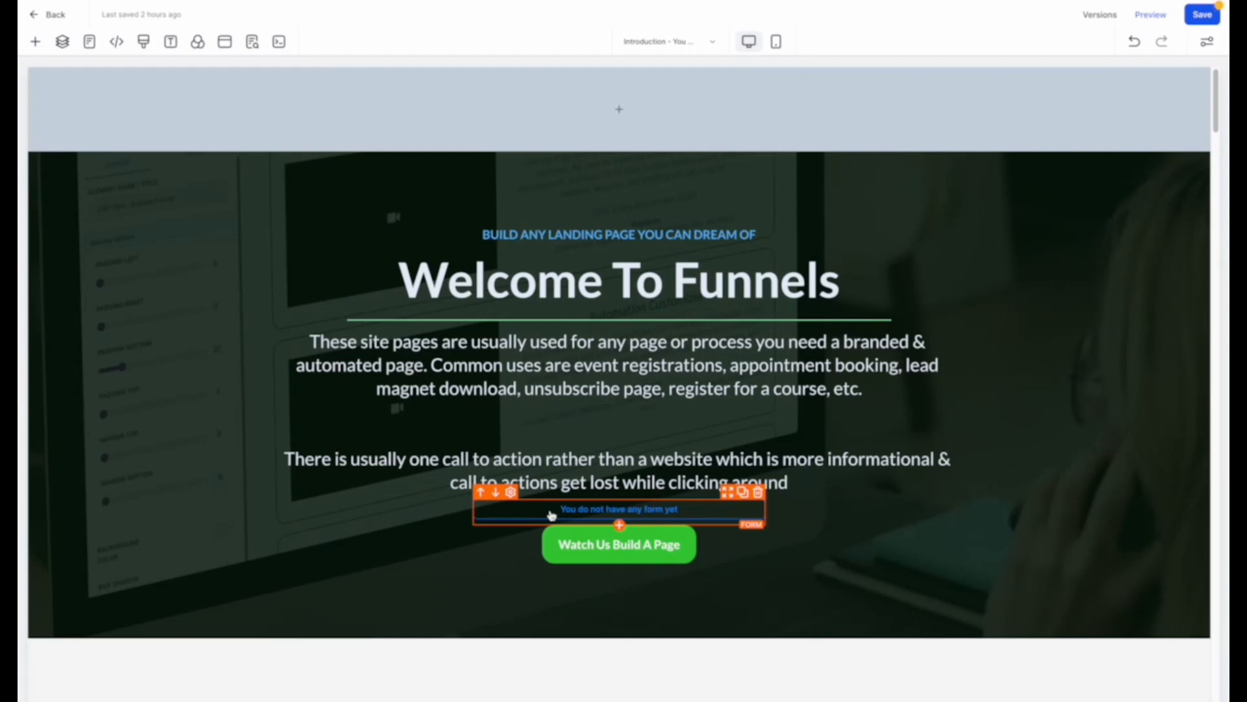
left_click(619, 510)
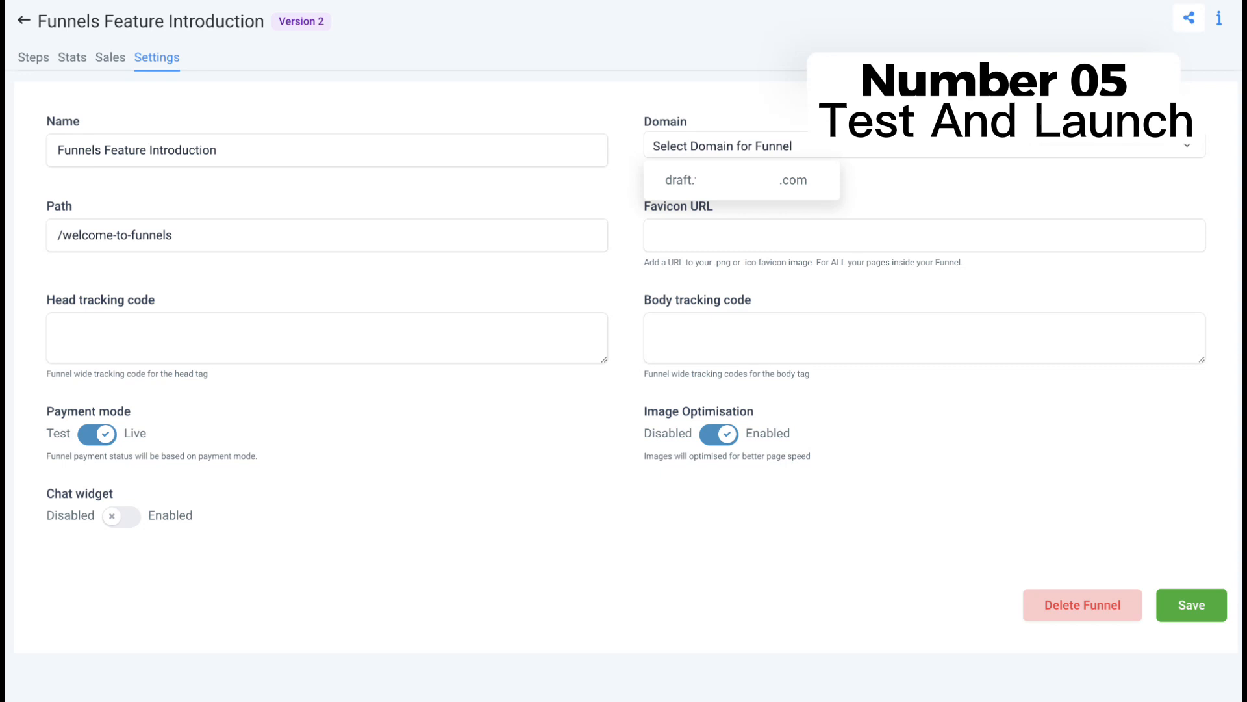
Step: Review the Funnels Feature Introduction funnel's Stats, Sales and Settings, then return to Overview
left_click(24, 57)
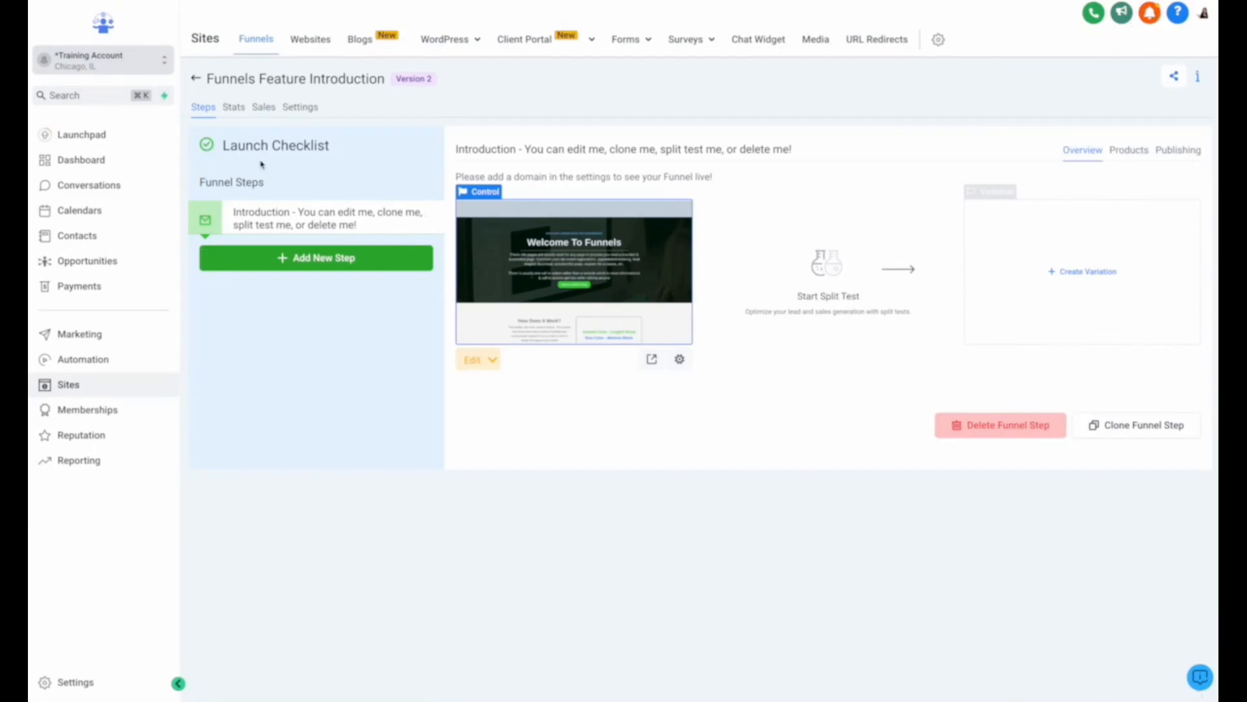
left_click(234, 107)
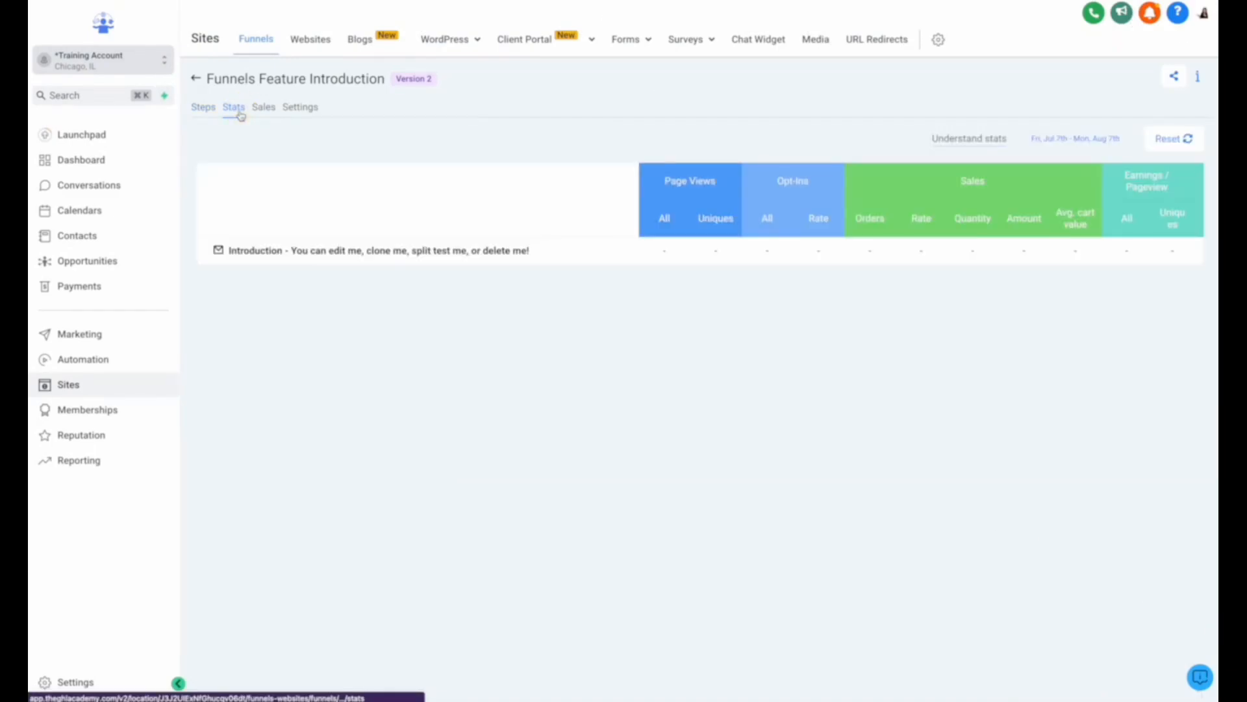
left_click(263, 107)
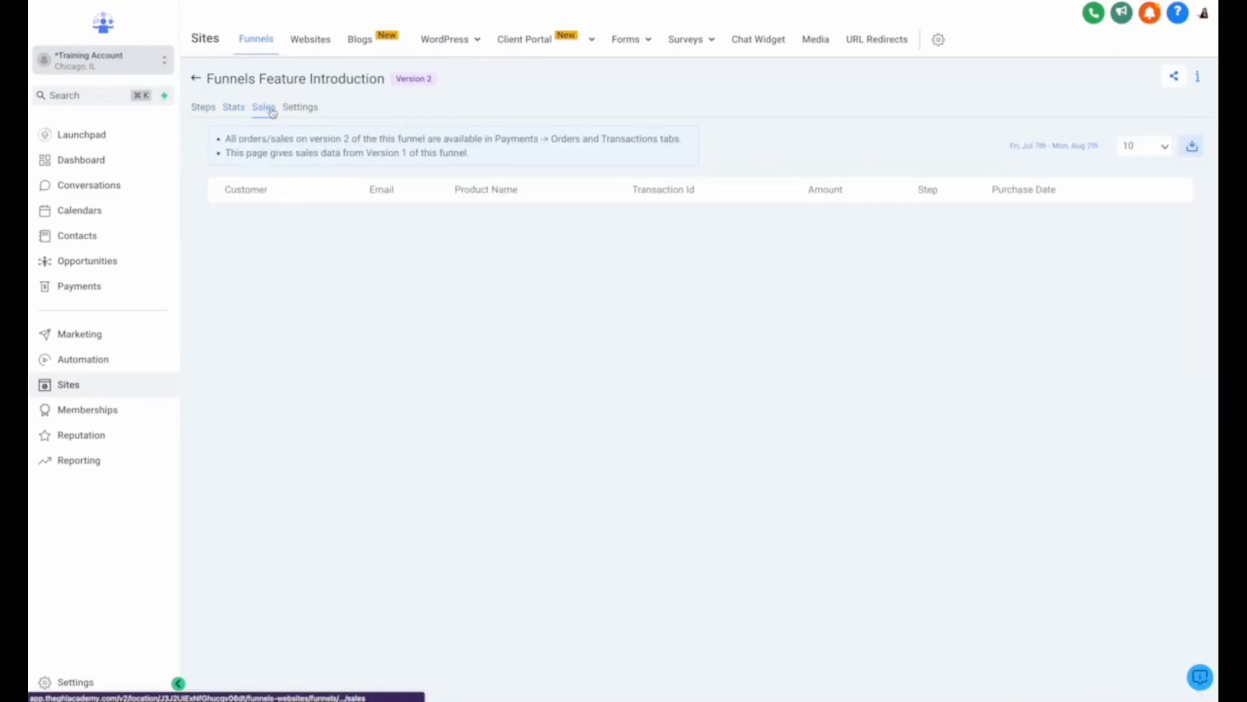
left_click(300, 107)
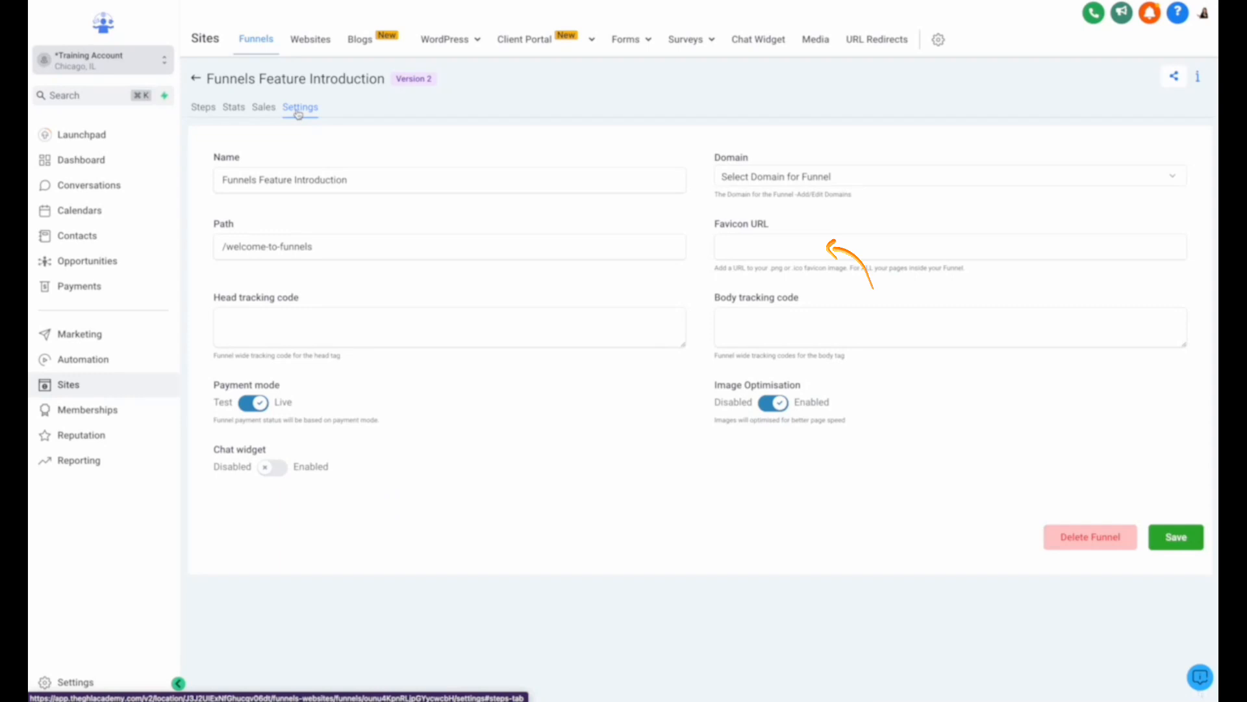
left_click(203, 107)
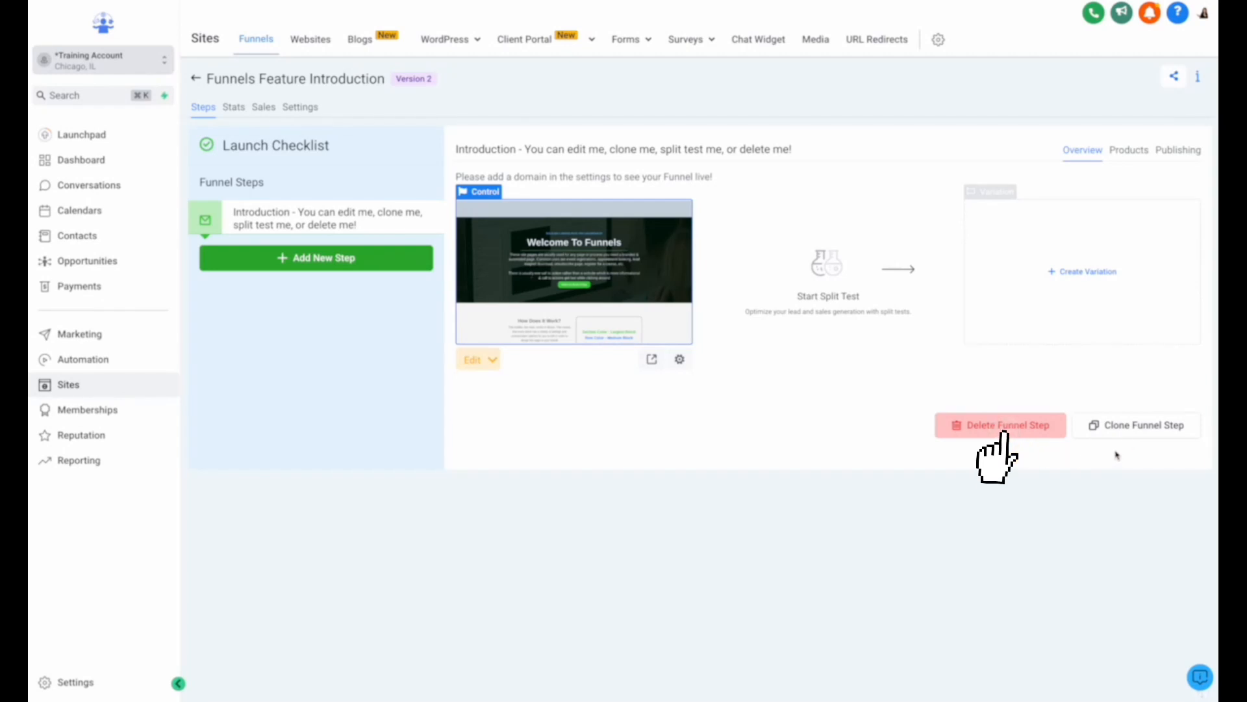
mouse_move(1081, 287)
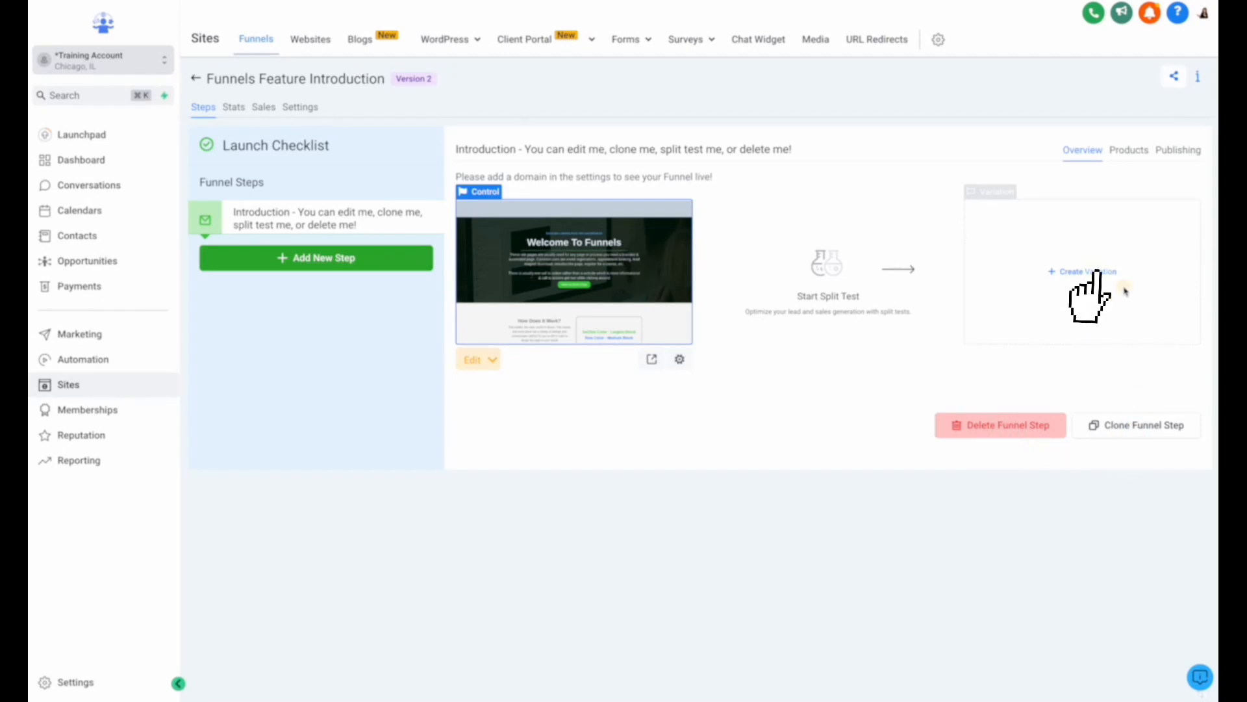
Step: Attach the Test product to the Introduction step, check Publishing, and edit its page
left_click(1129, 150)
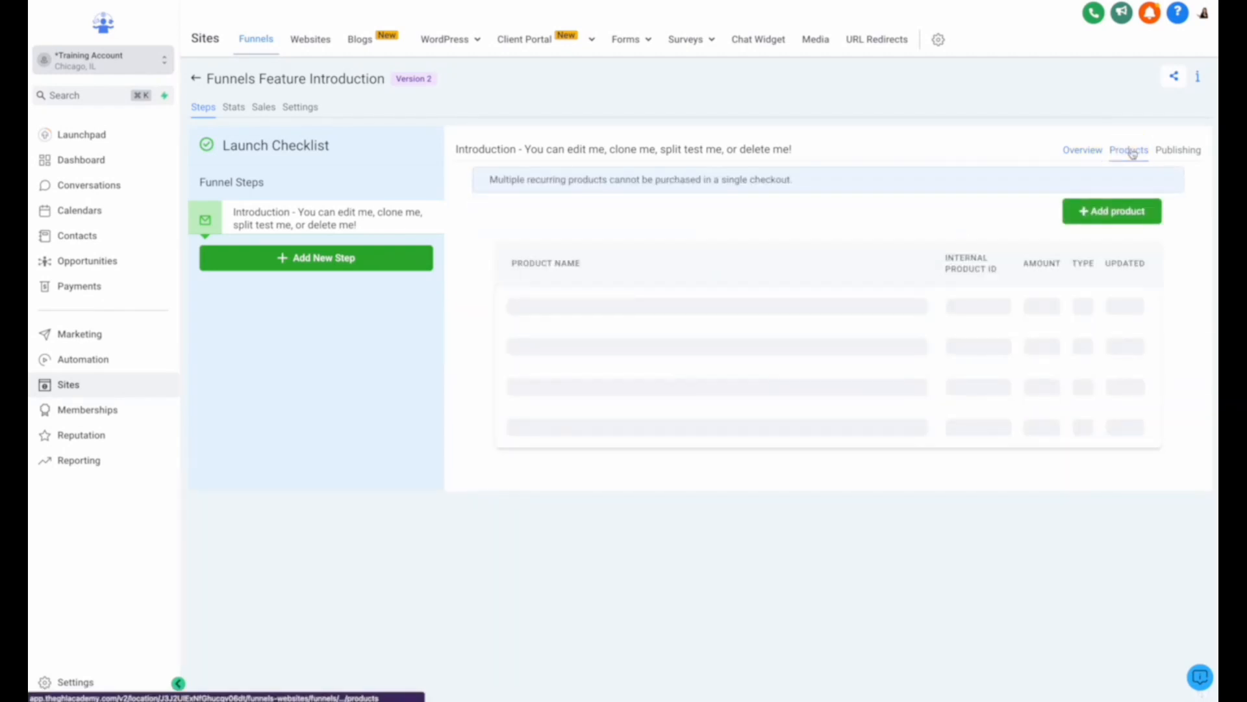
left_click(1112, 210)
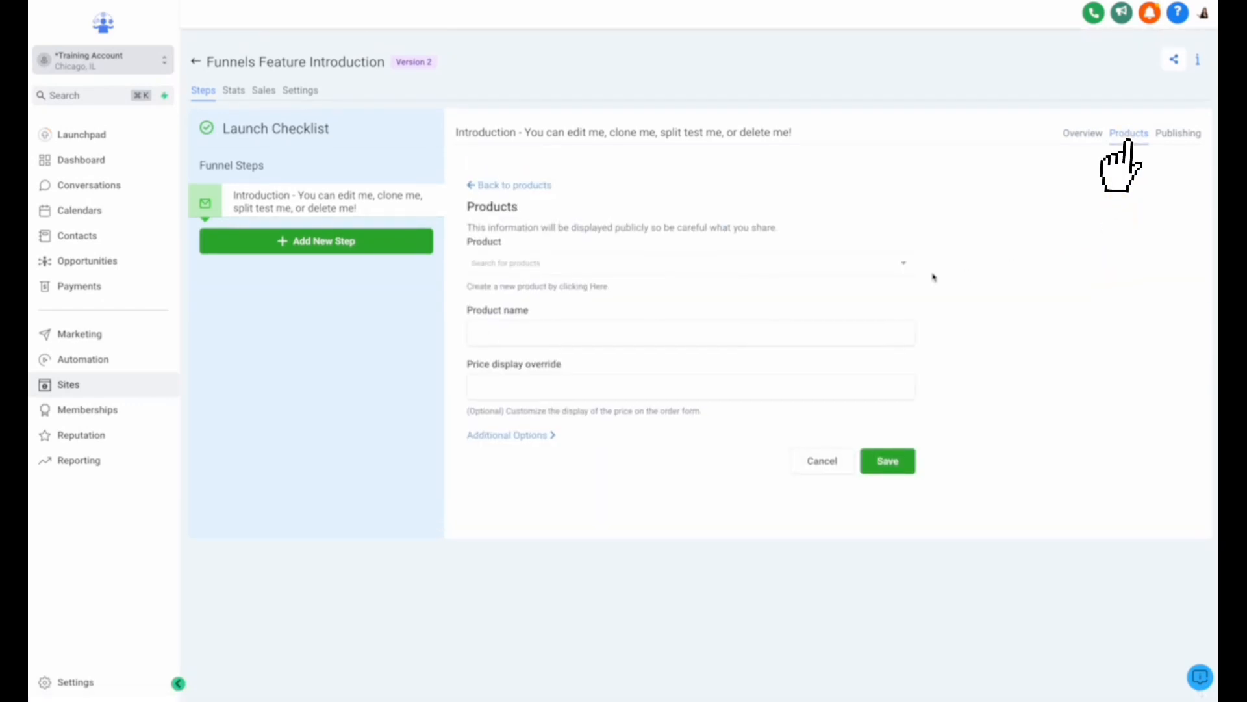
left_click(689, 262)
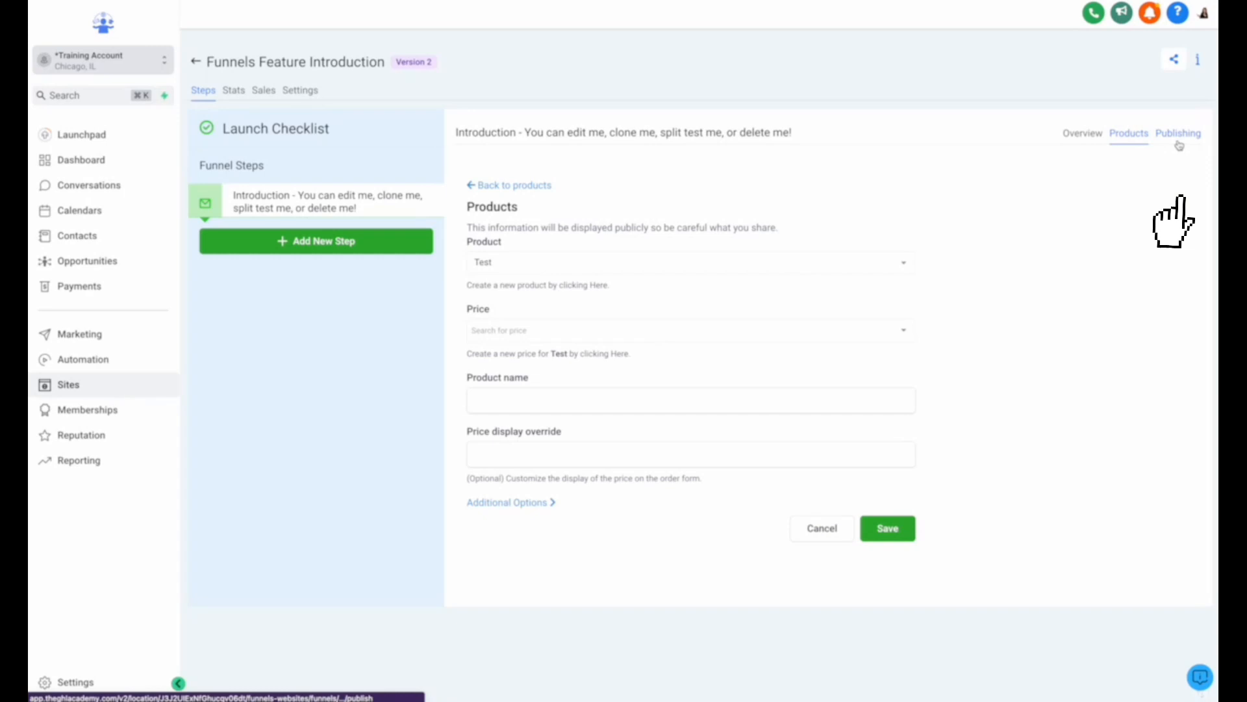
left_click(1177, 132)
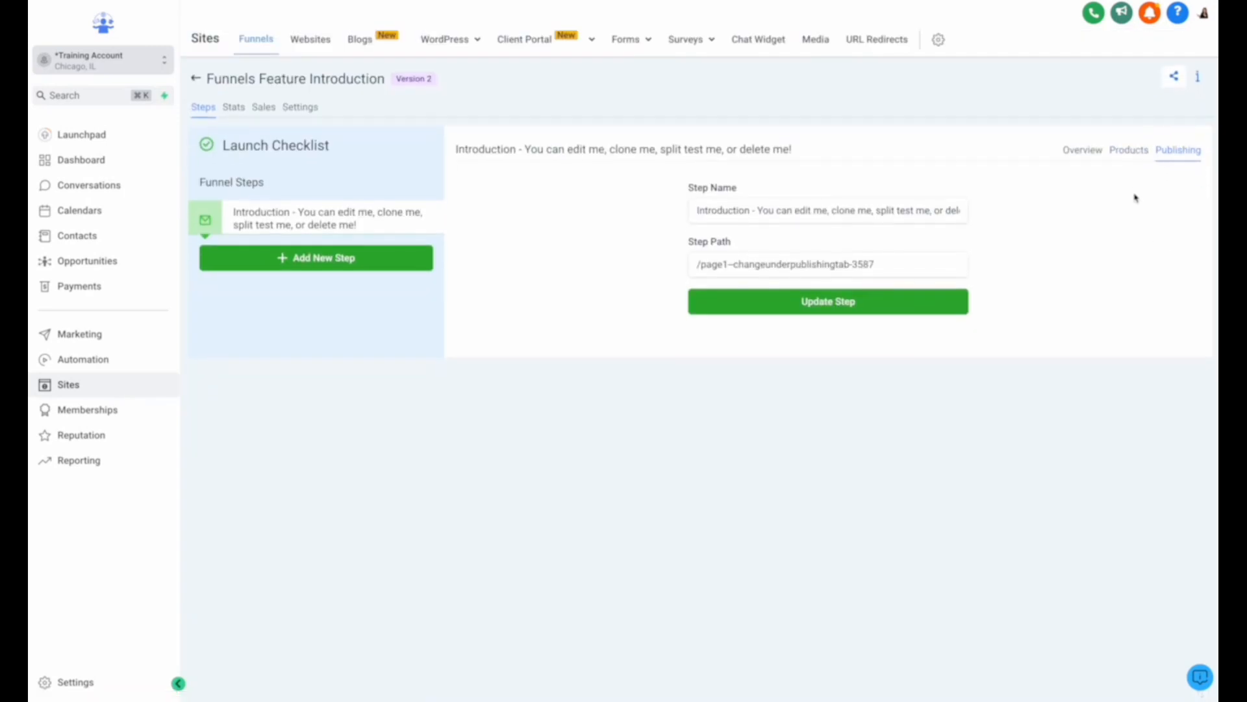
mouse_move(1078, 157)
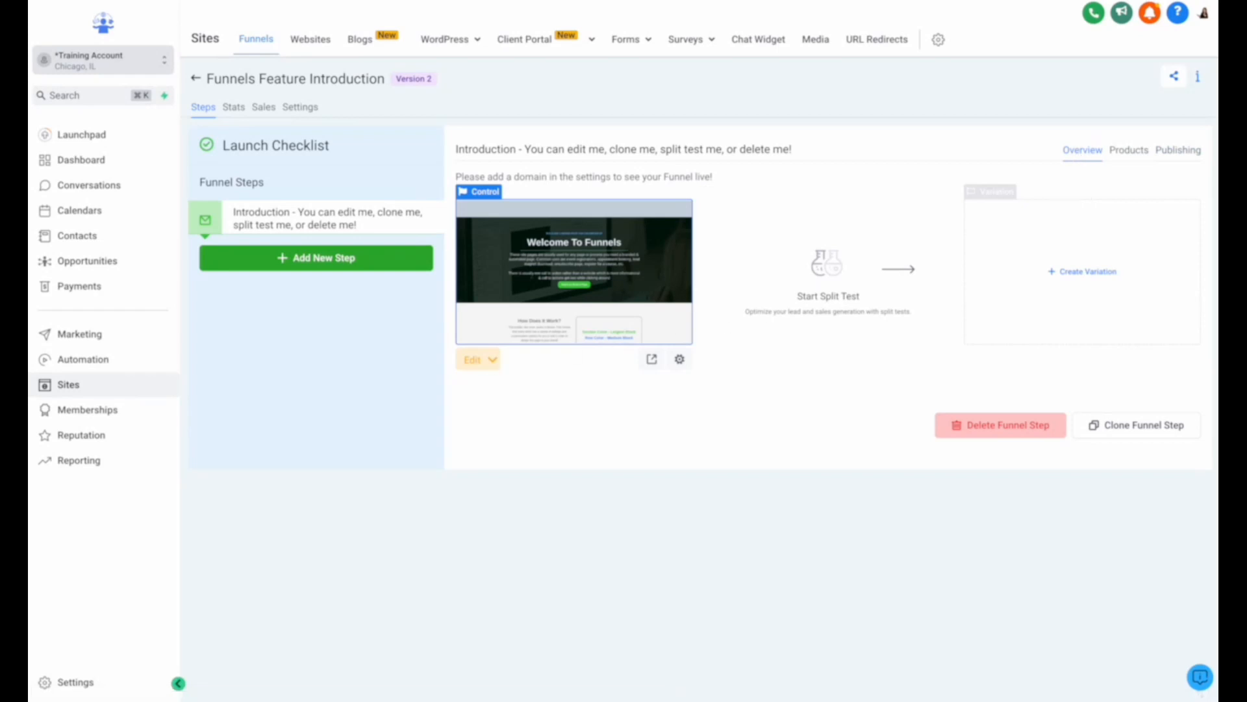
left_click(472, 359)
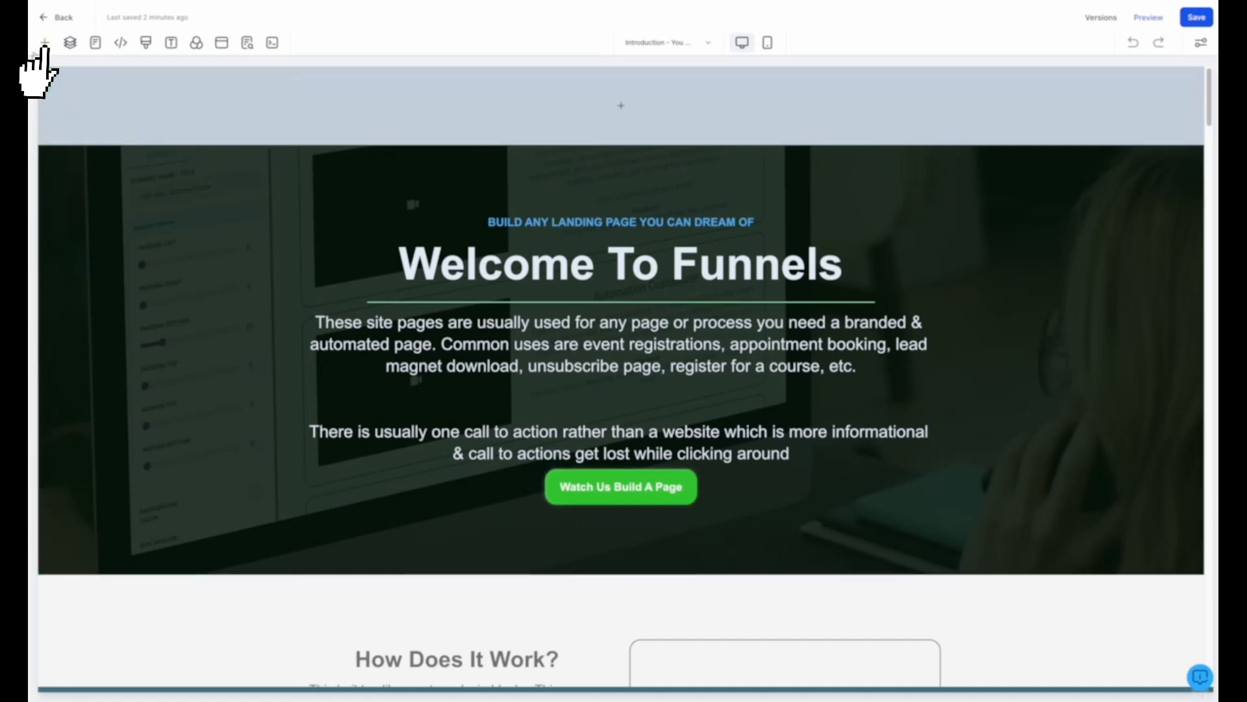
Step: Tour the Add Elements, Layers, Pages and Custom CSS panels, leaving the CSS box empty
left_click(44, 41)
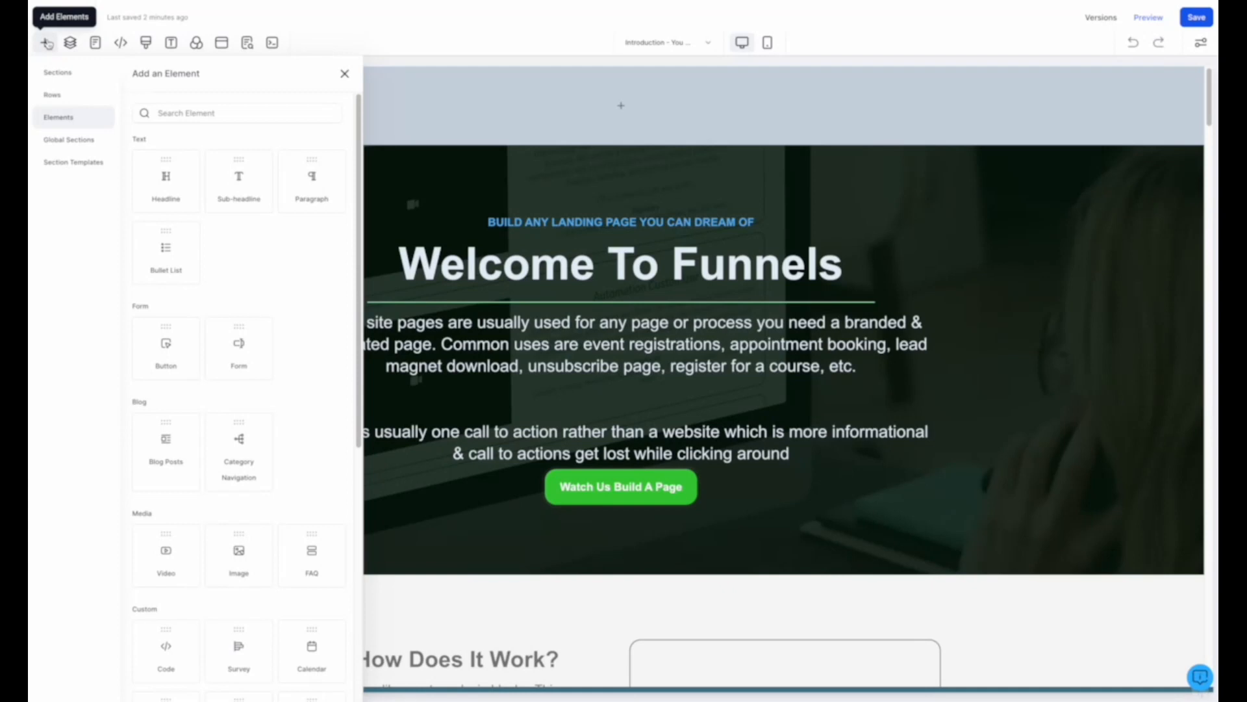
left_click(67, 43)
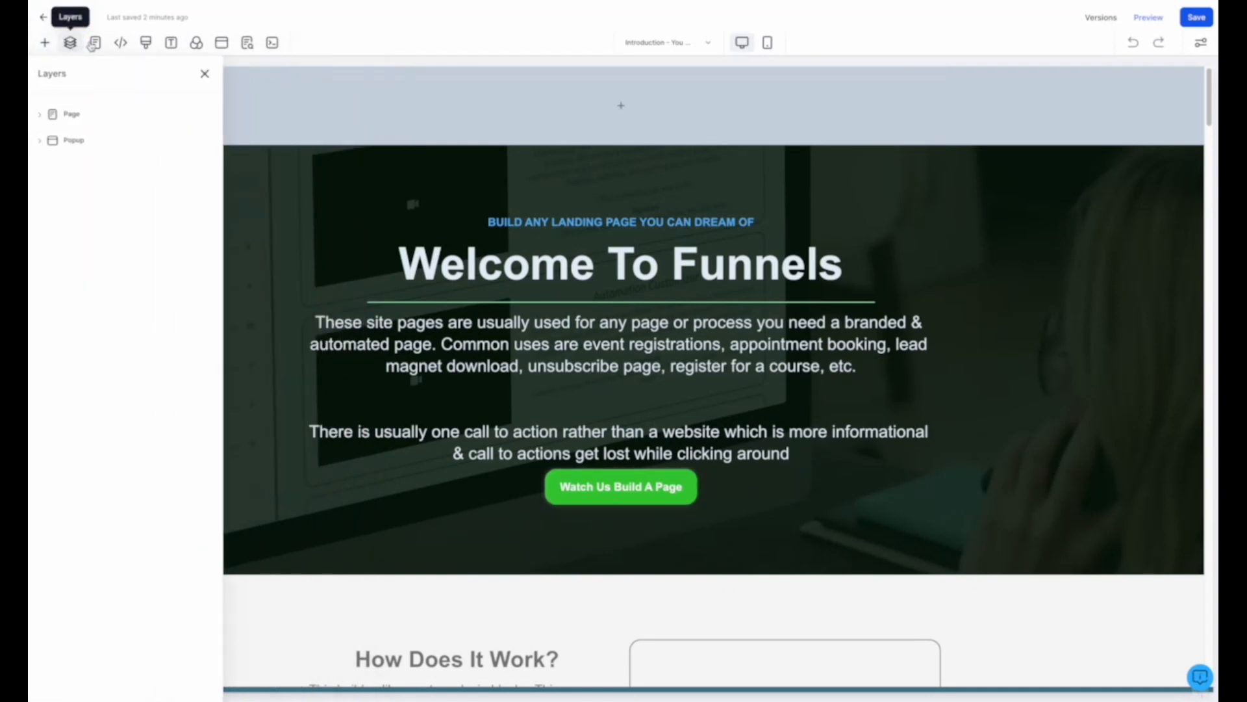
left_click(94, 42)
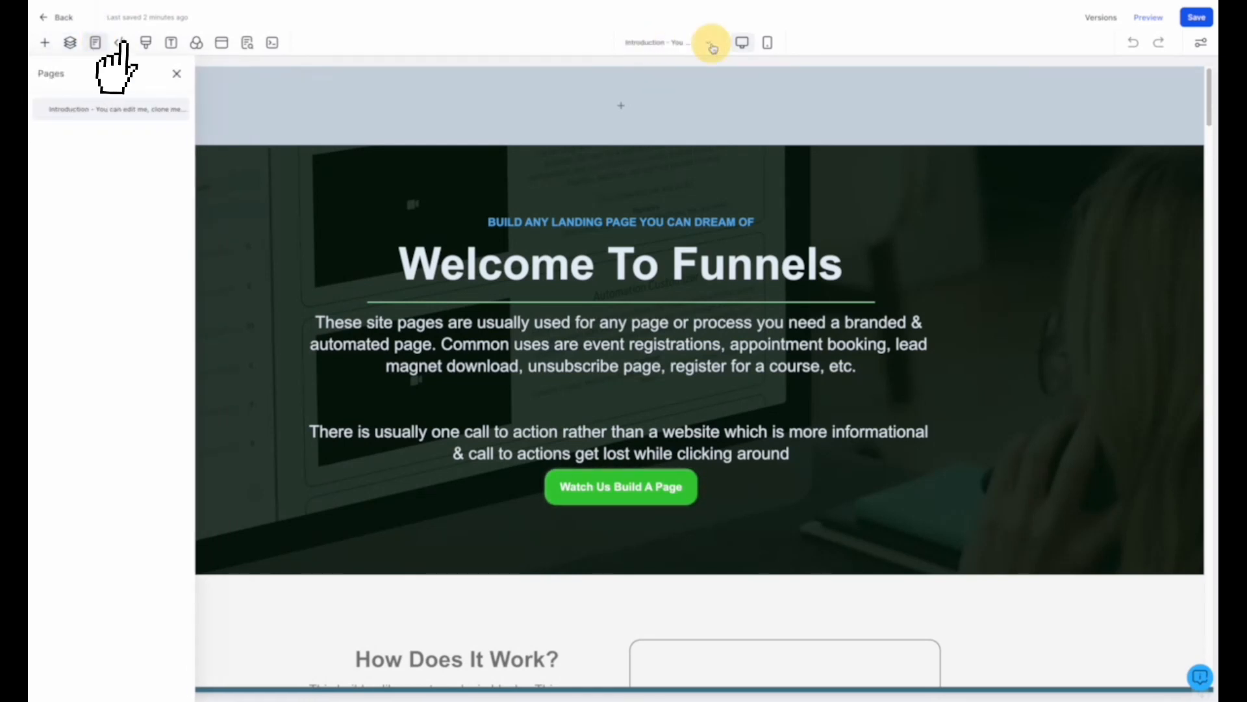
left_click(120, 42)
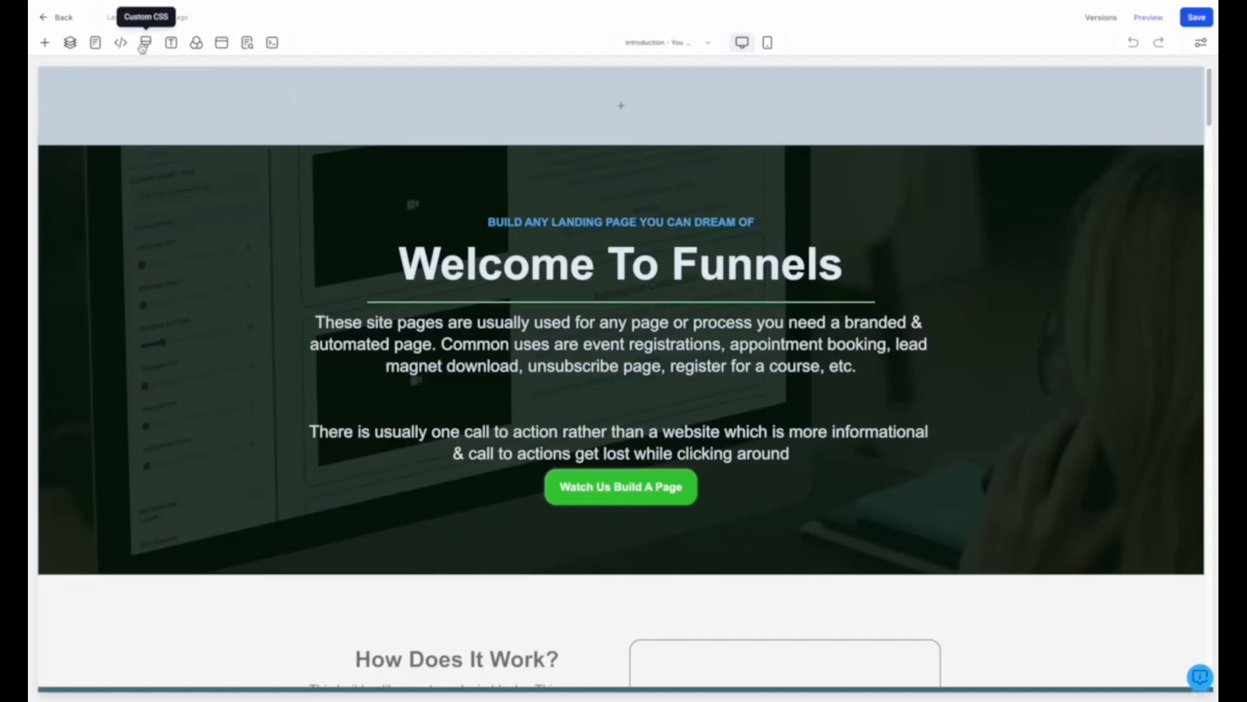
left_click(146, 42)
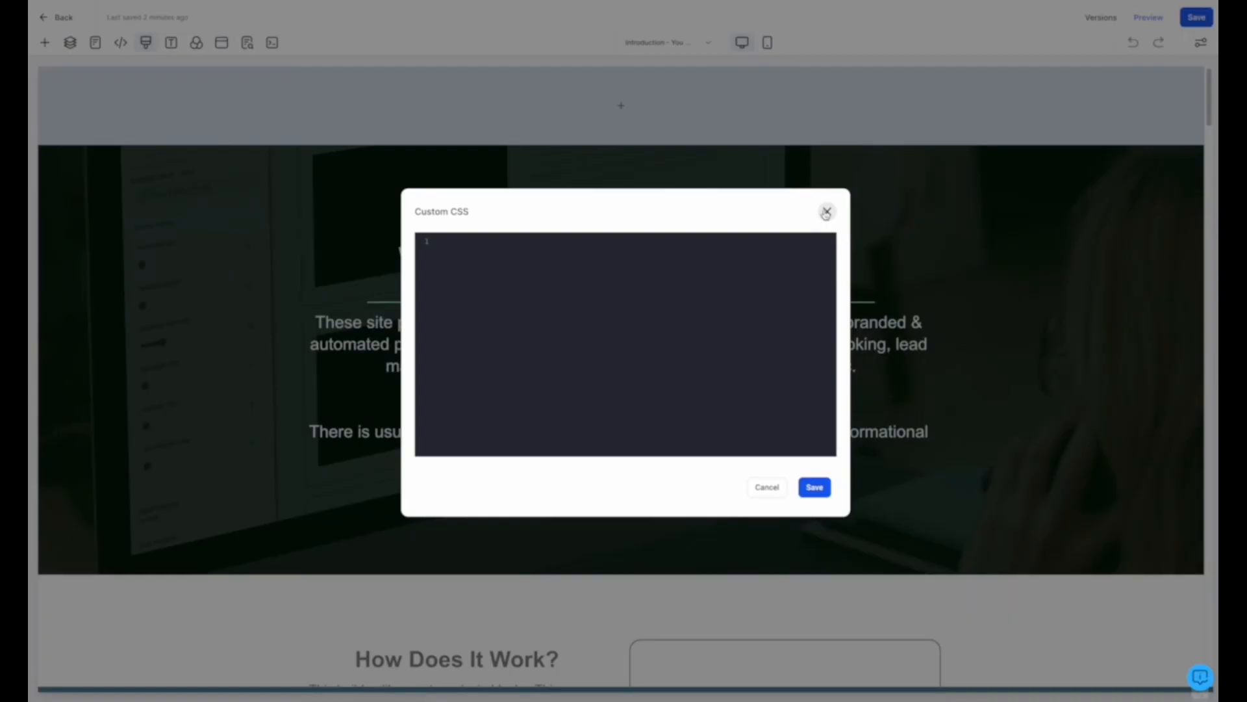
left_click(170, 43)
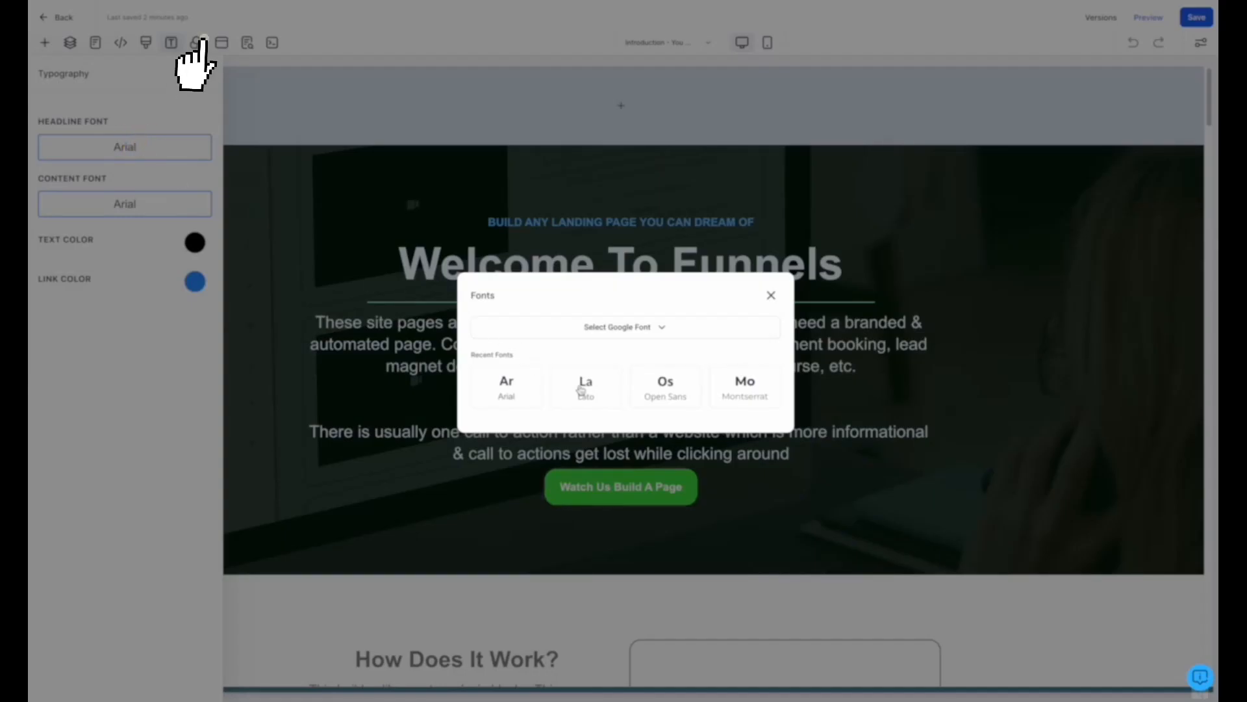
Step: Set the page's headline font to Lato in Typography settings
left_click(584, 387)
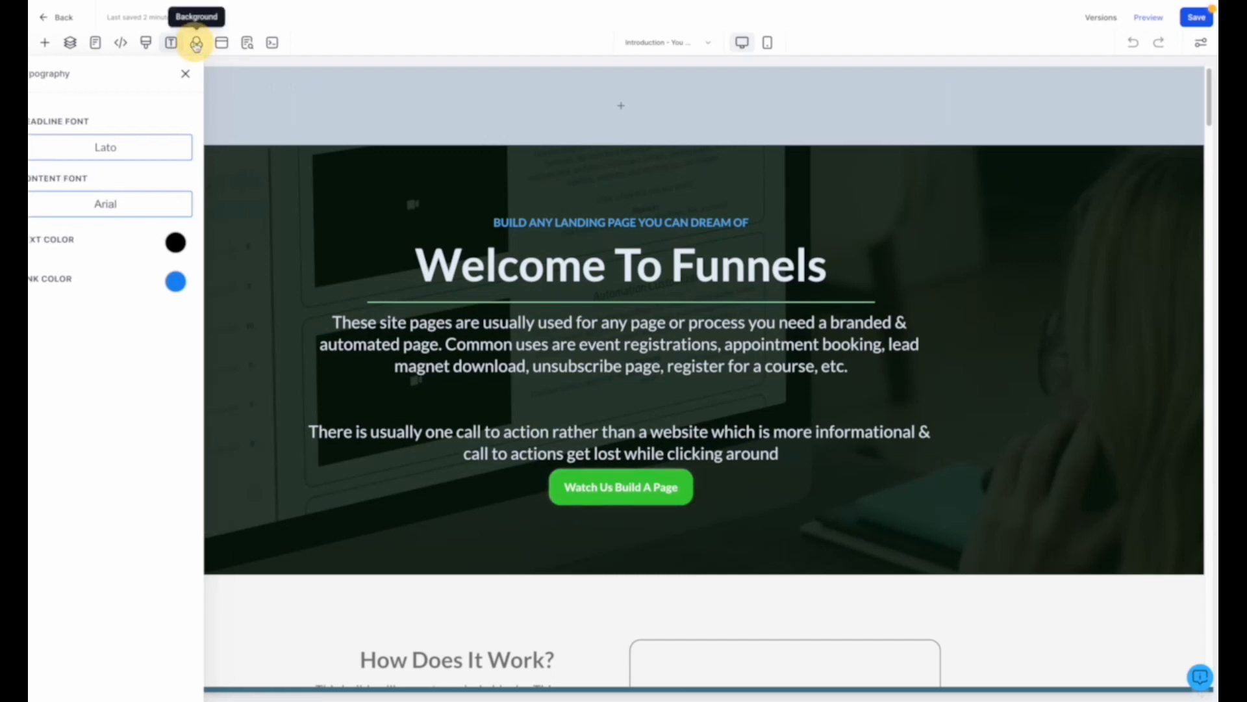
left_click(196, 43)
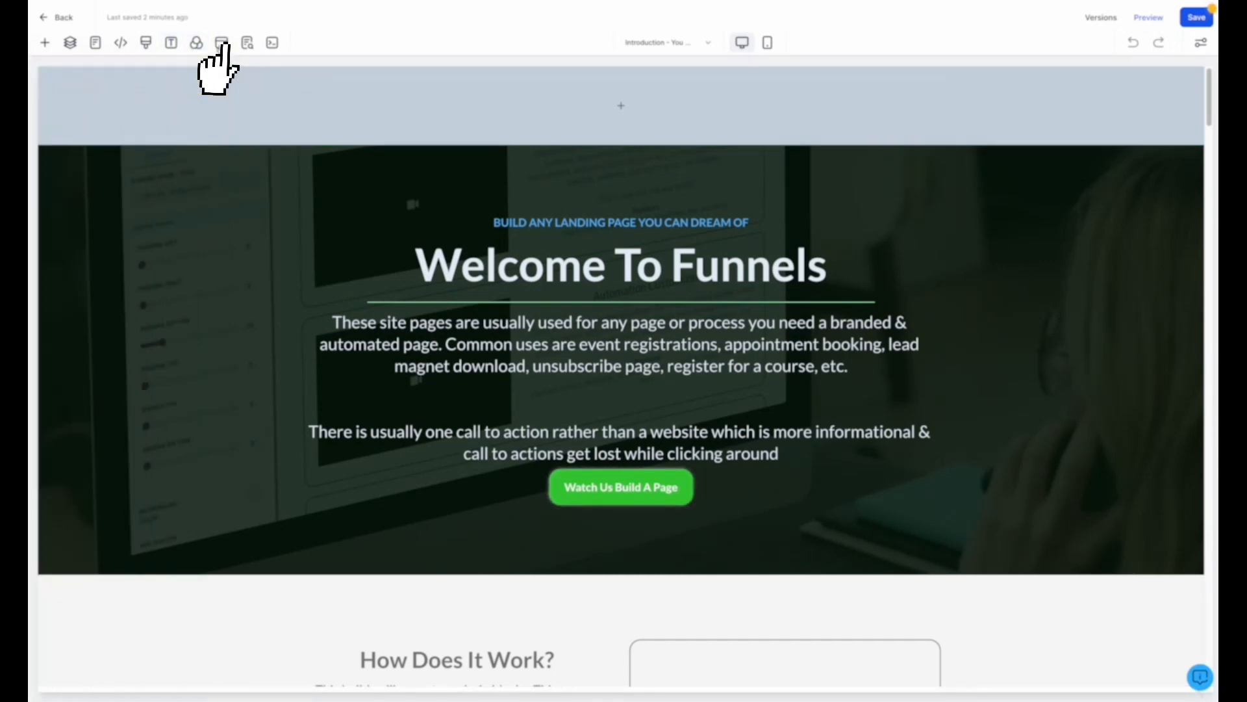
Step: Change the Welcome To Pop-Ups popup width from Medium to Full Page, then show SEO Meta Data
left_click(220, 43)
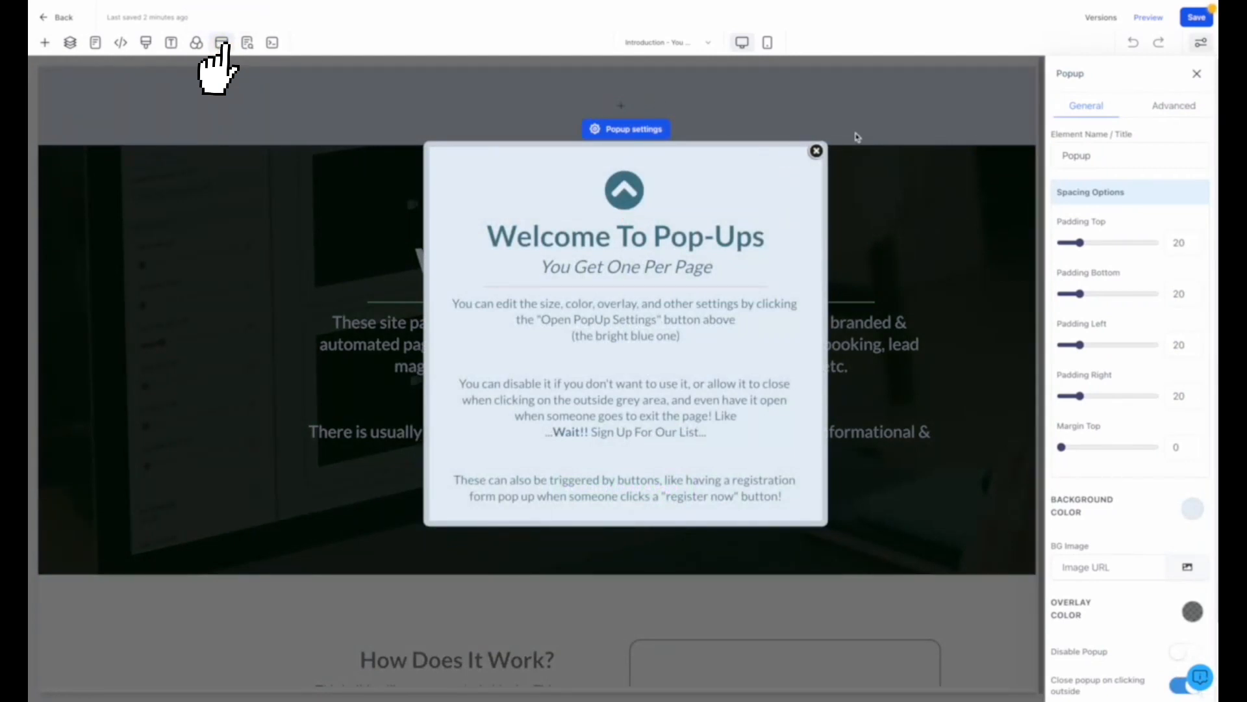
scroll("down", 3)
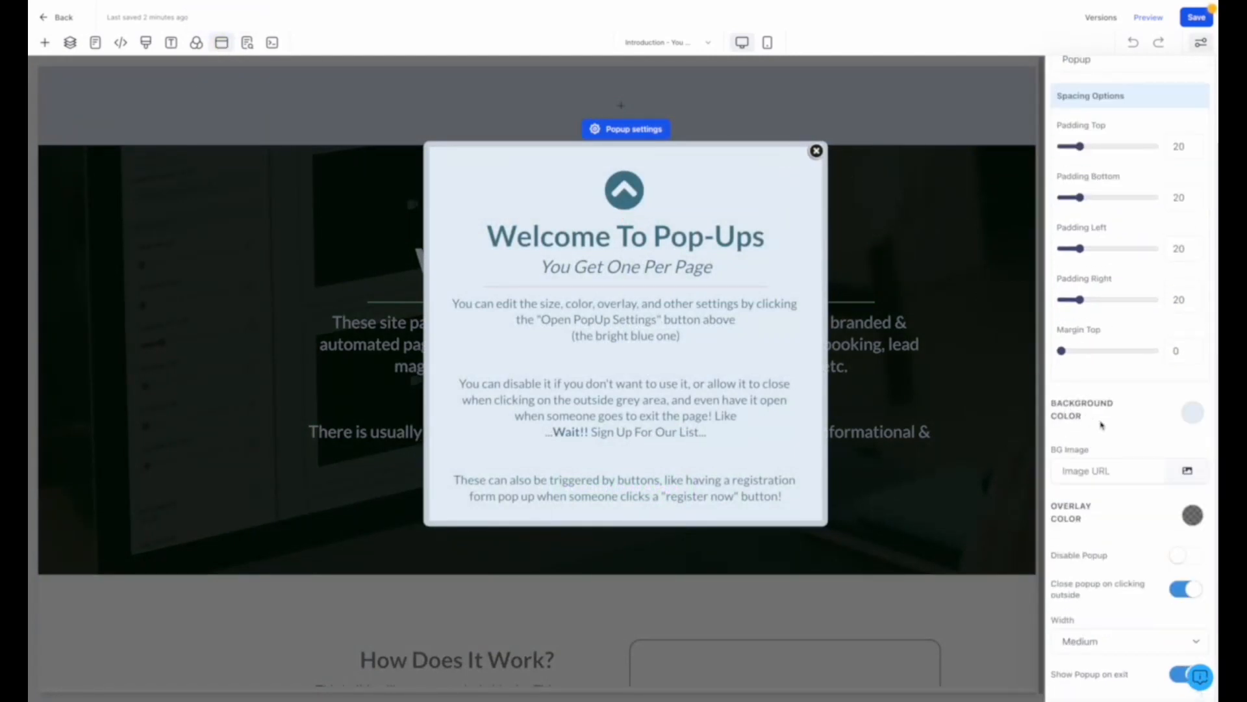
left_click(1179, 105)
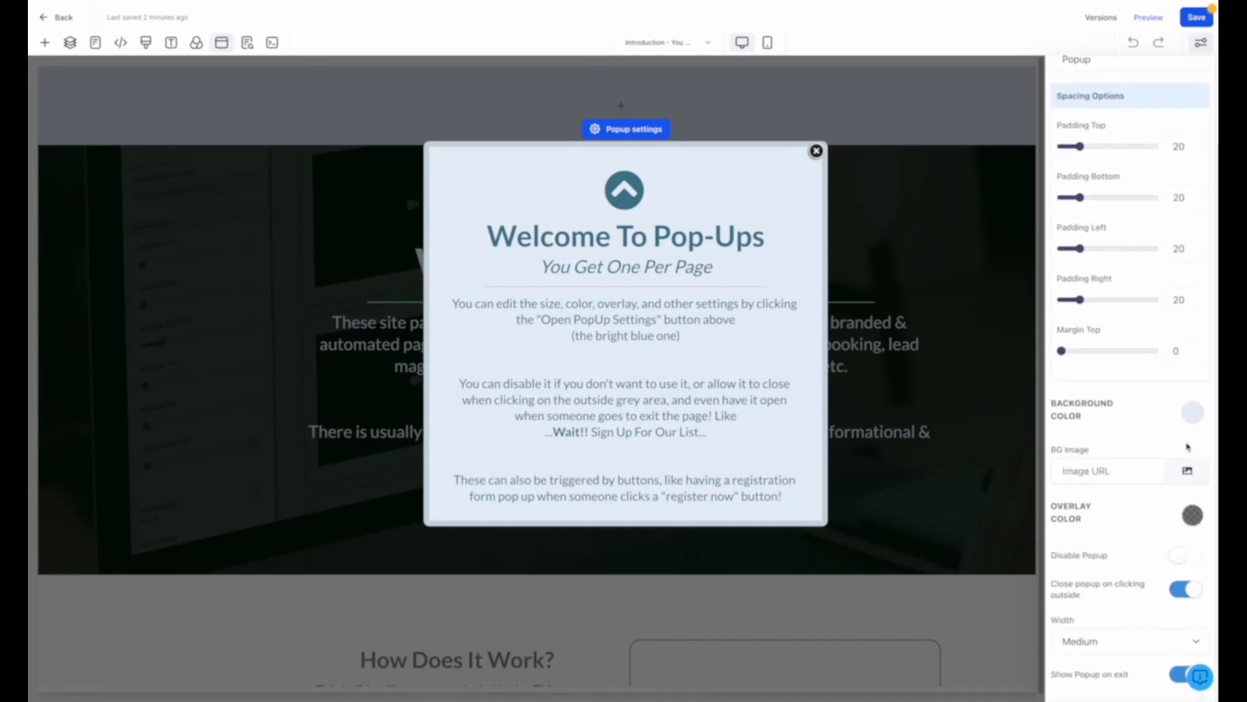
left_click(1131, 642)
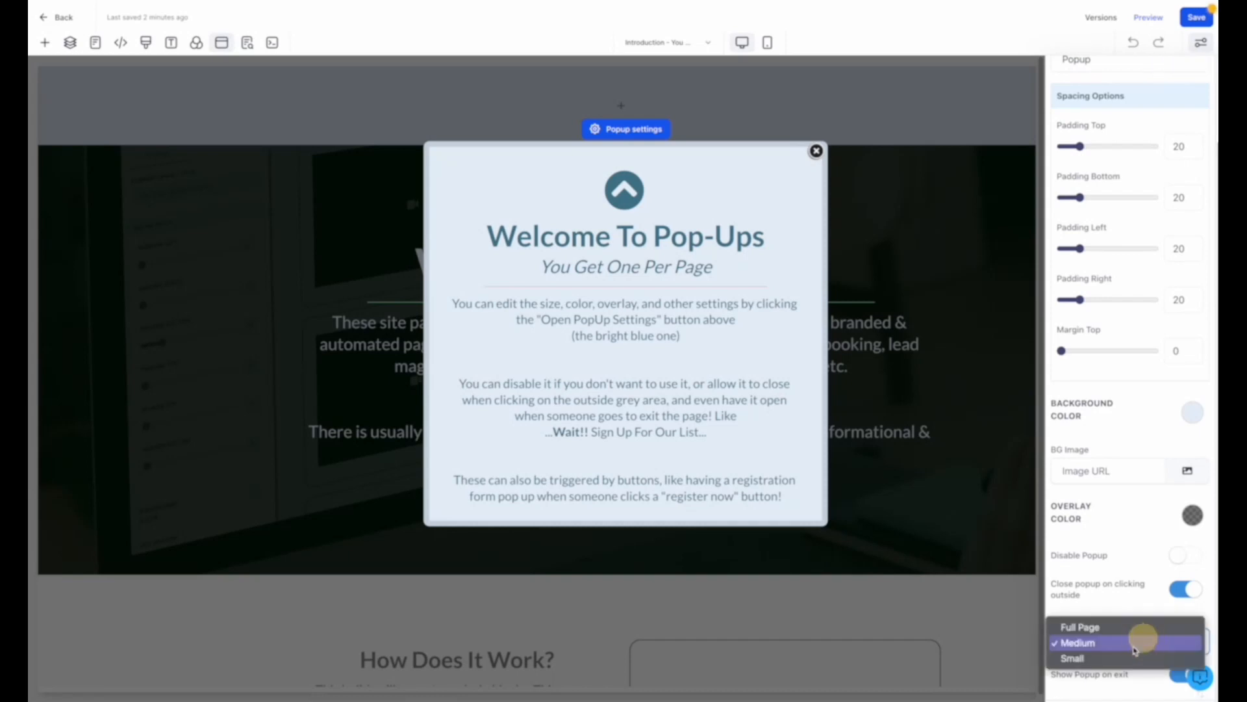
left_click(1072, 658)
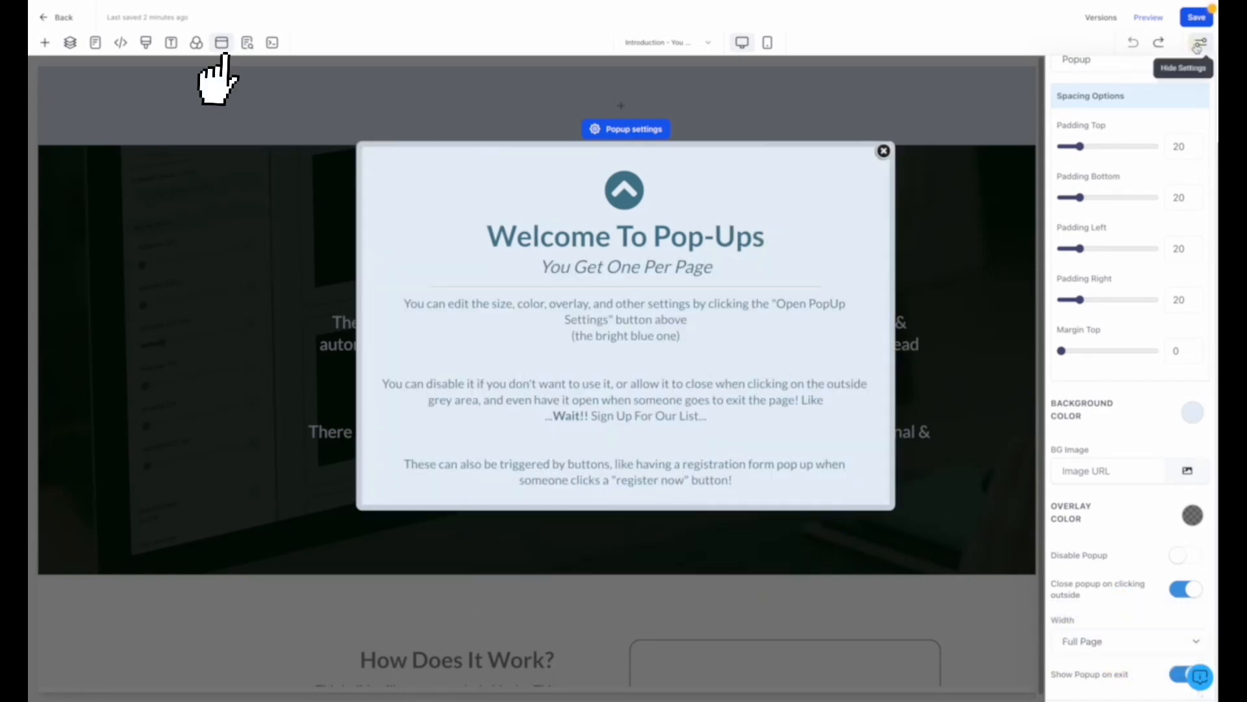
left_click(245, 43)
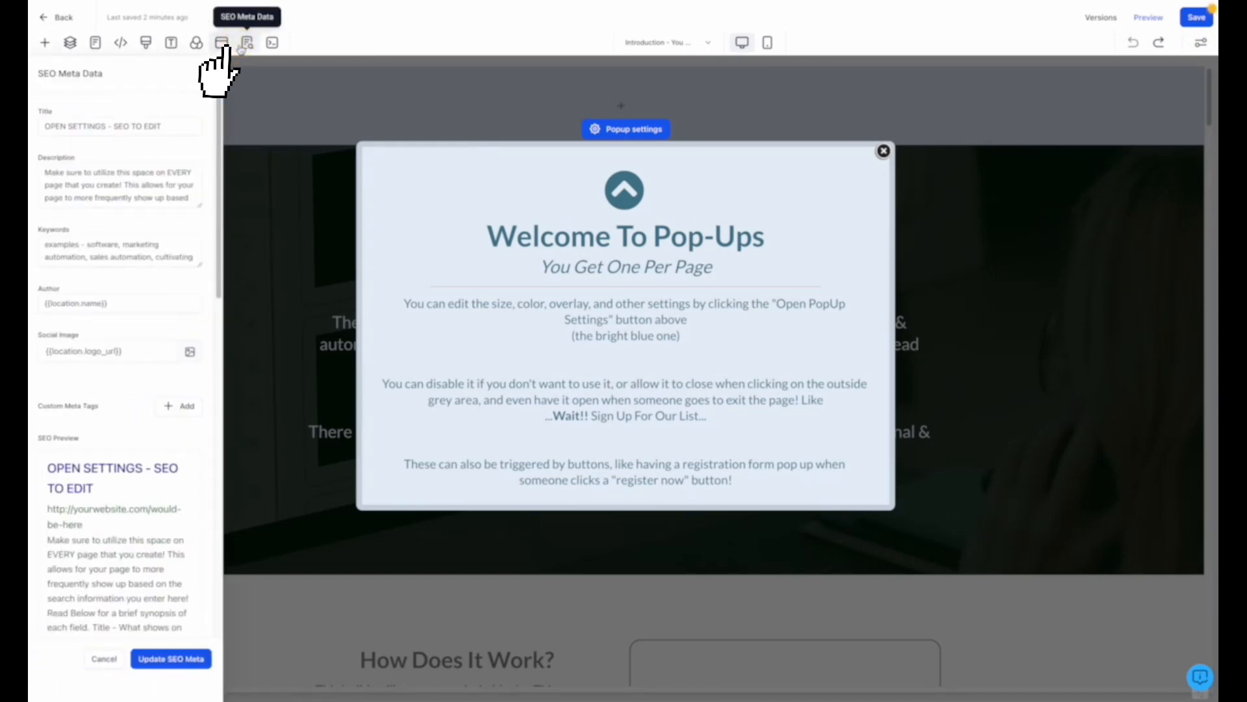
Step: Return the canvas to the main page ahead of saving the edited page
left_click(883, 150)
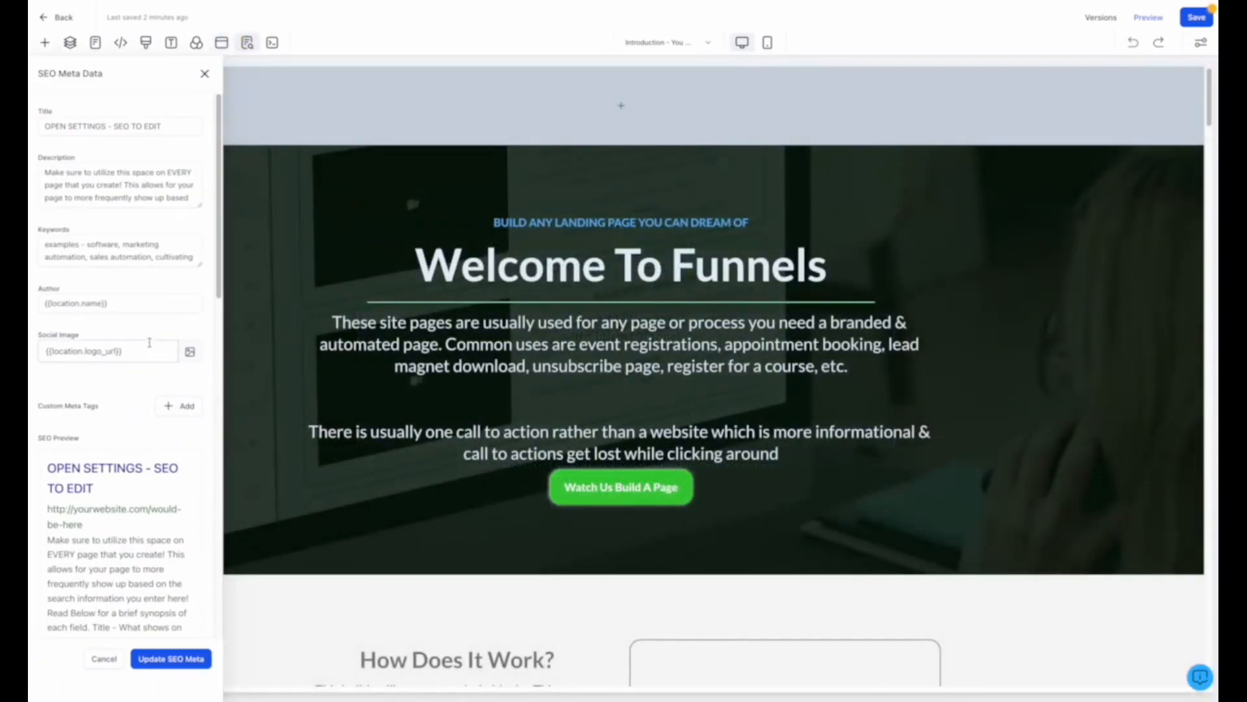
scroll("down", 3)
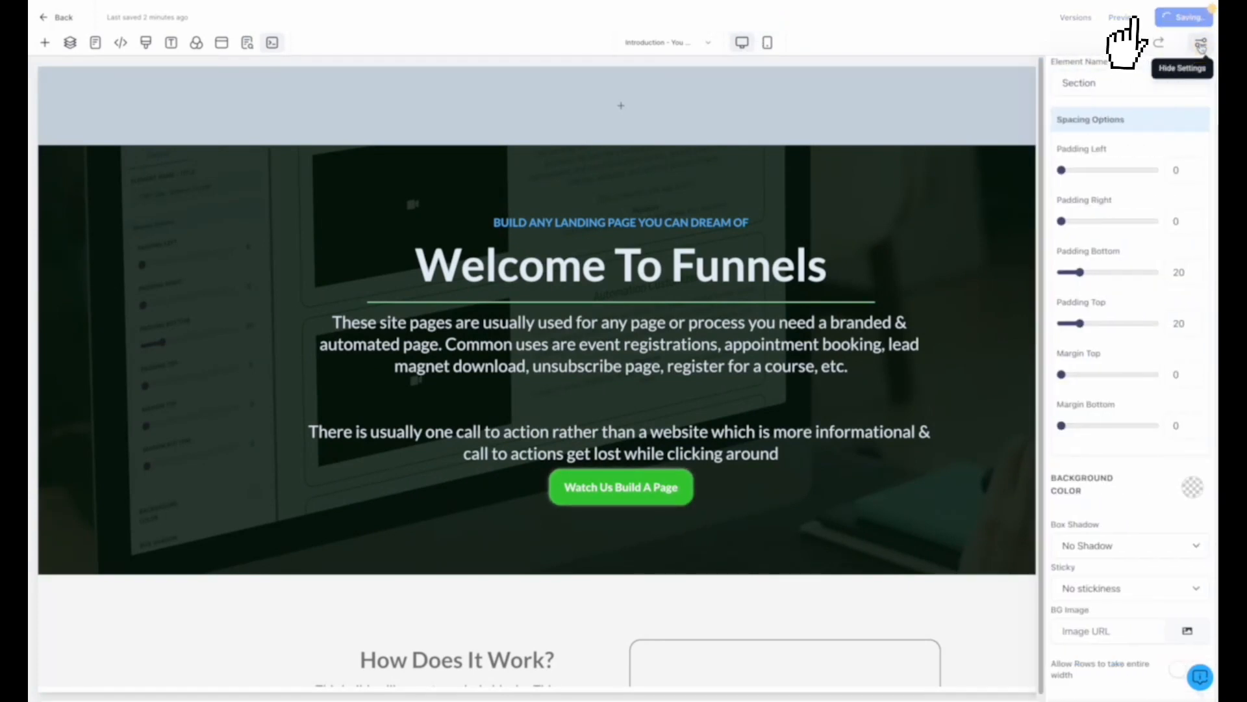
Step: Hide the section settings panel once the page save completes
left_click(1203, 44)
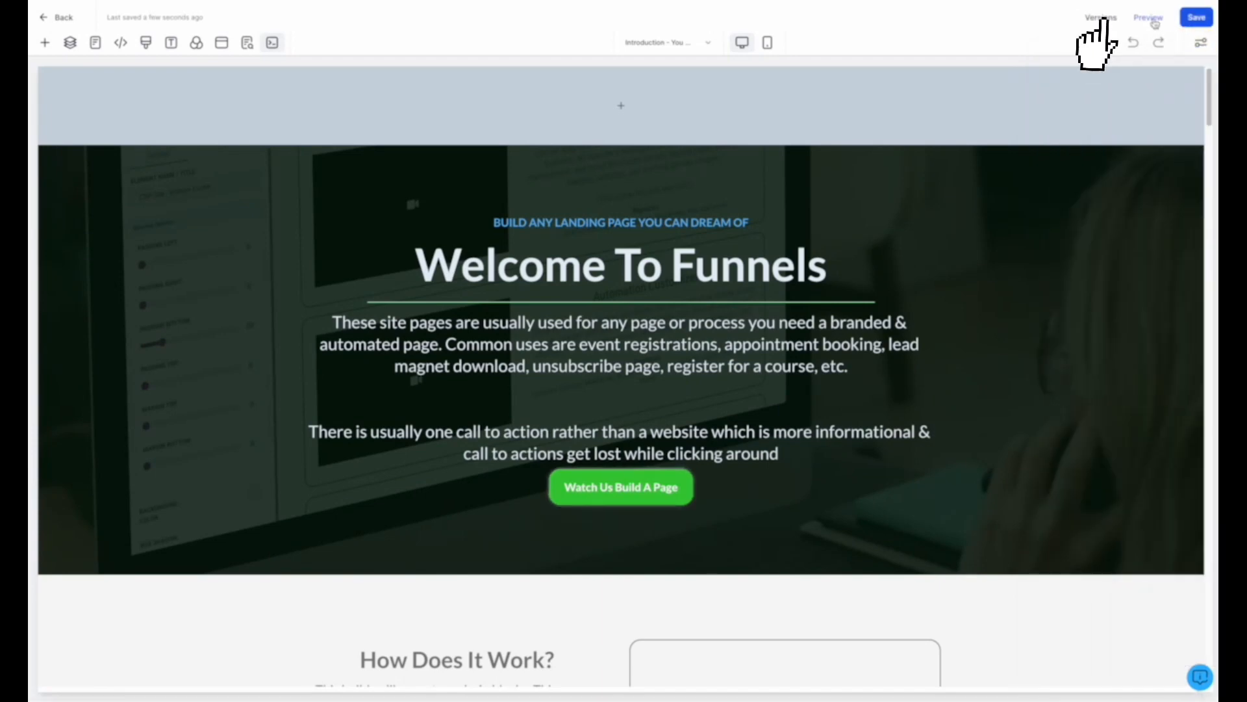
left_click(1099, 17)
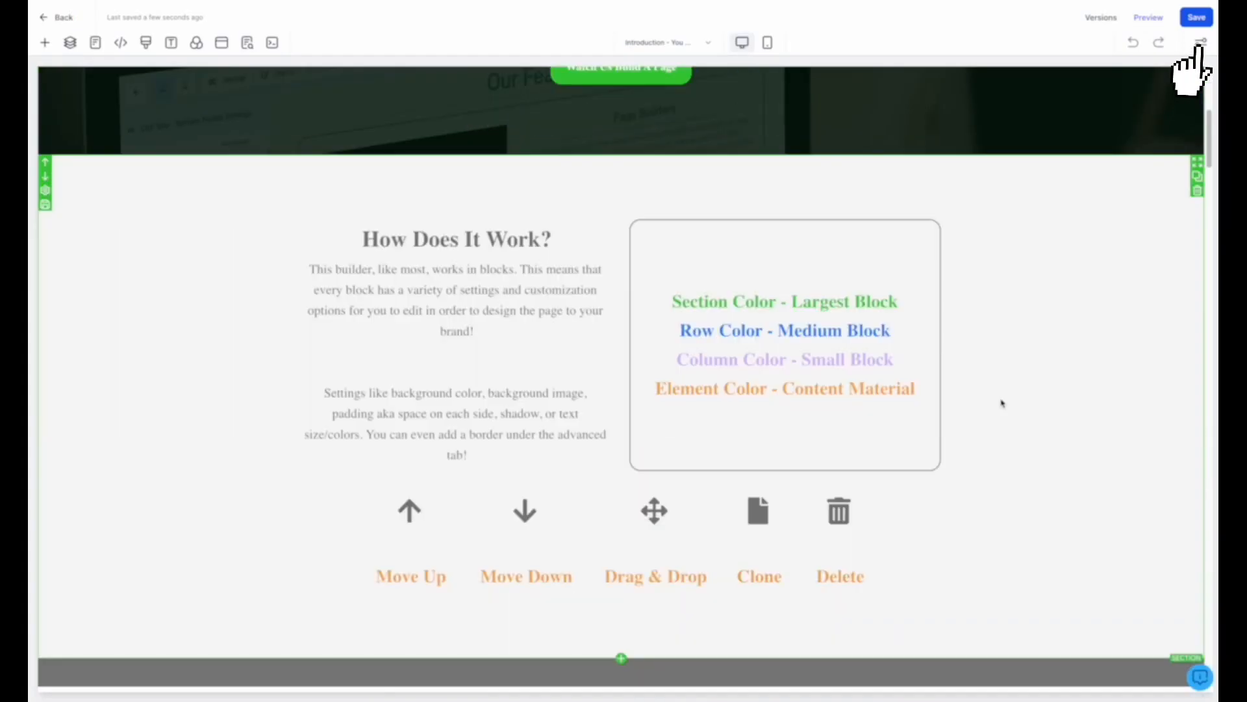
scroll("down", 3)
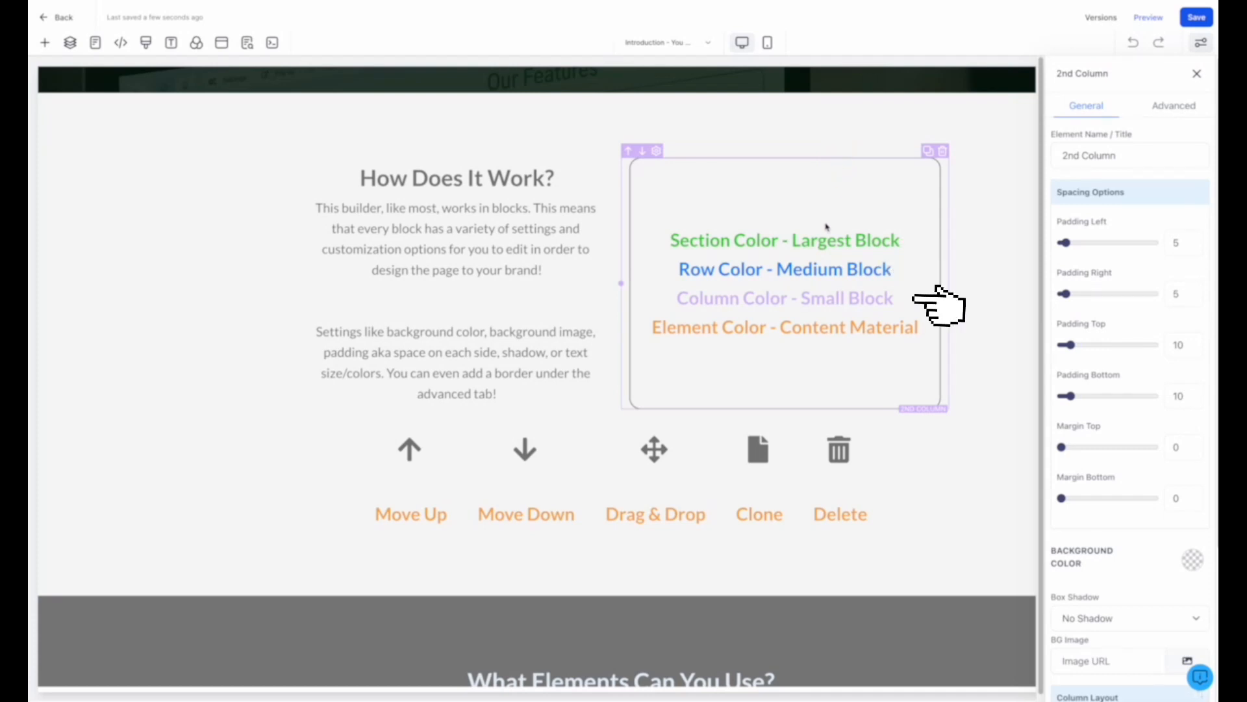
left_click(784, 269)
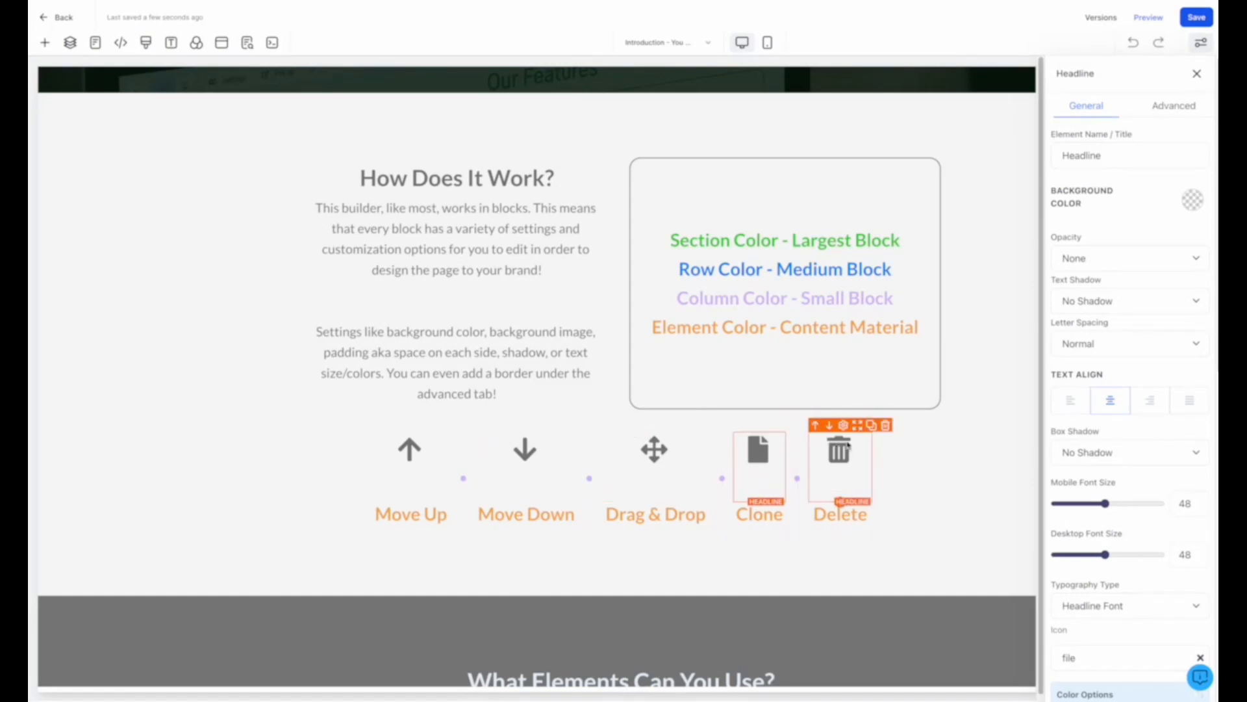
scroll("down", 3)
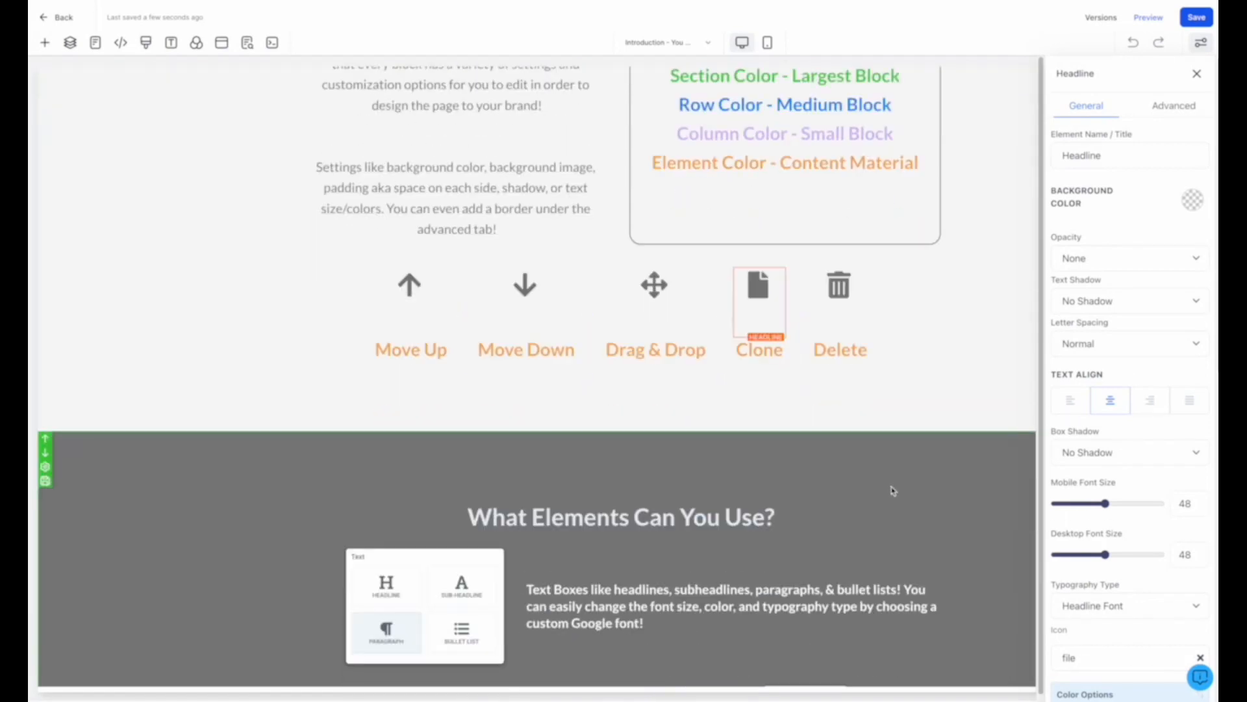
scroll("down", 3)
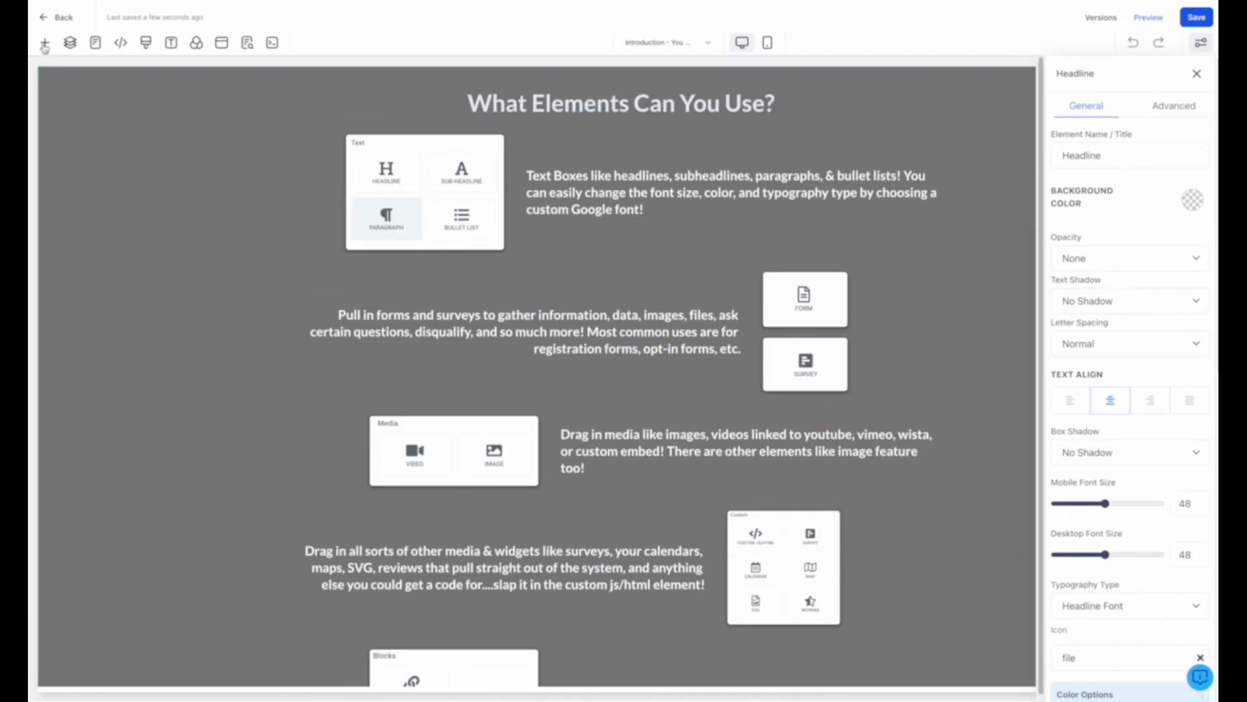
Step: Scroll through the Add an Element list before selecting the background-image section
left_click(45, 41)
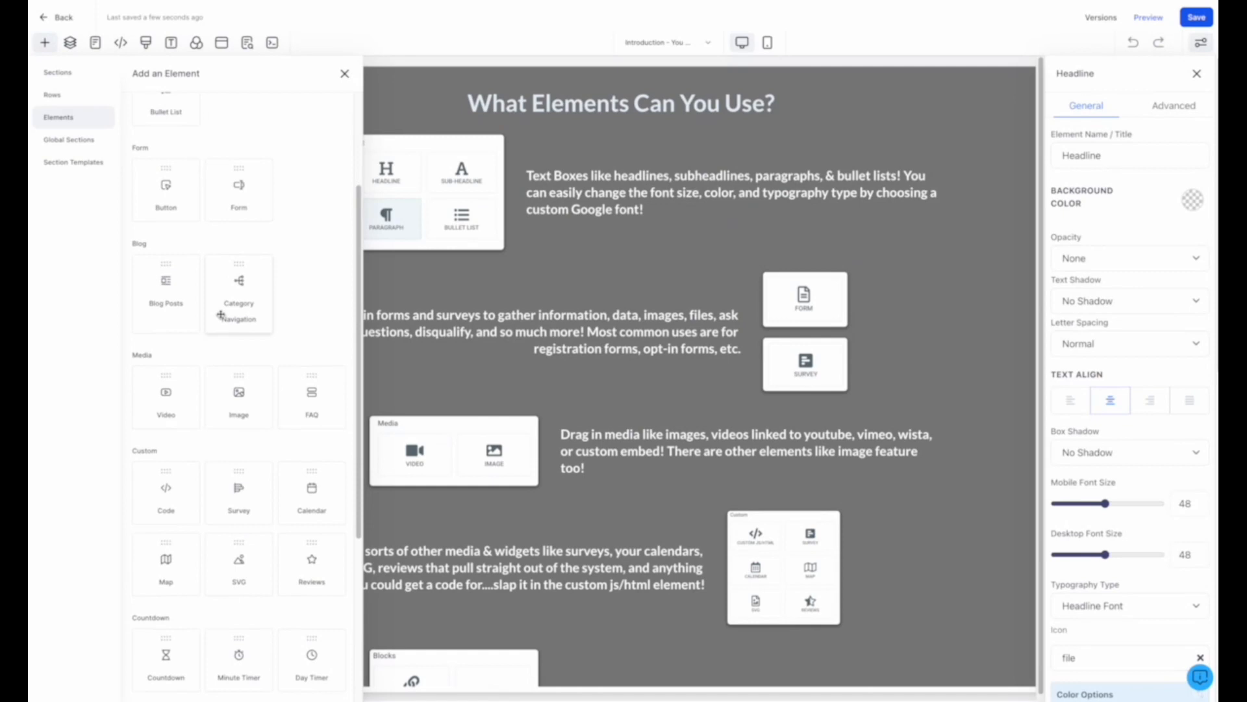
scroll("down", 3)
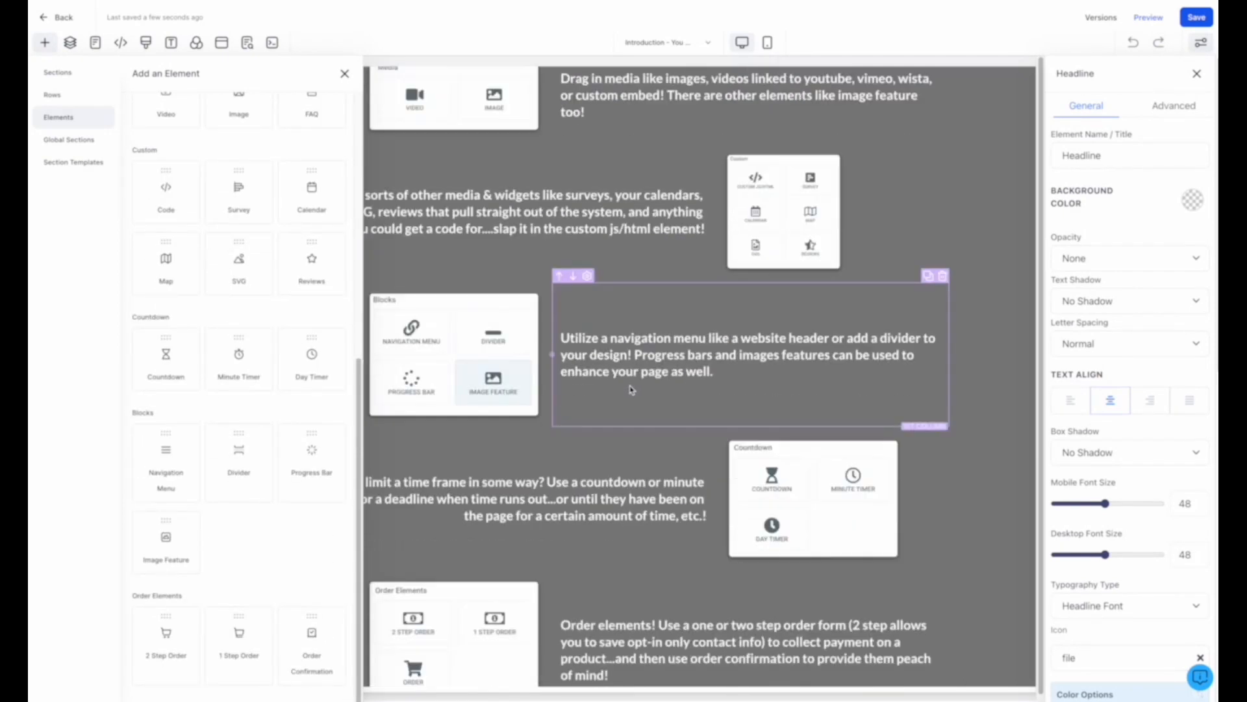
scroll("down", 3)
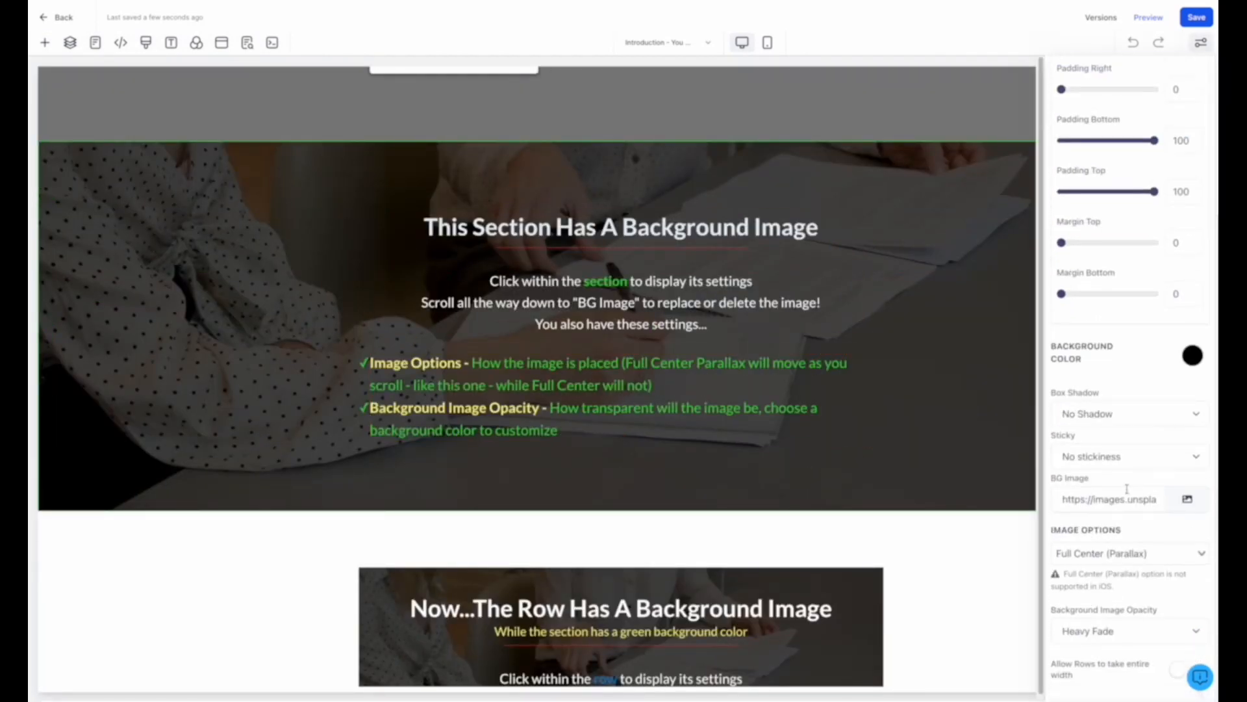
Step: Replace the section background with an Unsplash keyboard photo found by searching 'desk'
left_click(1185, 499)
type("d")
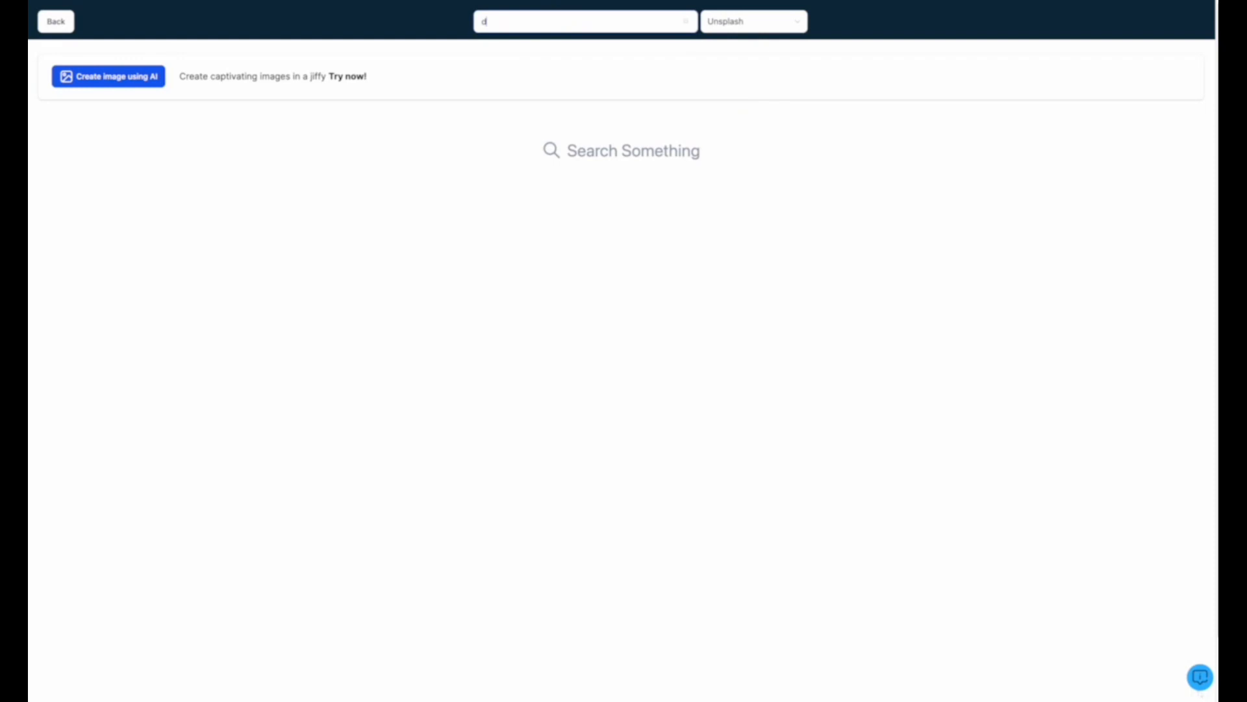
type("esk")
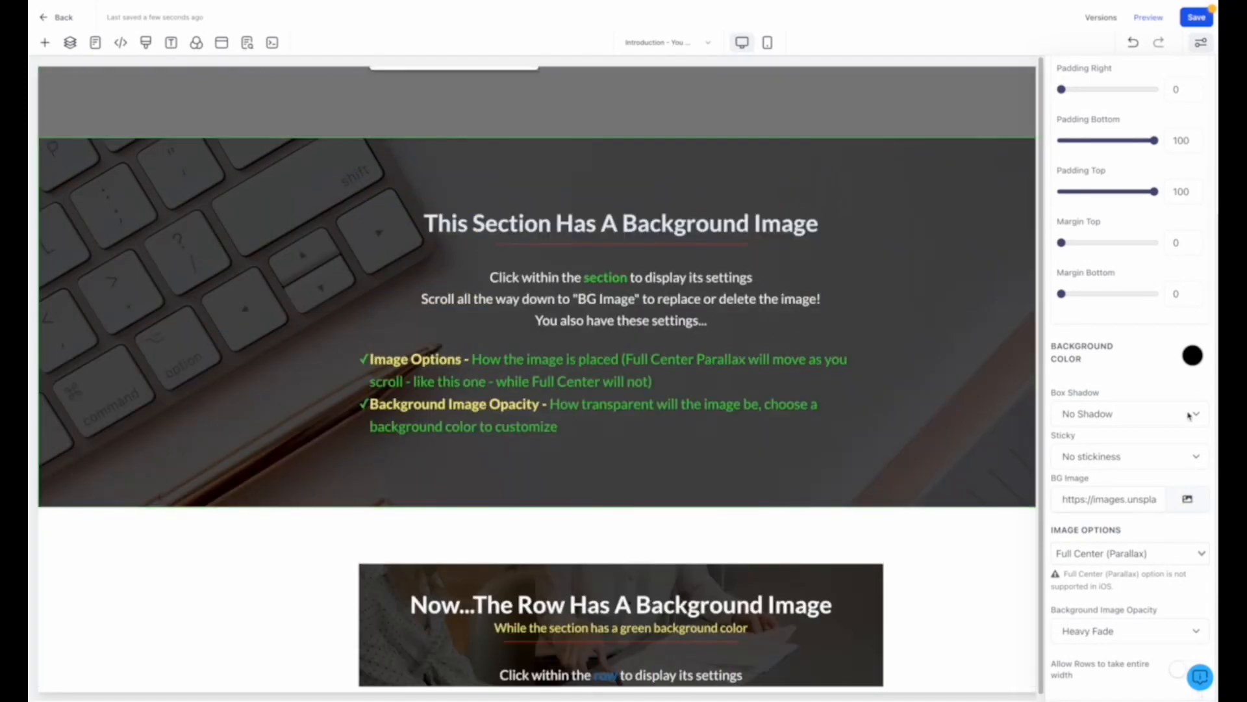
left_click(1191, 356)
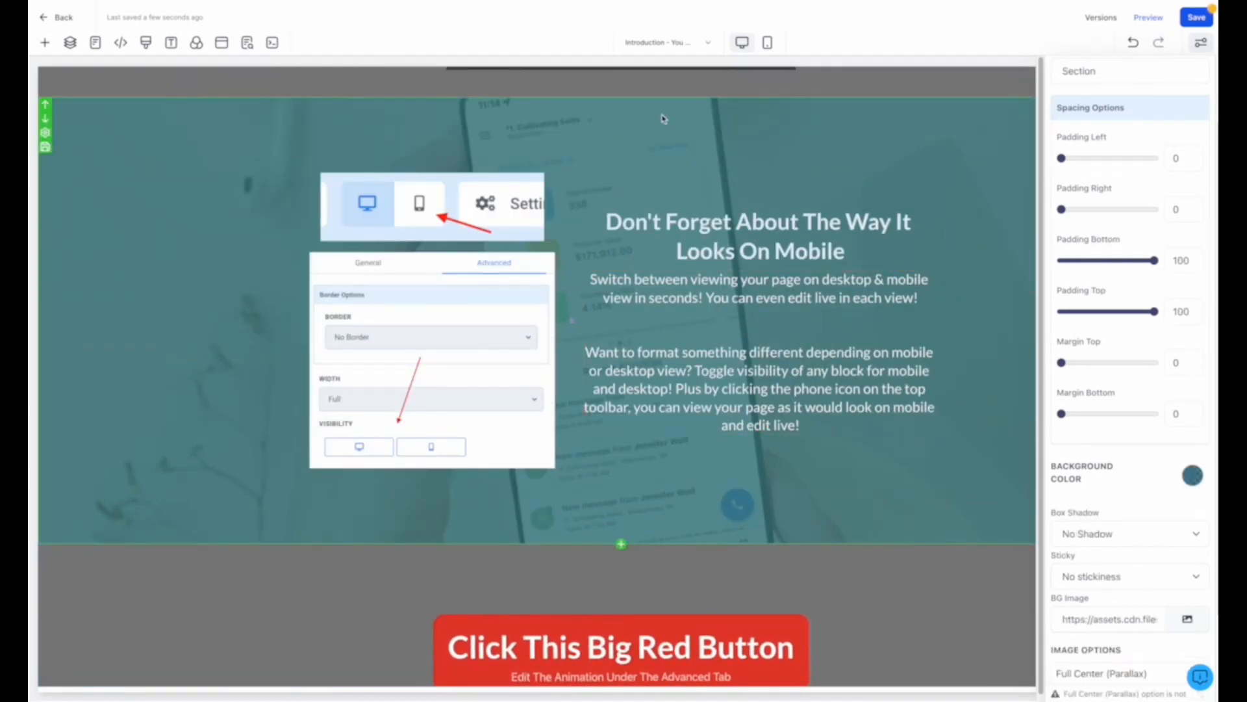
mouse_move(742, 42)
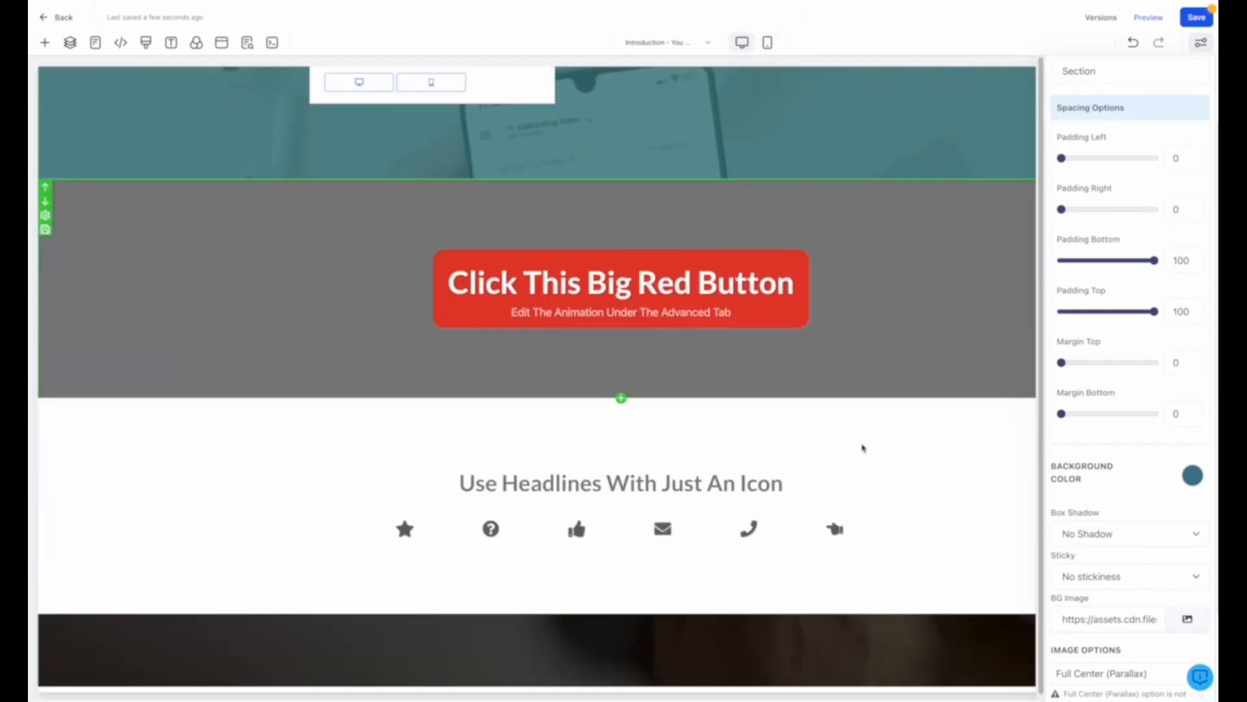
Step: Inspect the big red button's and the envelope icon headline's settings
left_click(621, 288)
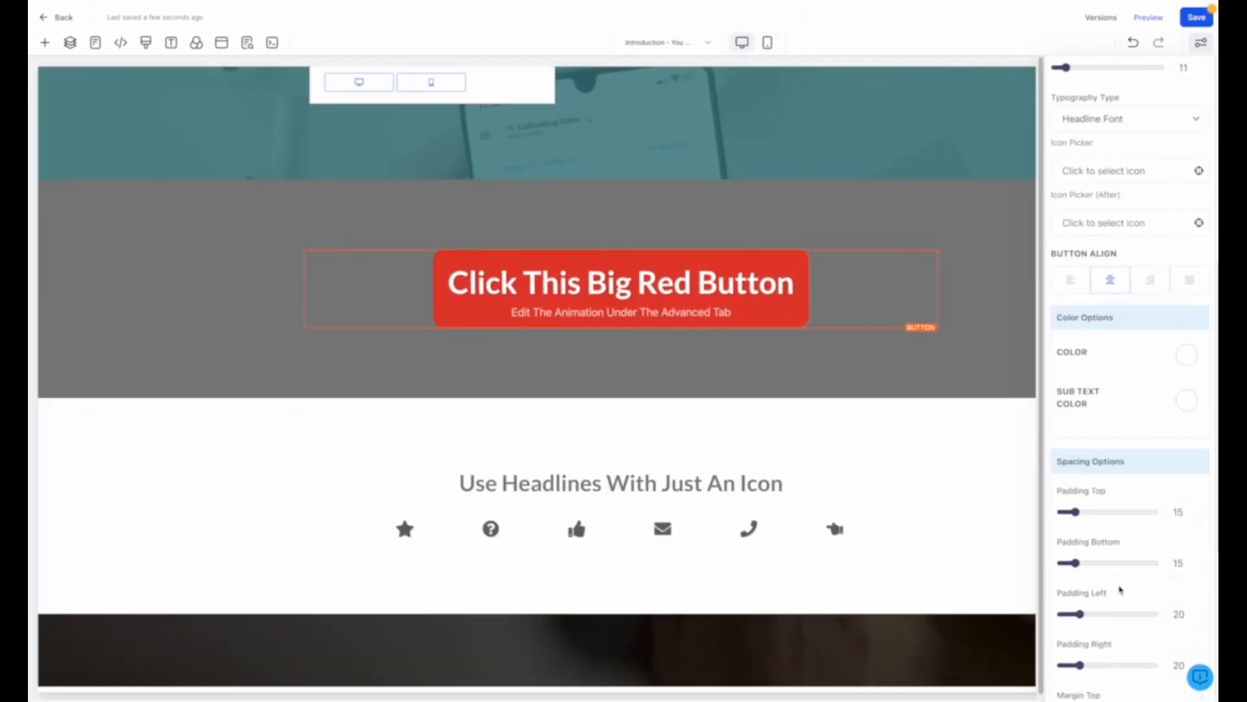
scroll("down", 3)
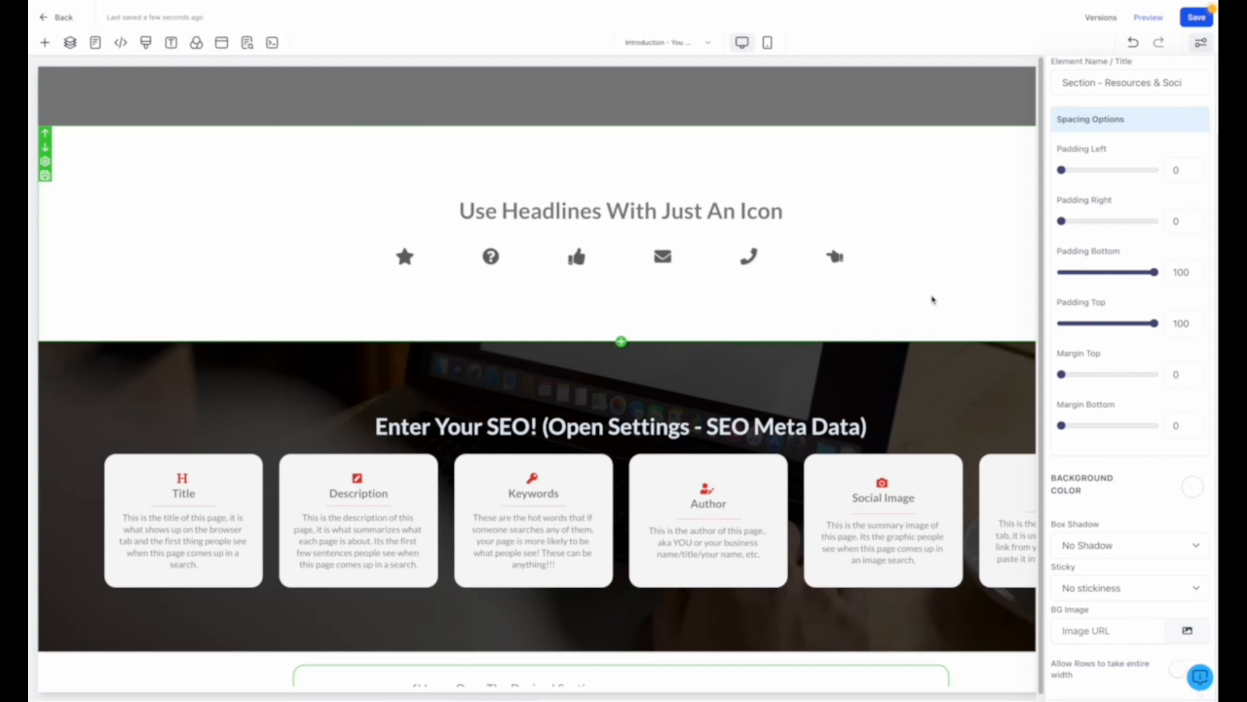
left_click(662, 256)
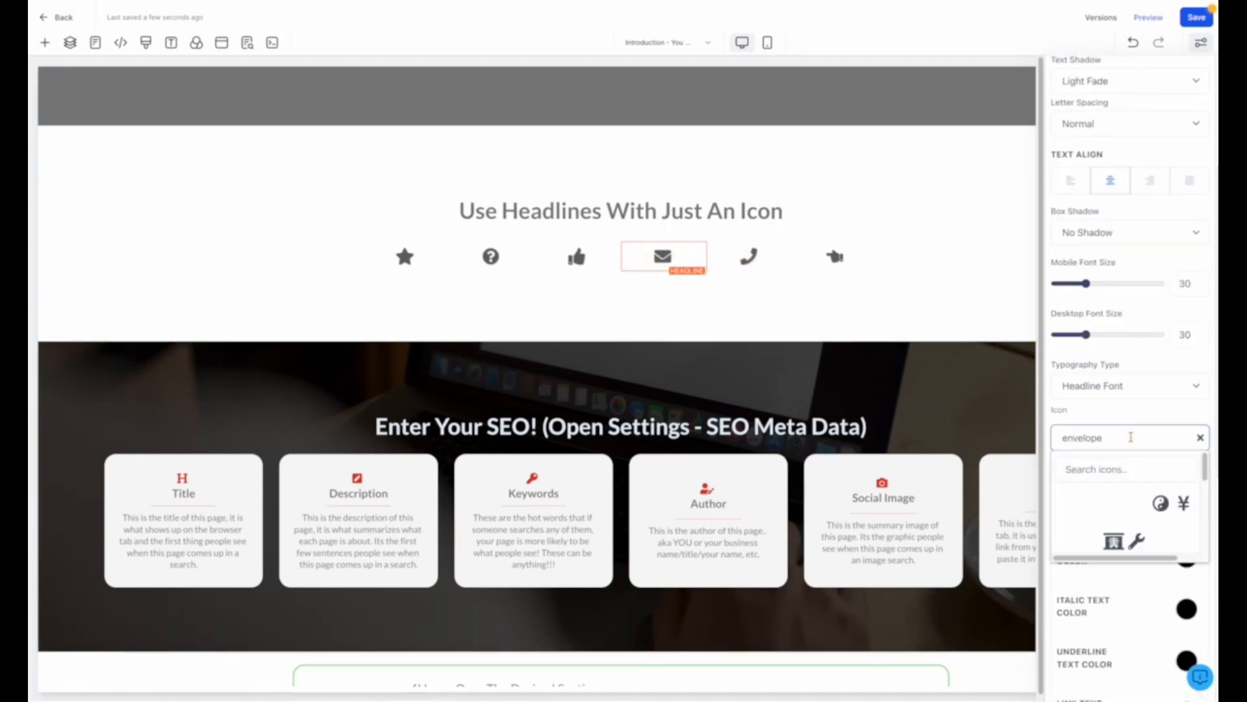
scroll("down", 3)
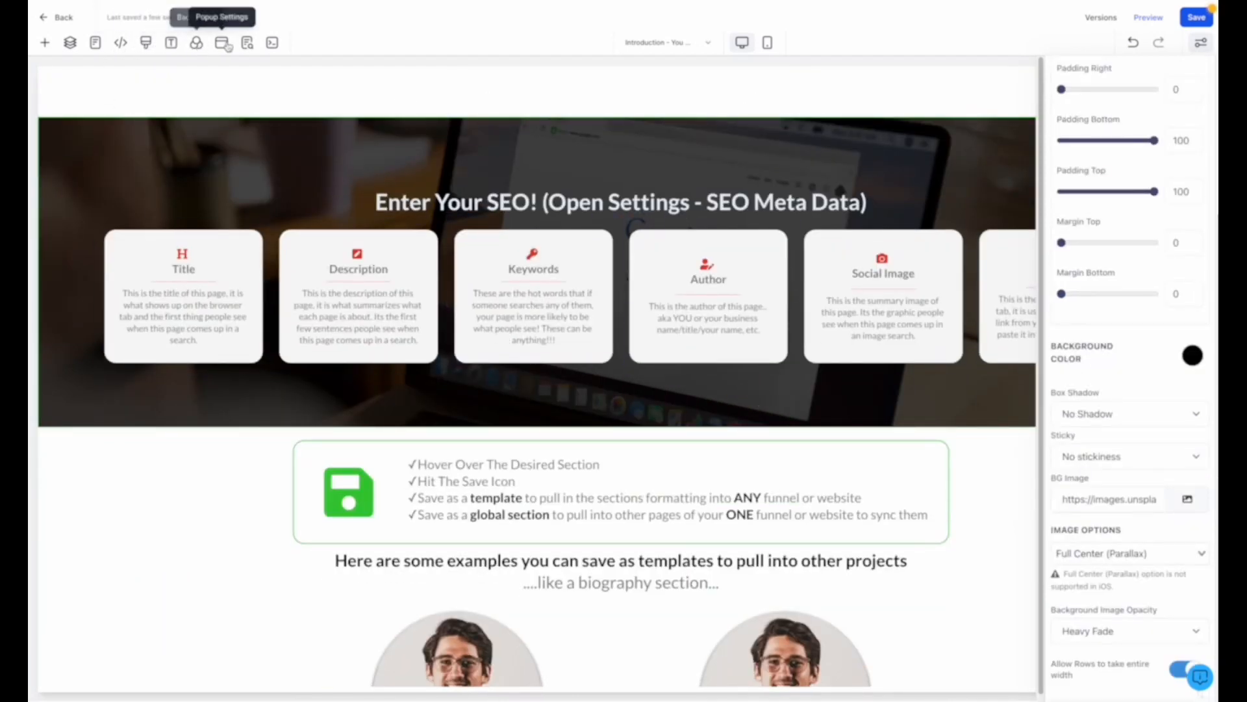
Step: Review the page's SEO meta data and close it without changes
left_click(247, 42)
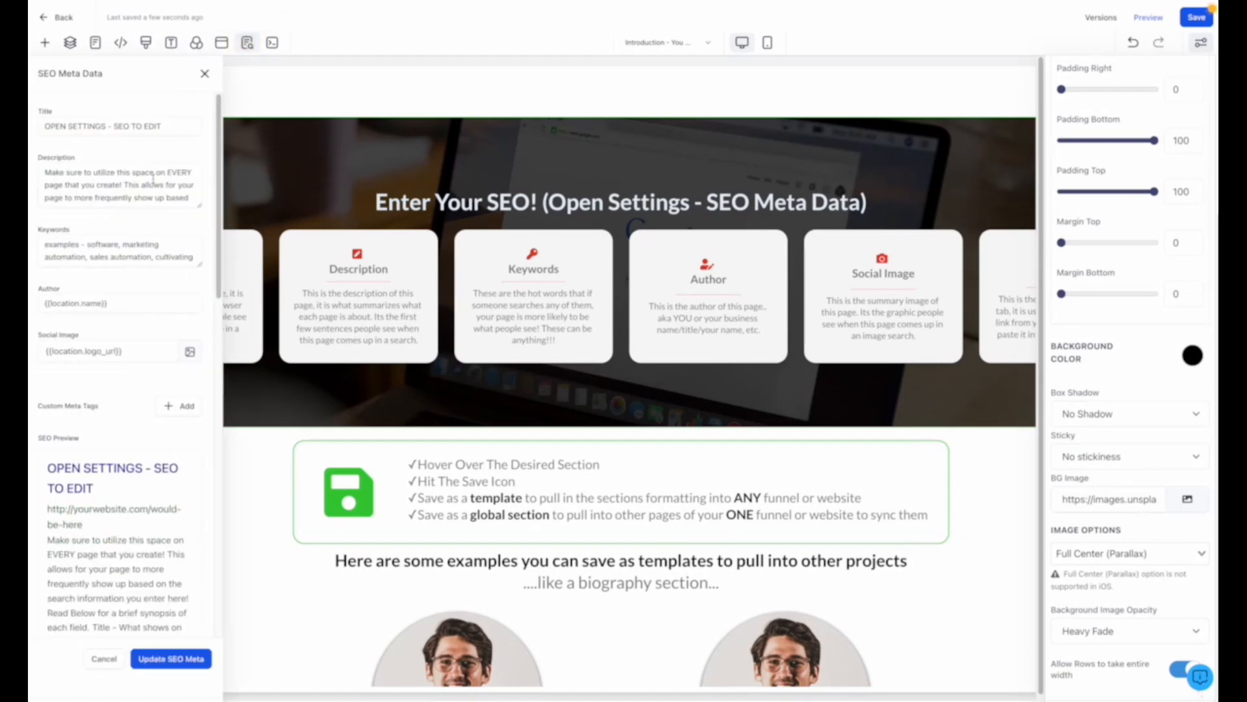
left_click(205, 73)
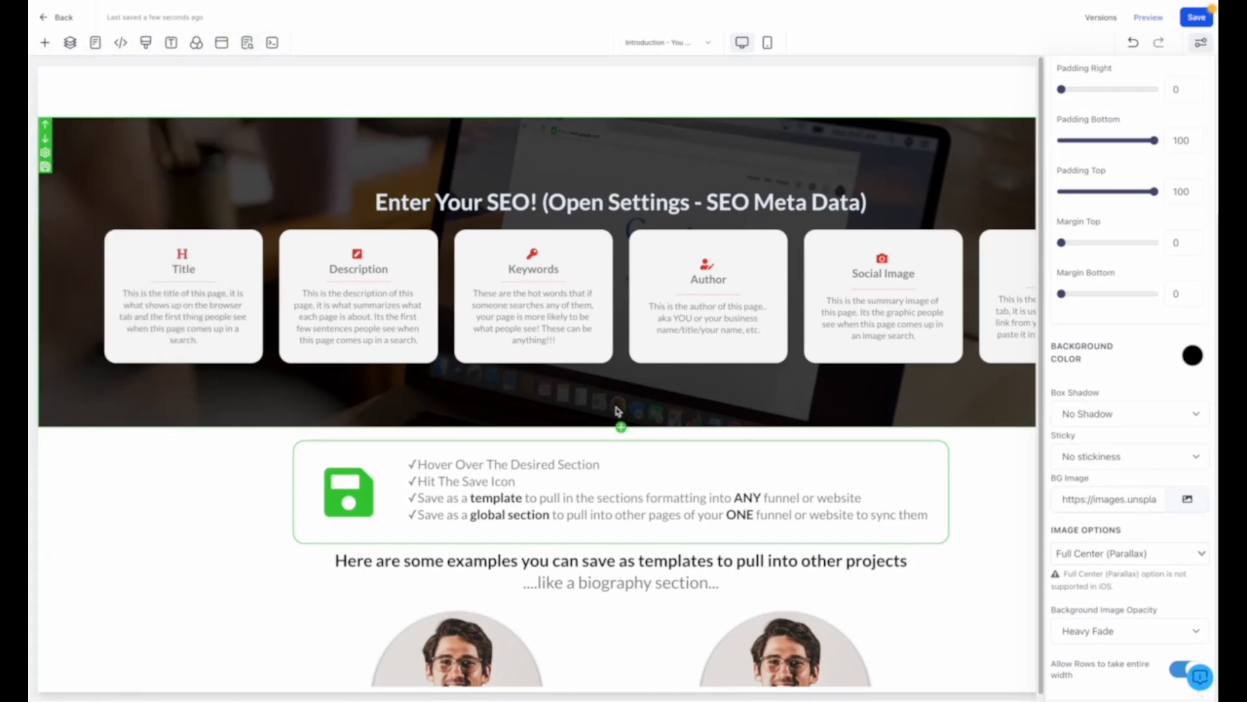
scroll("down", 3)
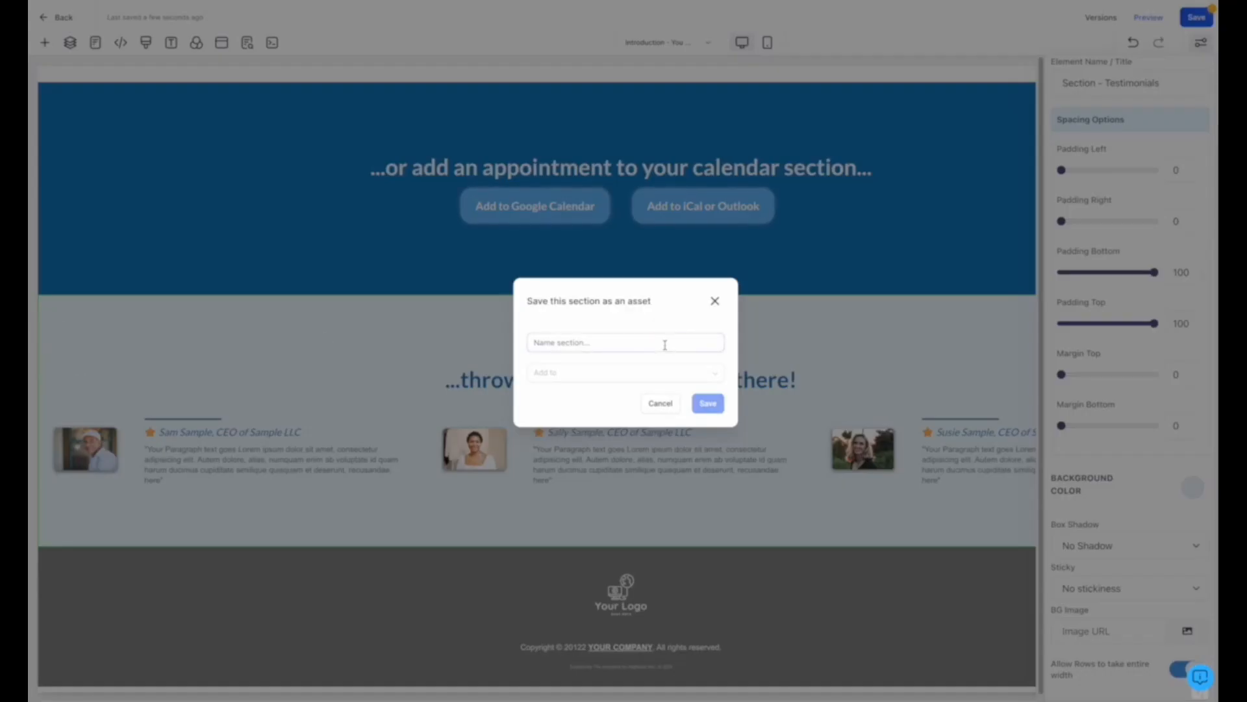
Step: Save the Testimonials section as a template asset named 'appts'
type("appts")
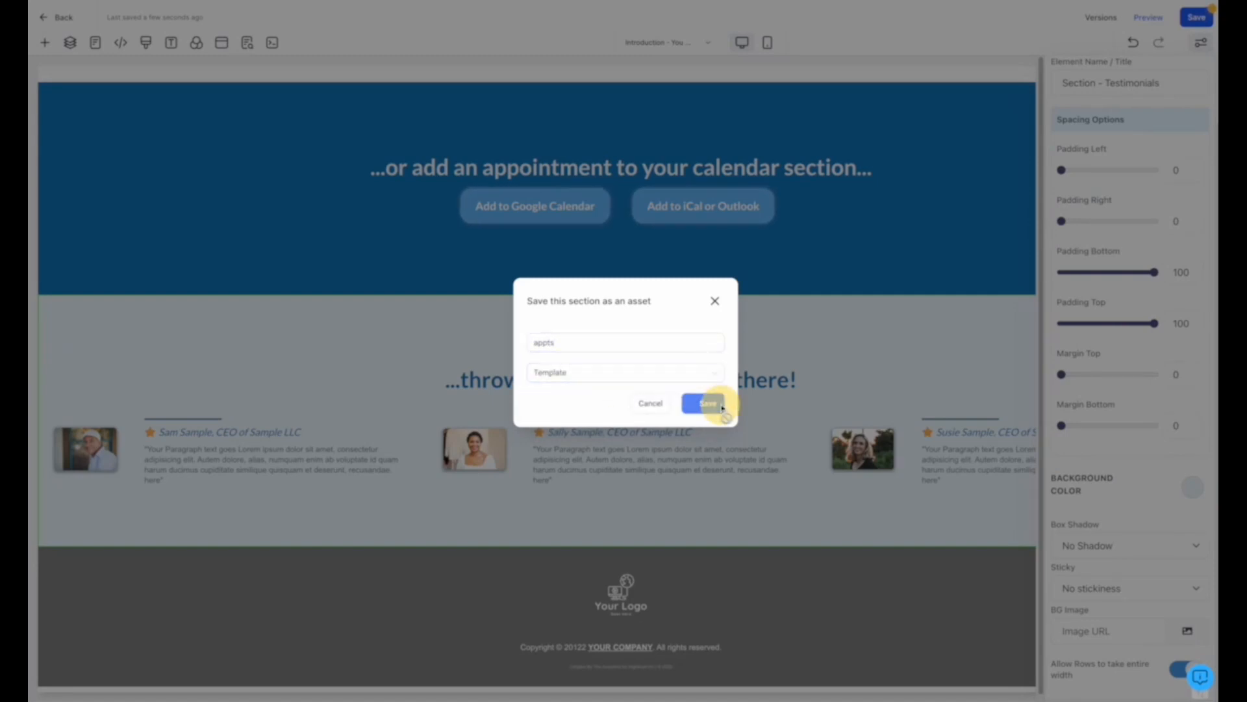
left_click(707, 402)
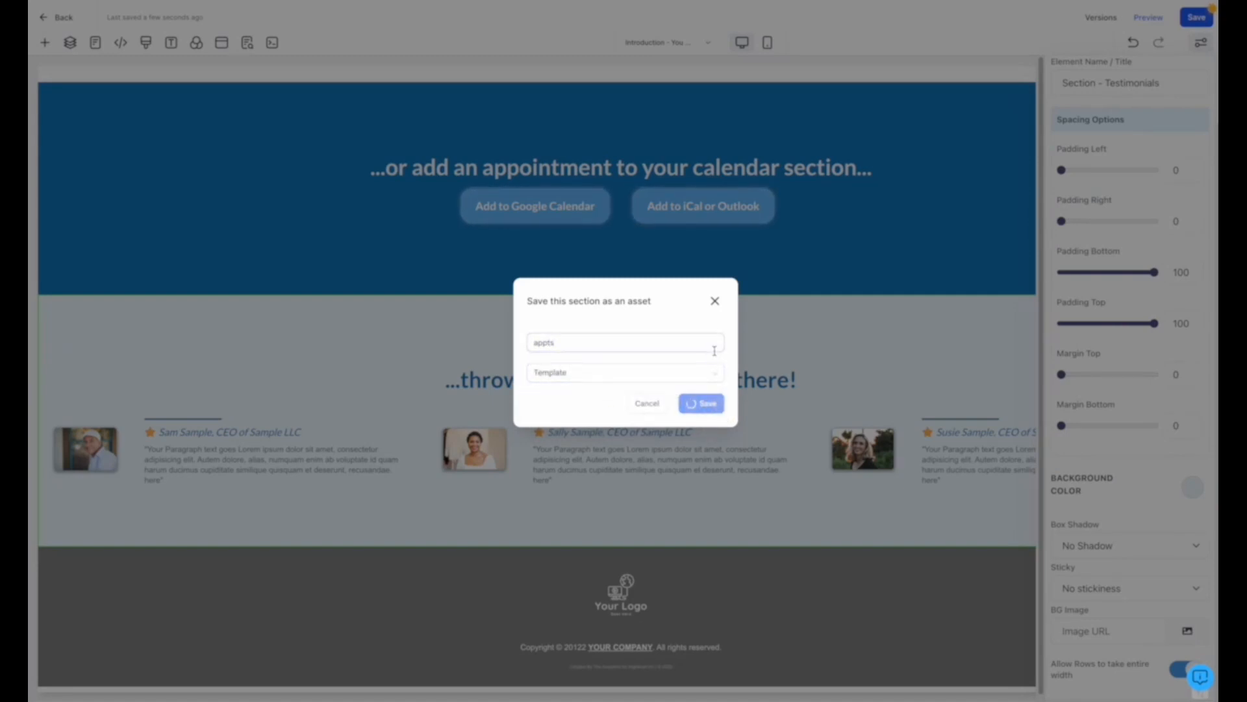
left_click(44, 40)
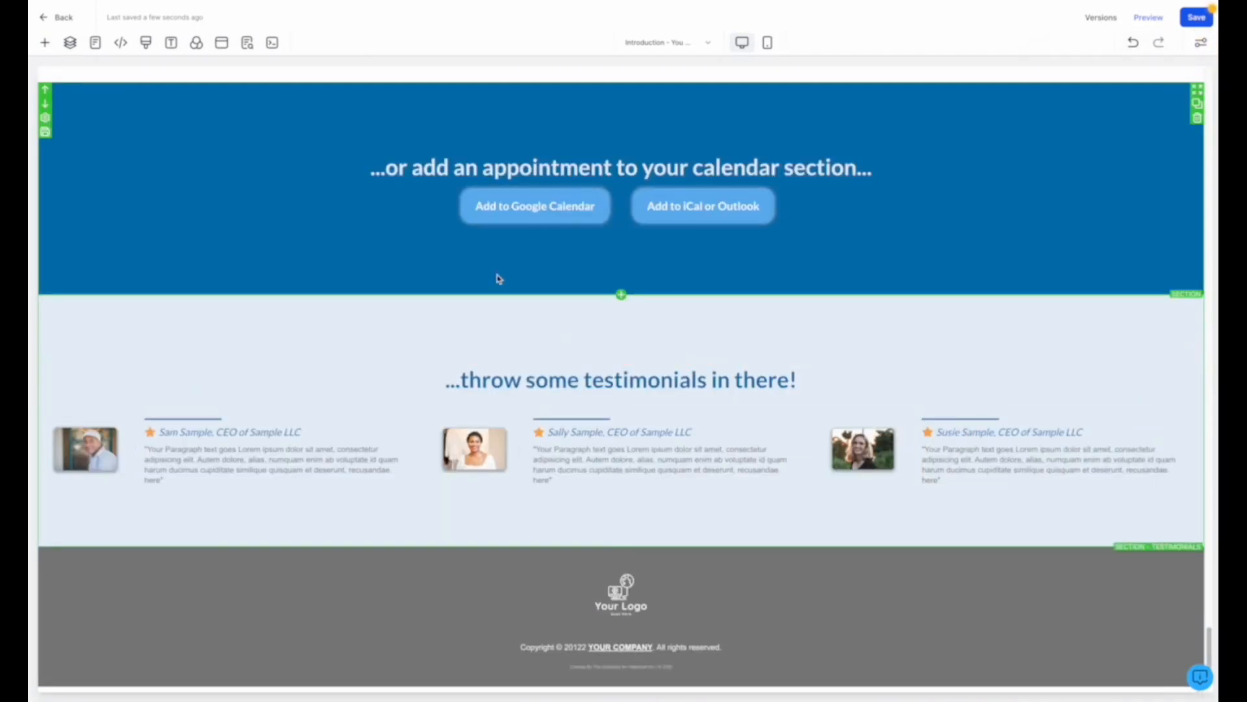
Step: Check the empty Global Sections list, then show the 100%-width row's settings
left_click(44, 42)
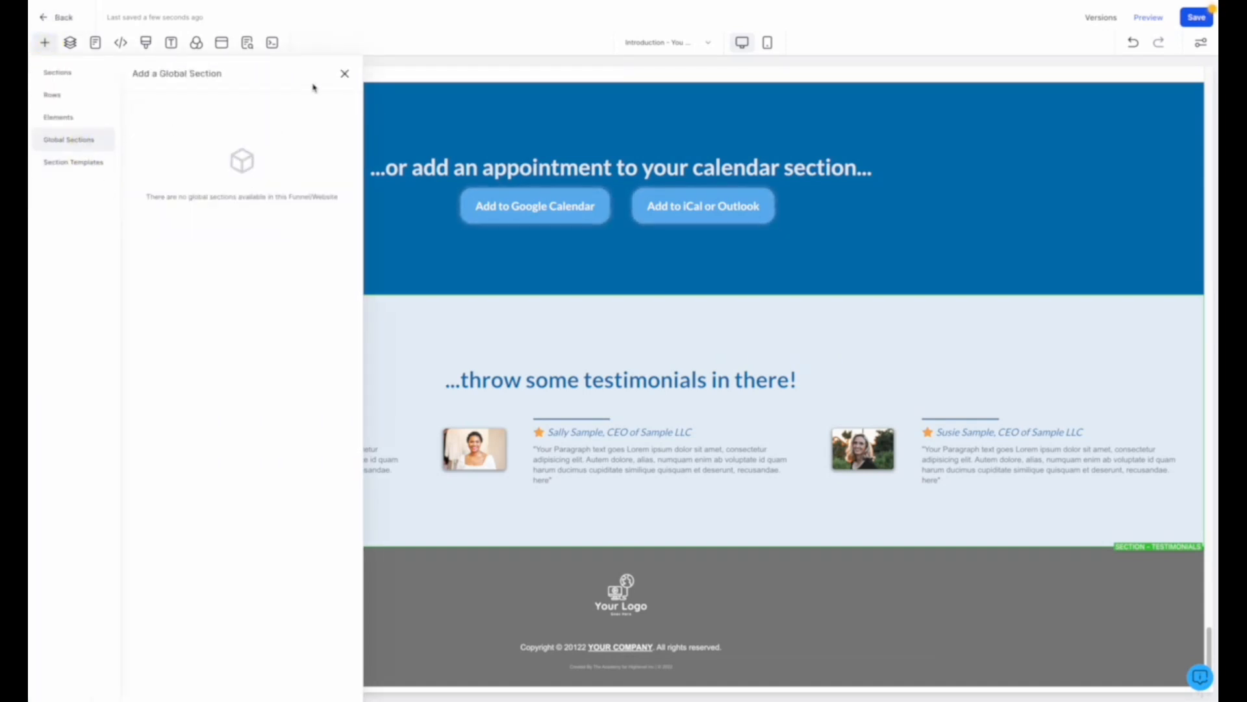
left_click(344, 73)
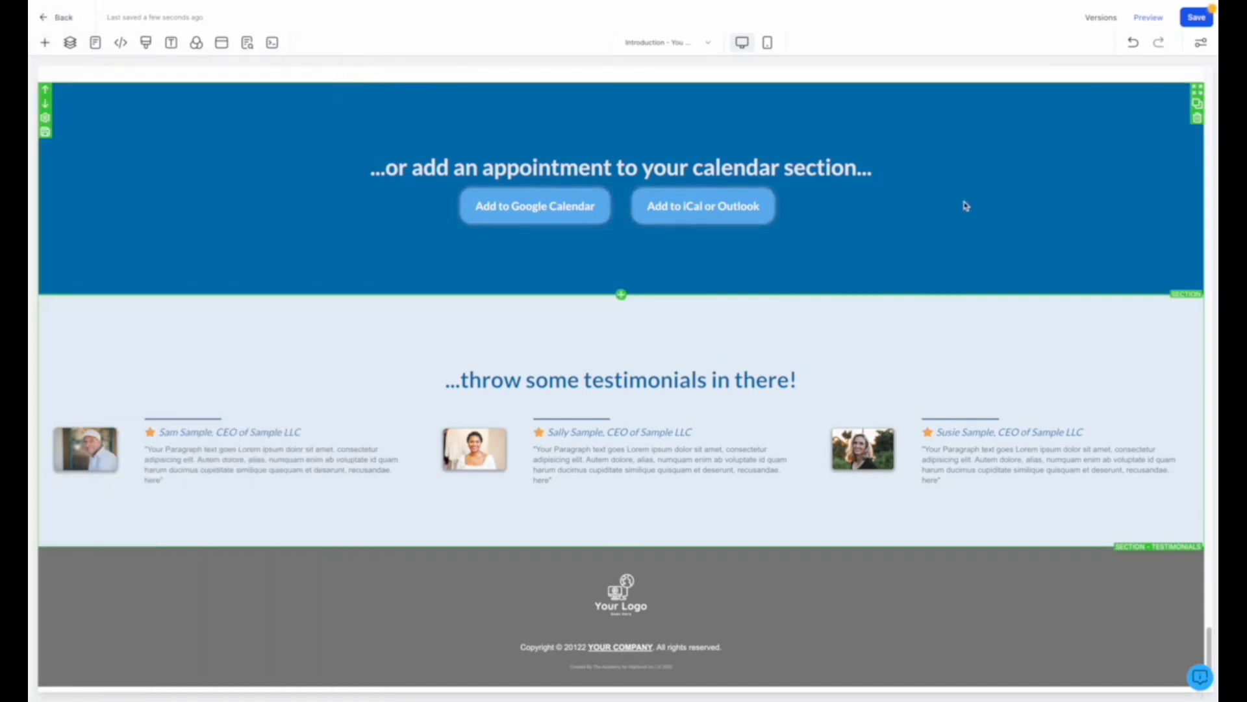
scroll("up", 3)
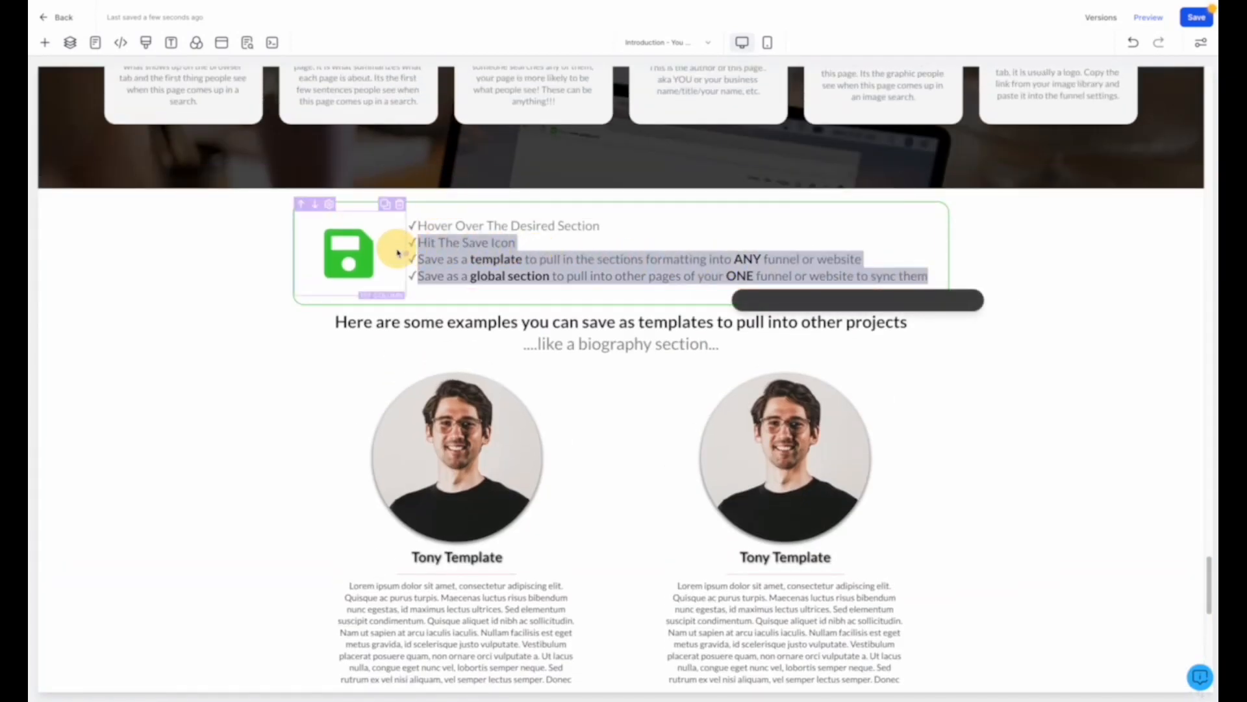
left_click(1198, 41)
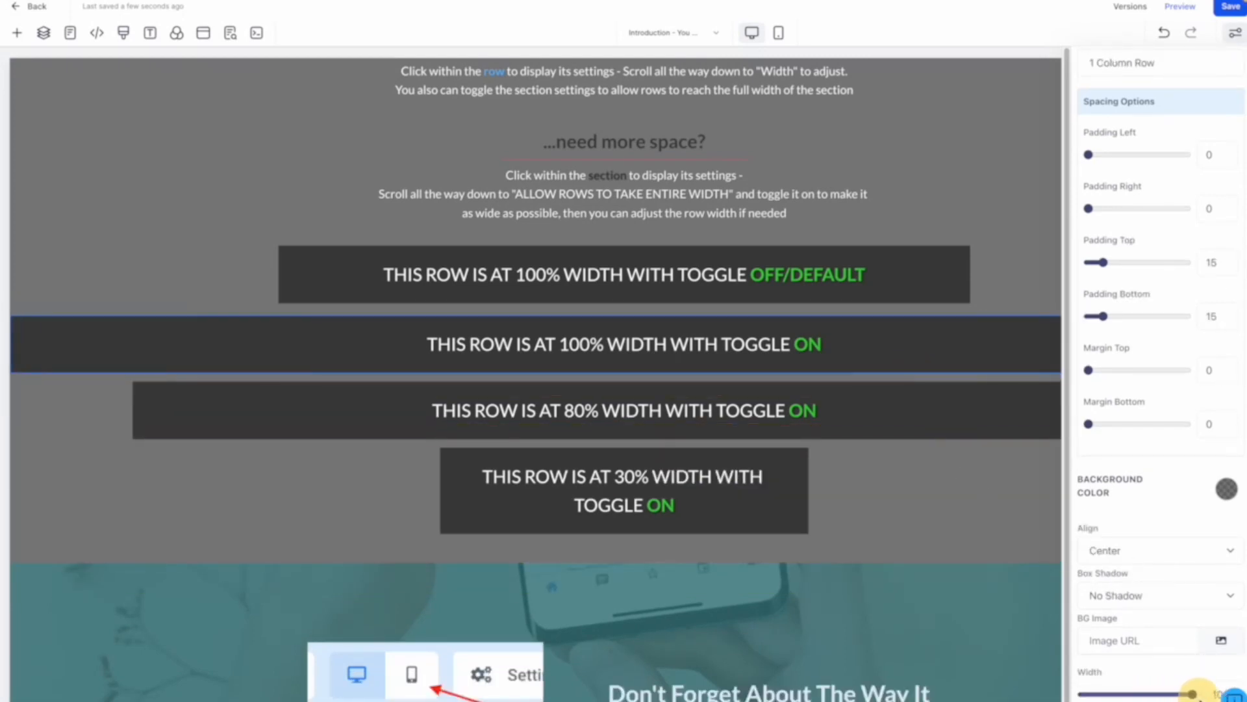
Step: Preview the page in mobile layout, return to desktop, and show the phone icon headline's settings
scroll("down", 3)
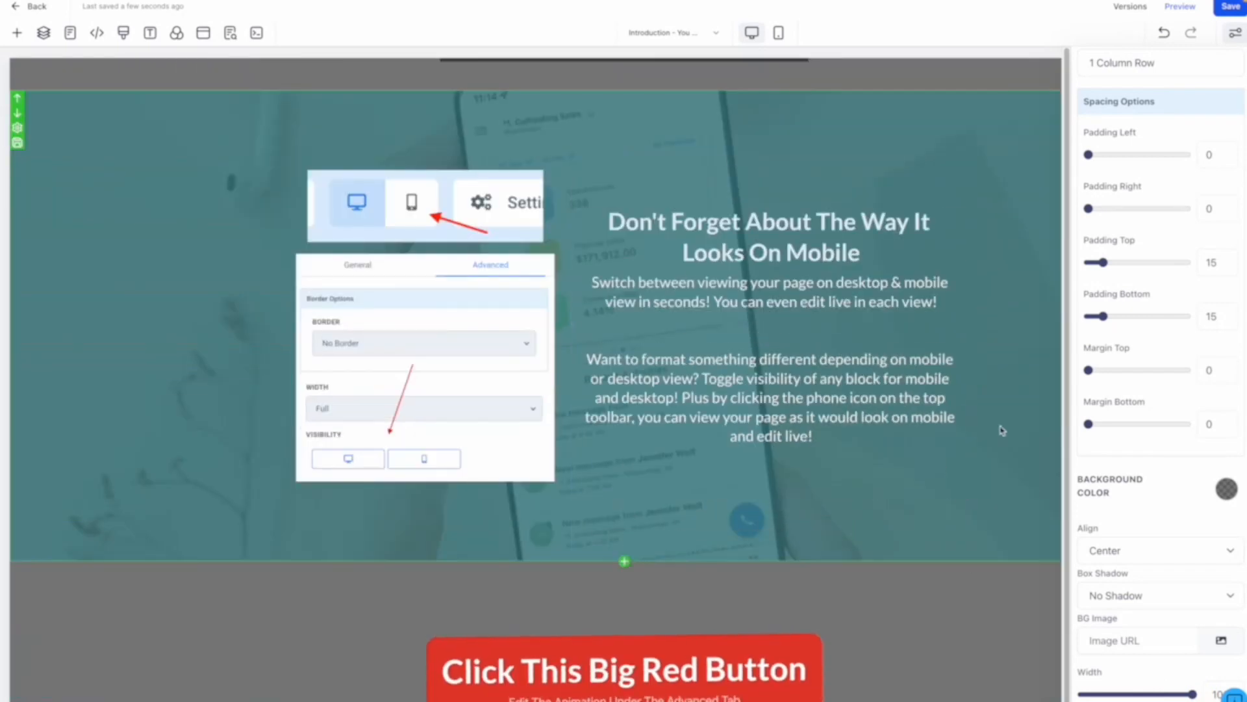
left_click(779, 32)
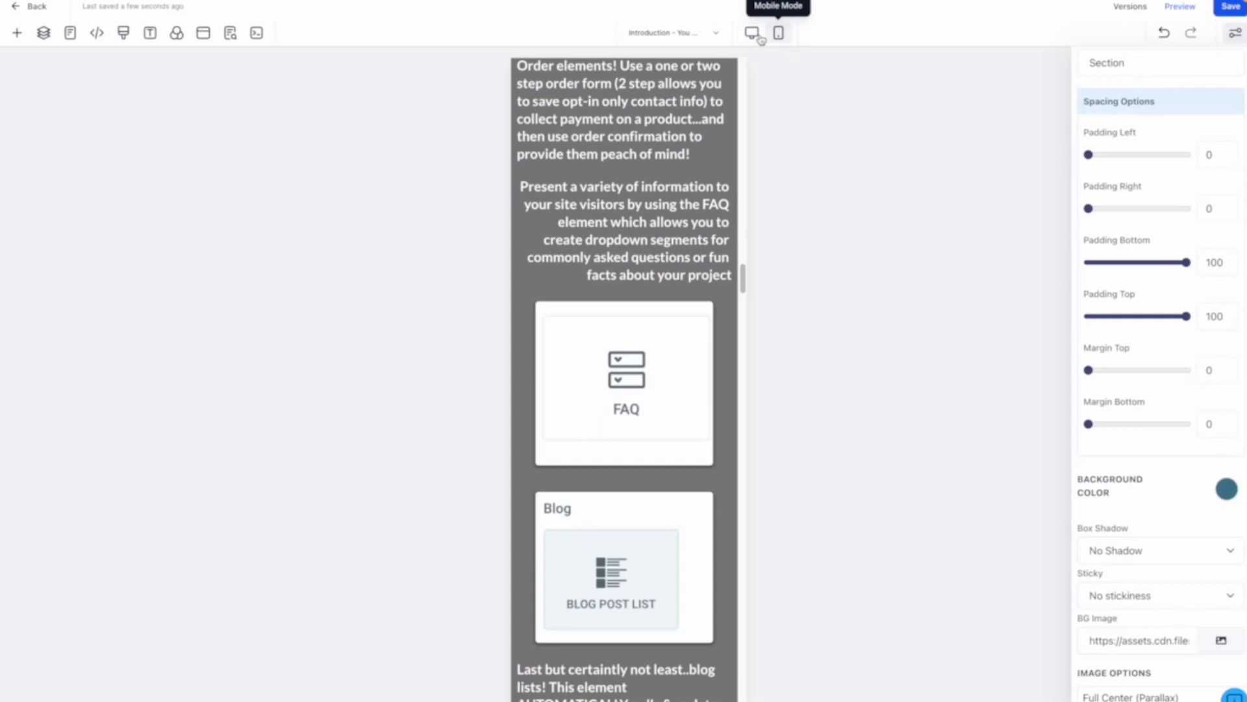
left_click(753, 31)
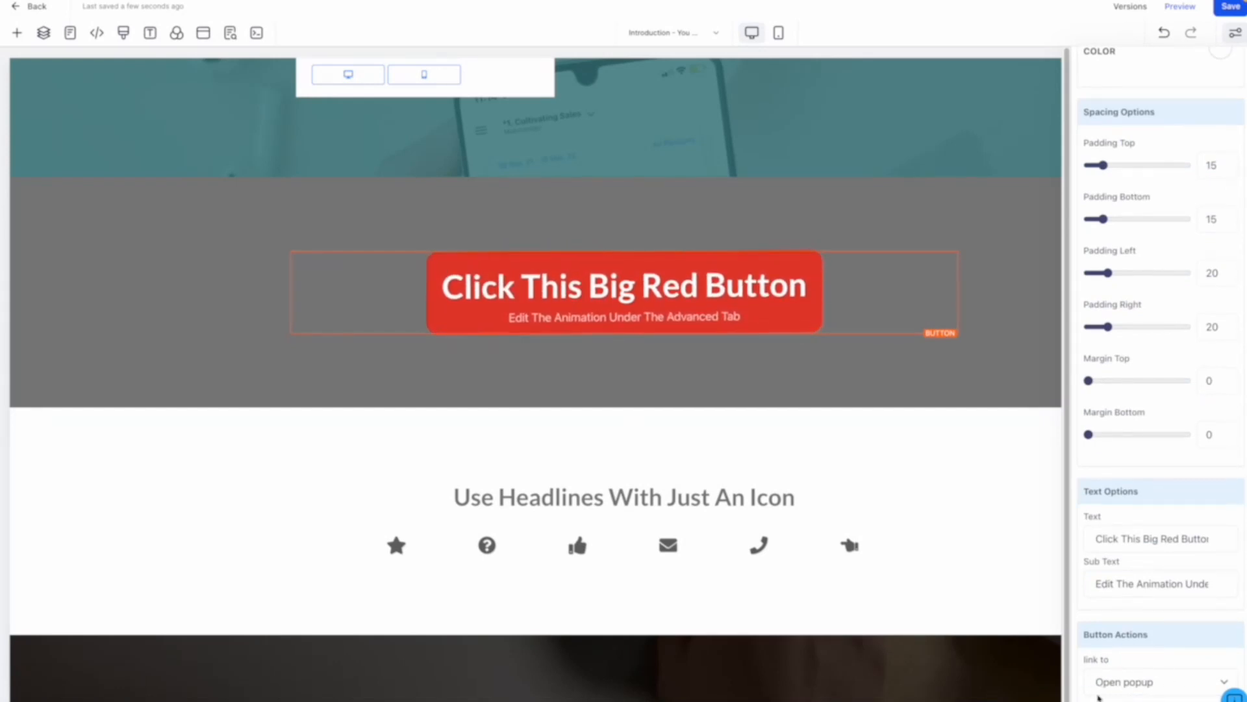
mouse_move(125, 34)
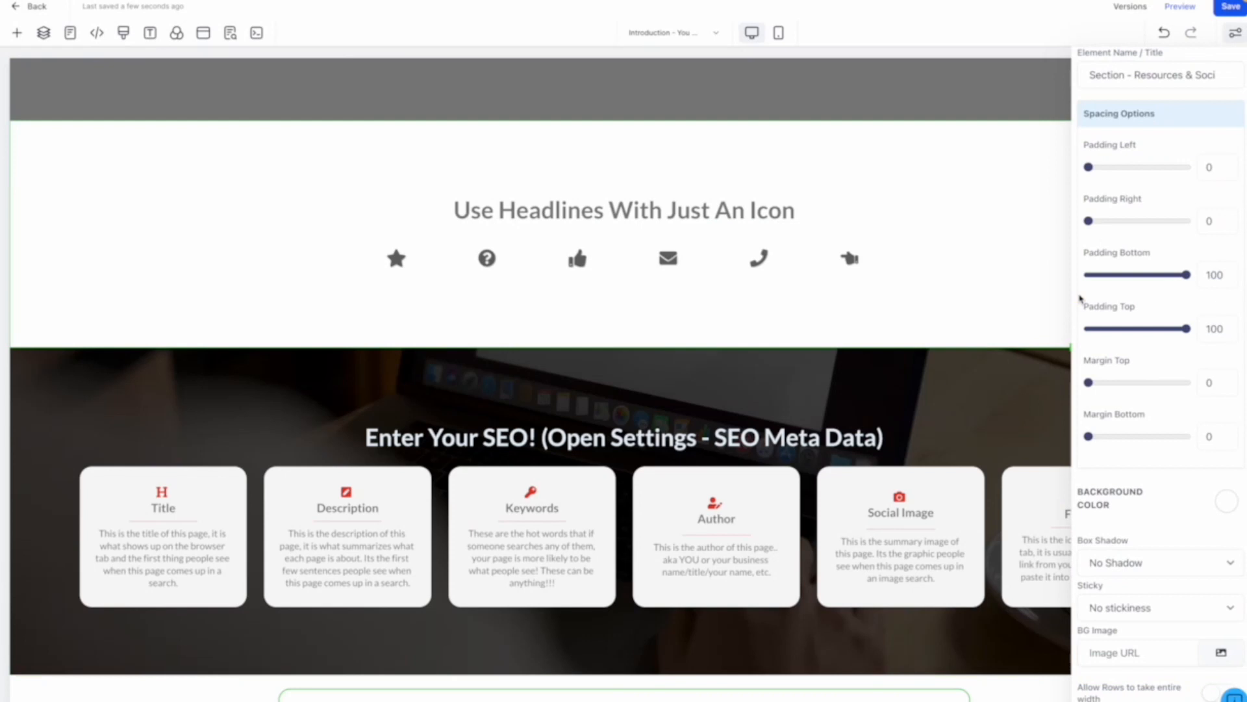
left_click(668, 259)
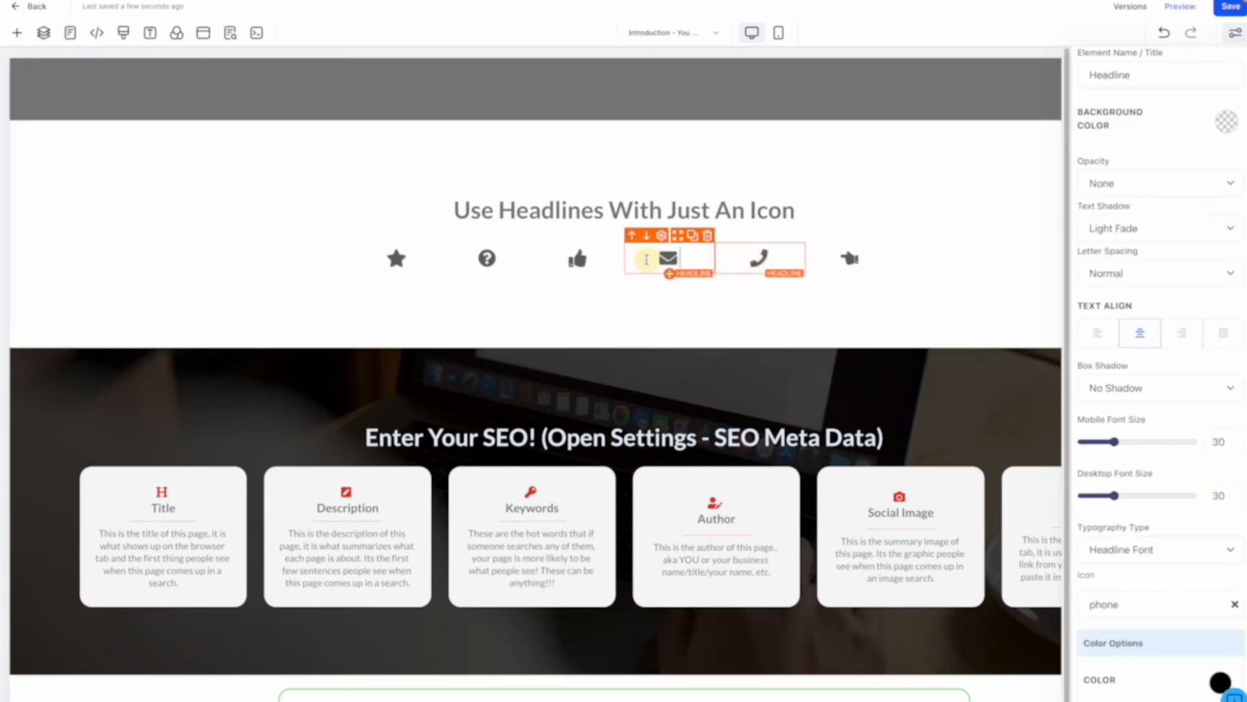